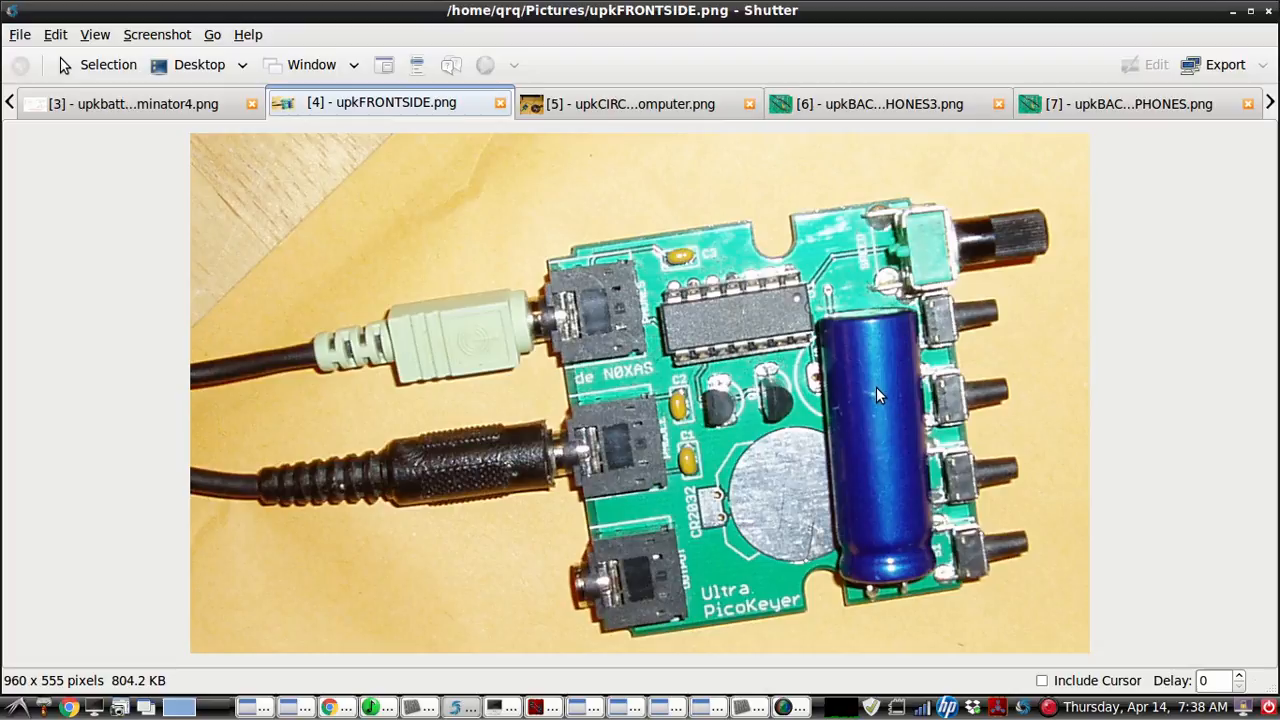
pyautogui.moveTo(878, 404)
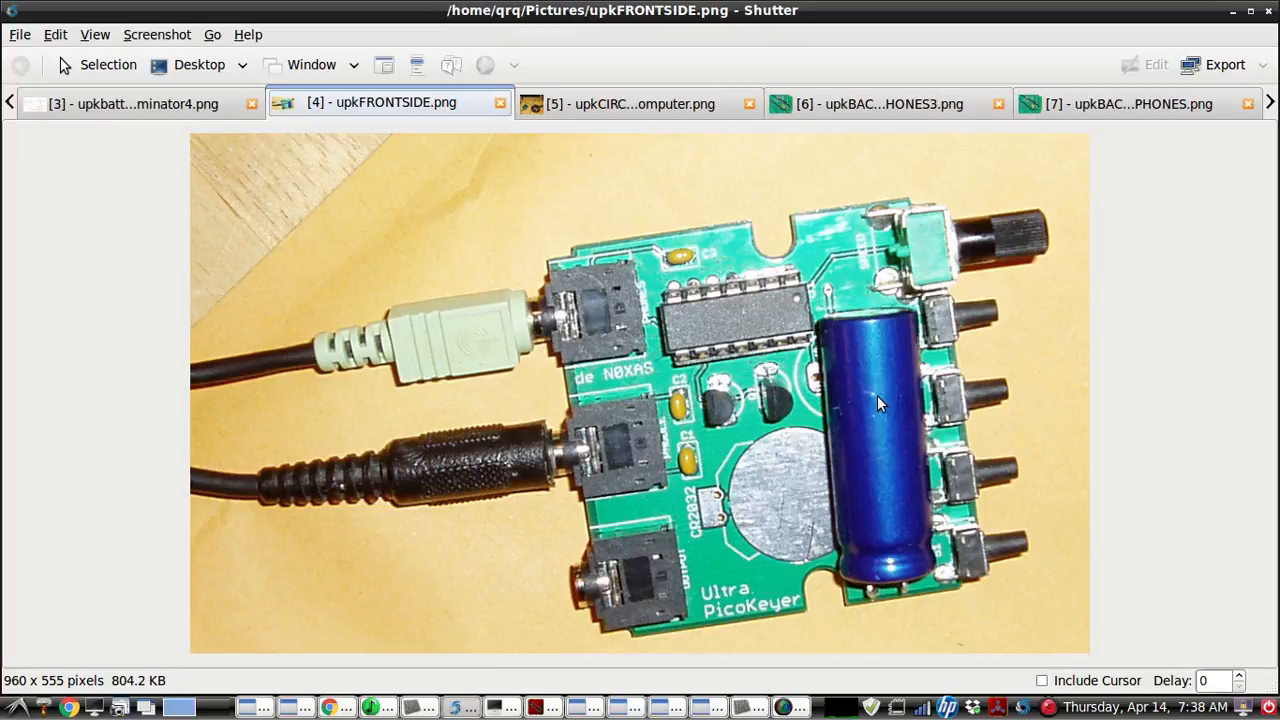
pyautogui.moveTo(750, 418)
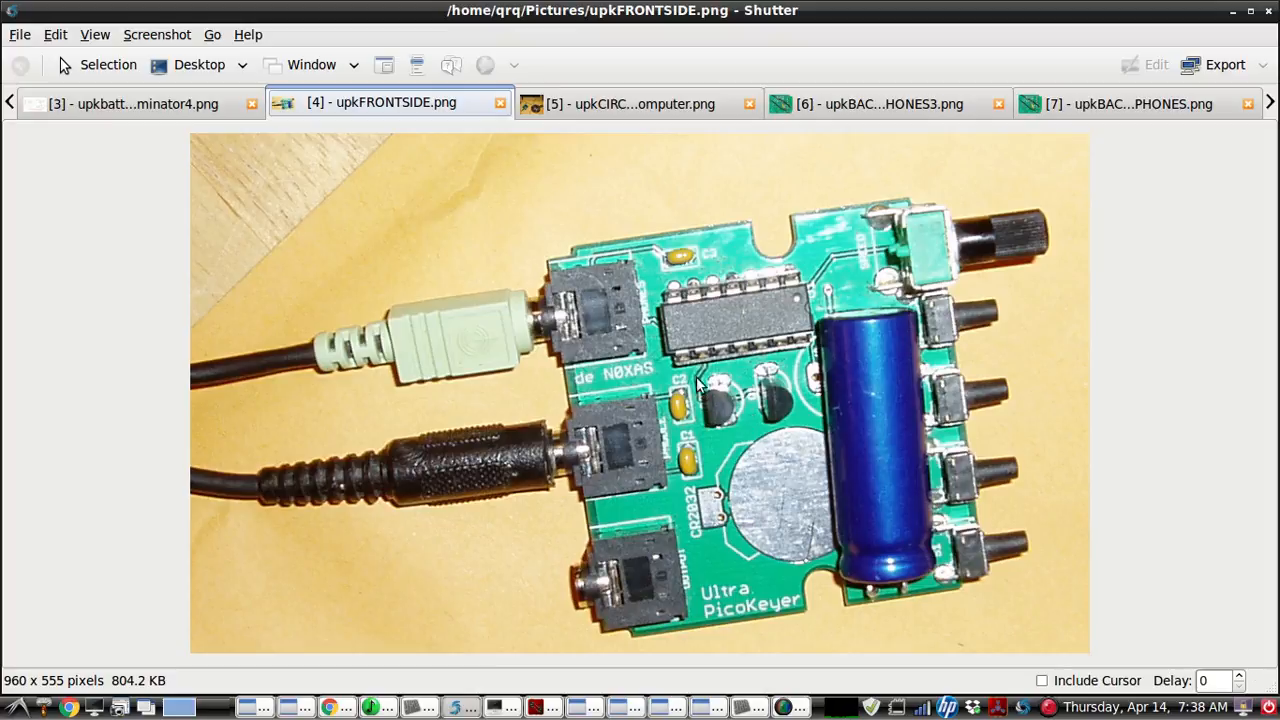
# Show the hand-drawn battery-eliminator schematic with the 10 F UltraCap, 1N914 diode and mic jack.
pyautogui.click(130, 104)
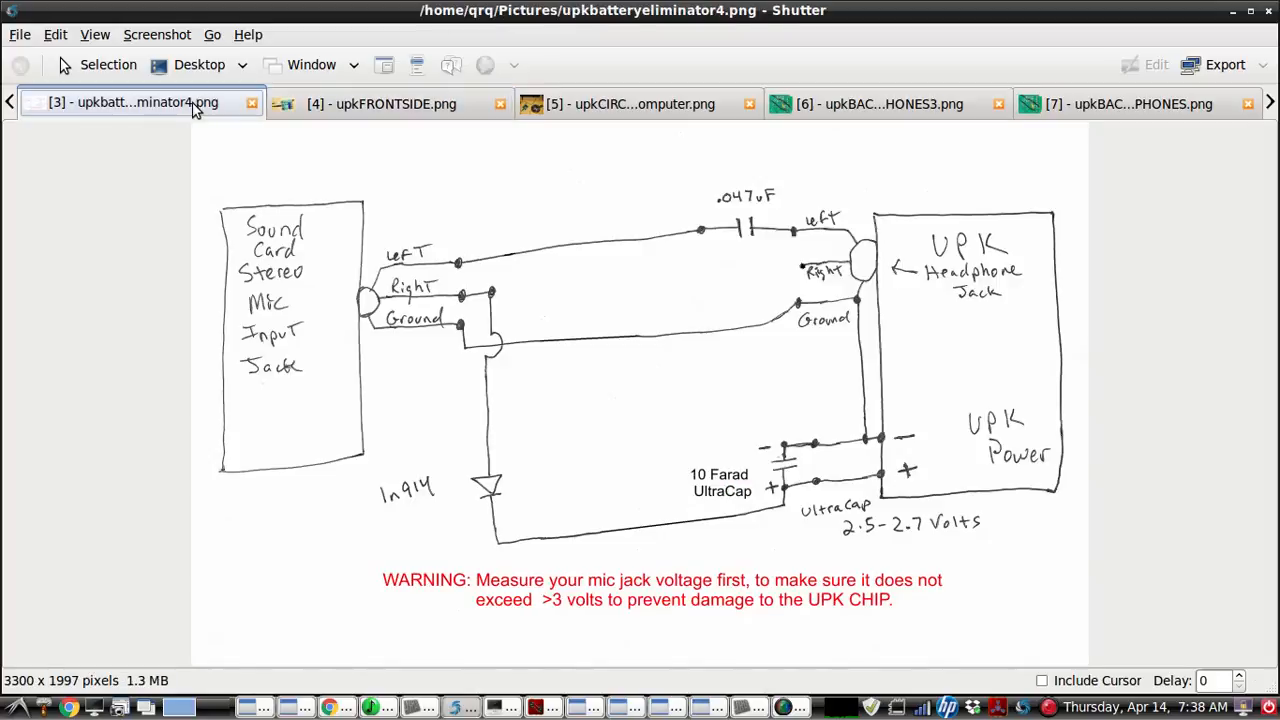
pyautogui.moveTo(868, 544)
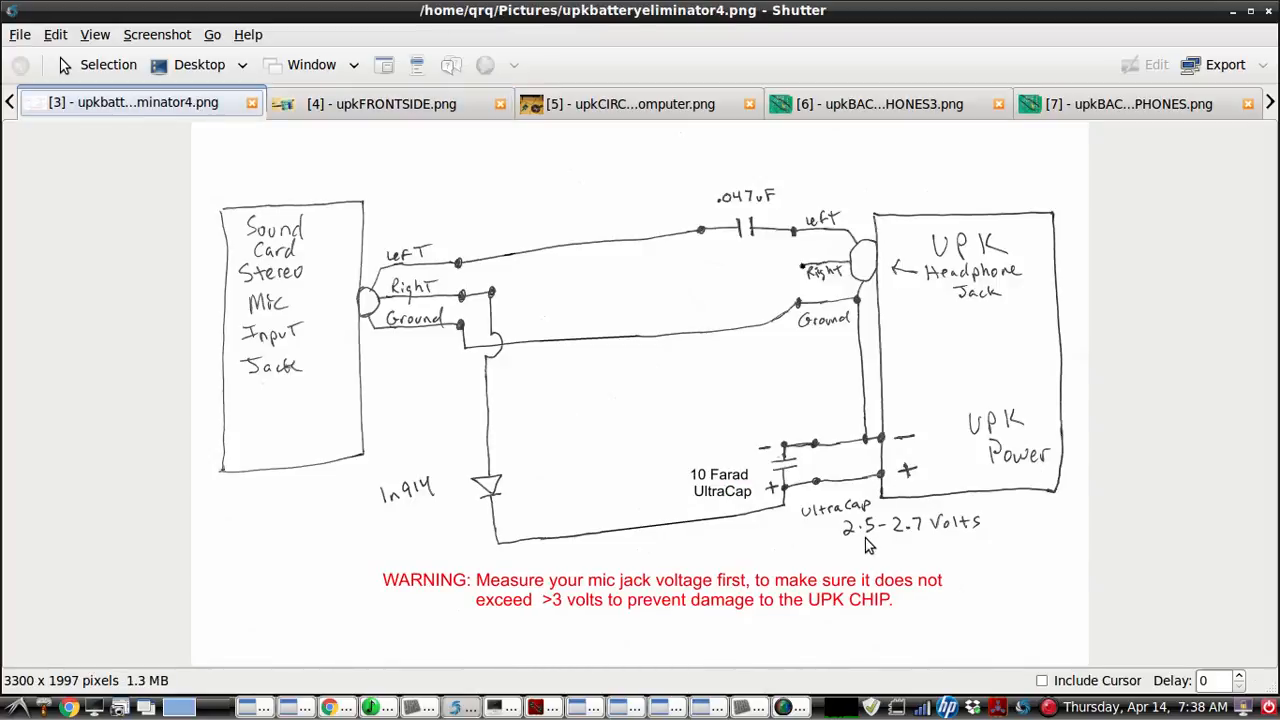
pyautogui.moveTo(876, 498)
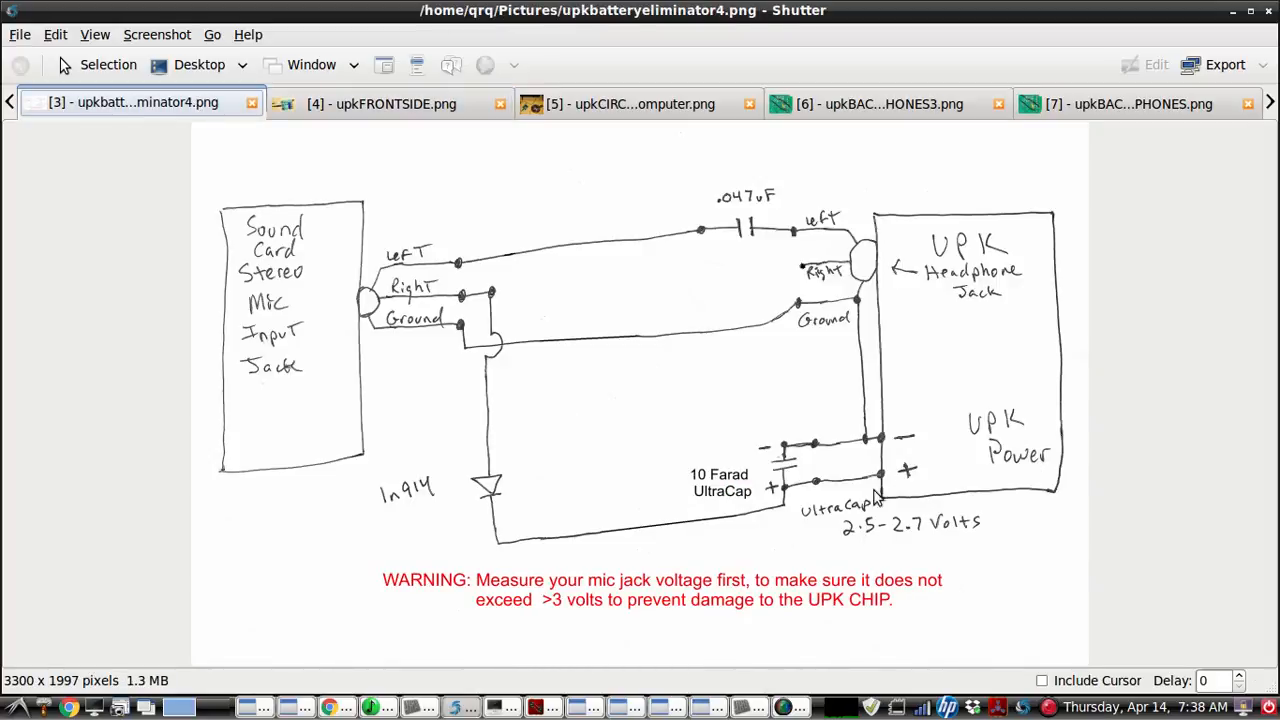
pyautogui.moveTo(940, 328)
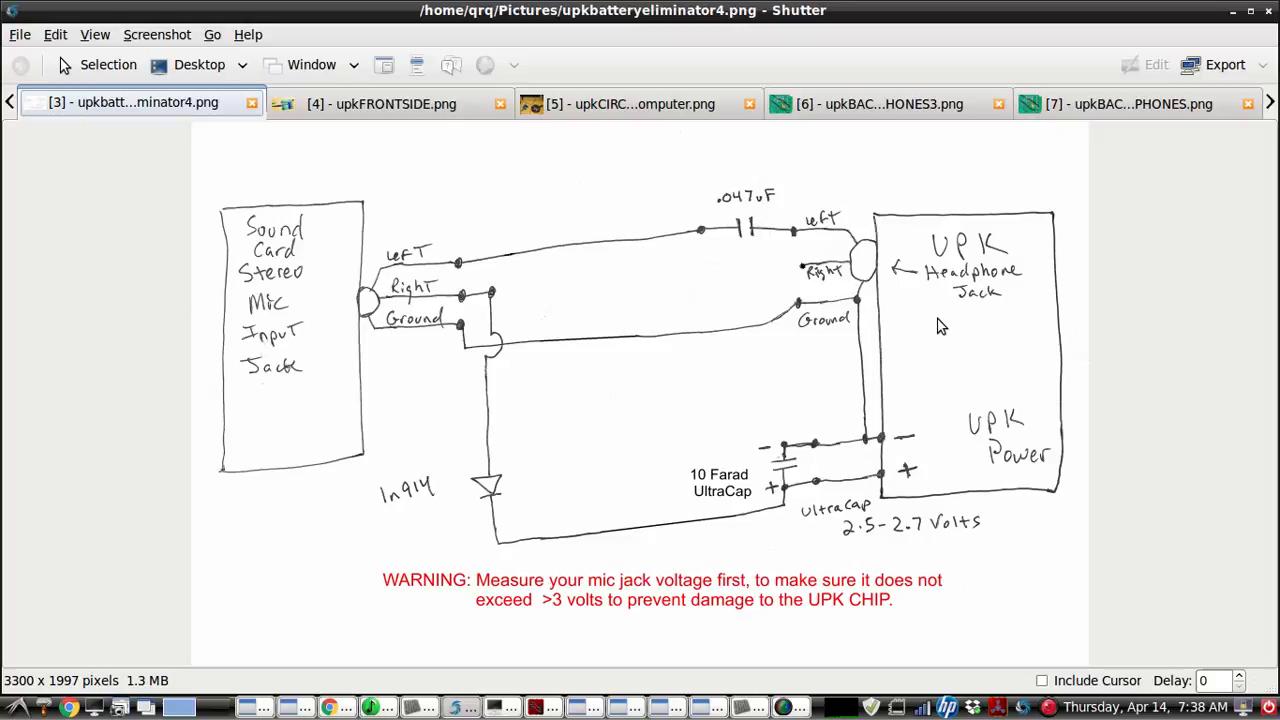
pyautogui.moveTo(490, 512)
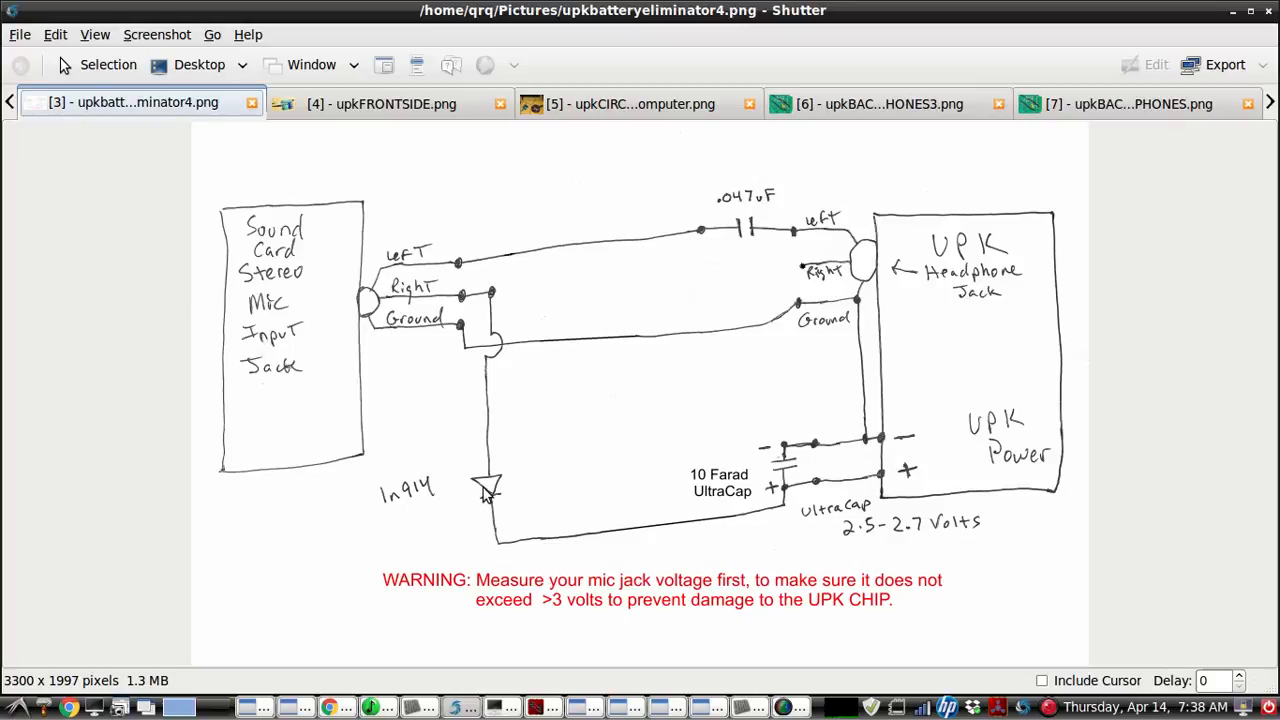
pyautogui.moveTo(588, 472)
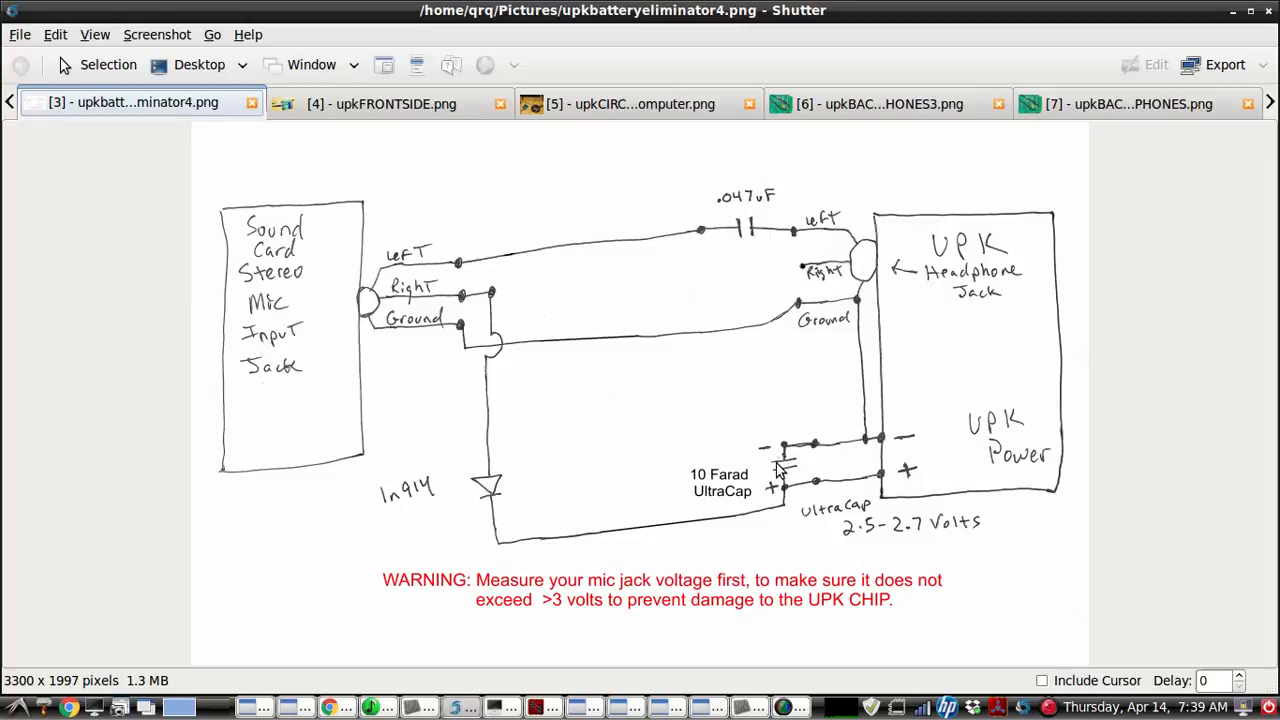
pyautogui.moveTo(336, 160)
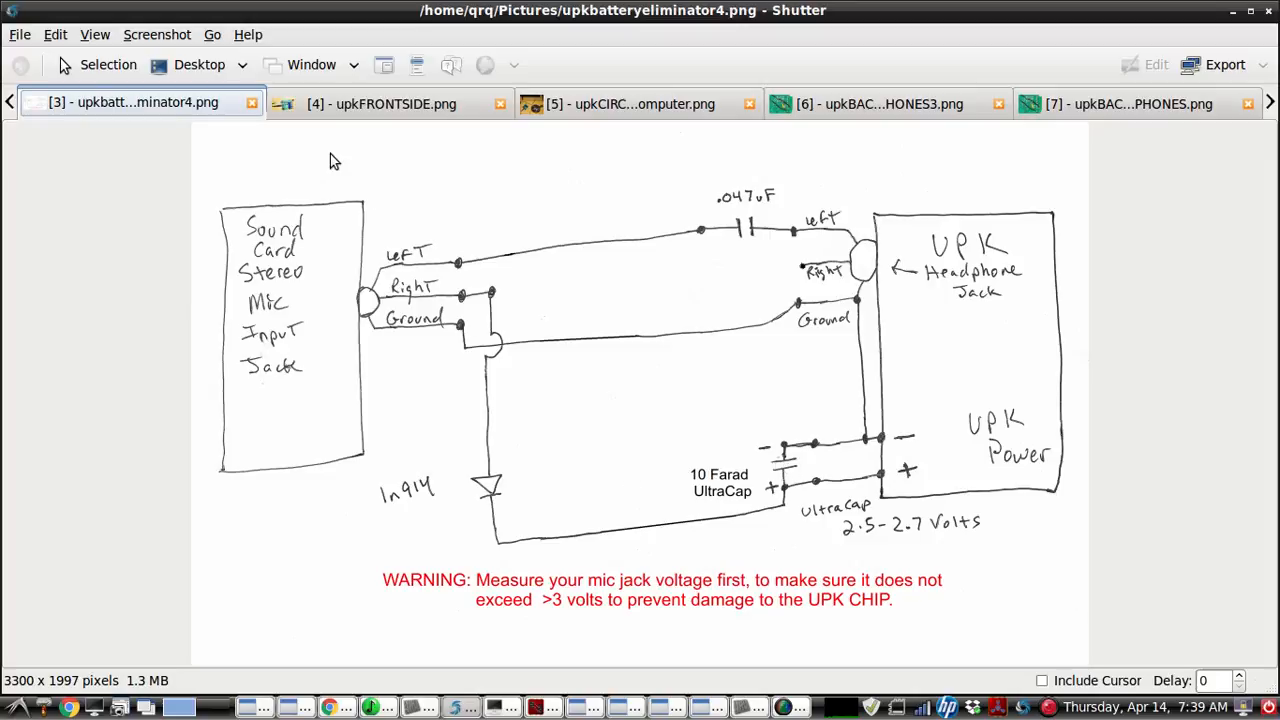
# Return to the front-side photo of the keyer board with the large blue capacitor.
pyautogui.click(388, 104)
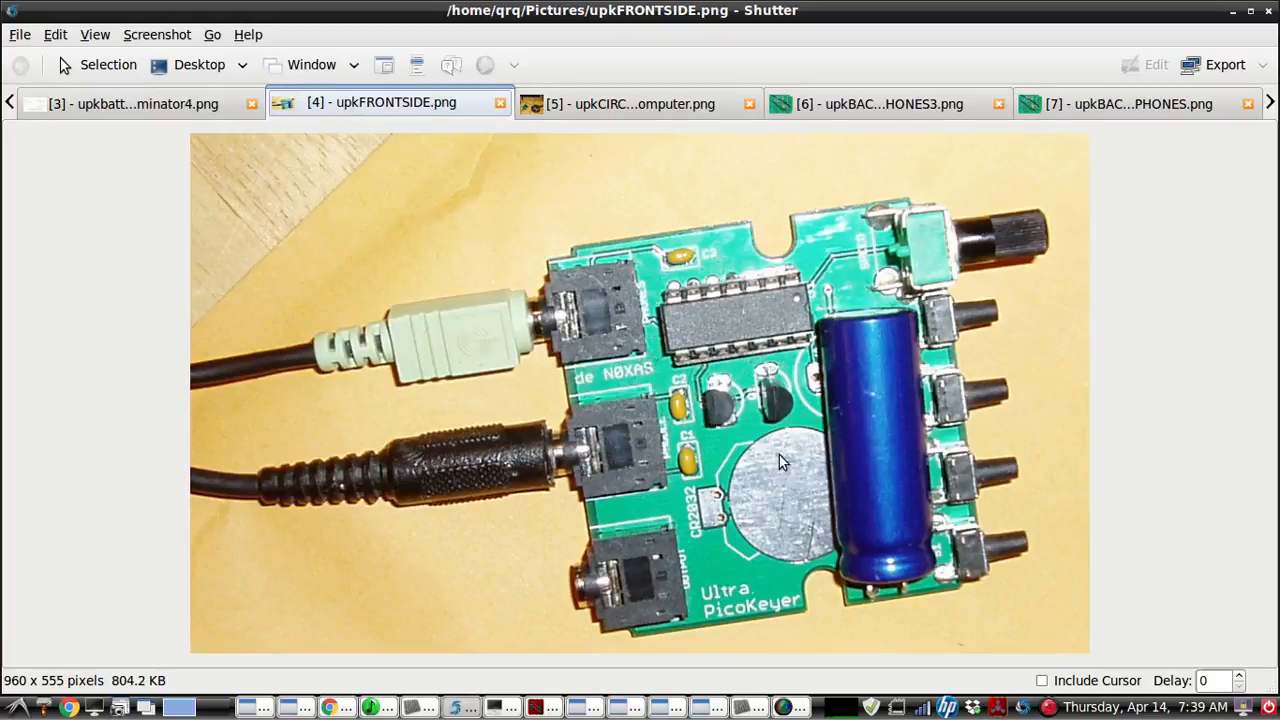
pyautogui.moveTo(742, 518)
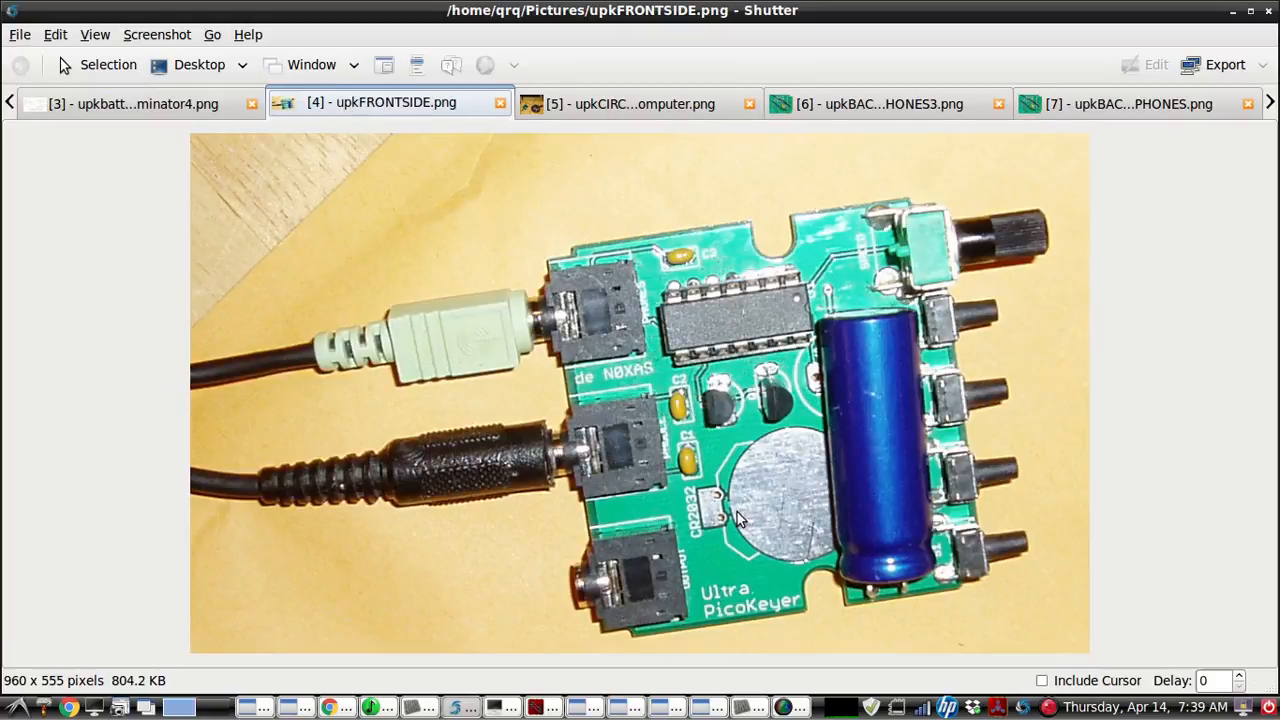
pyautogui.moveTo(850, 388)
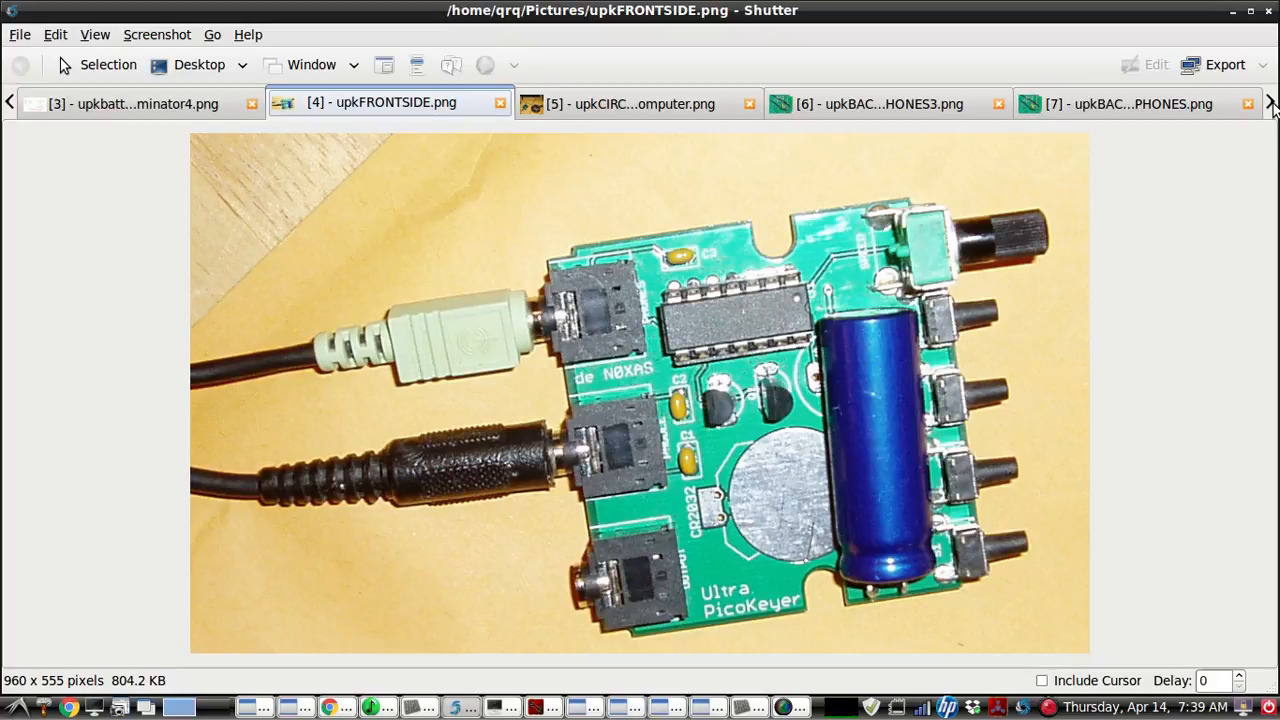
# Show the full-setup photo of the modified keyer cabled to the laptop beside the paddle key.
pyautogui.click(630, 104)
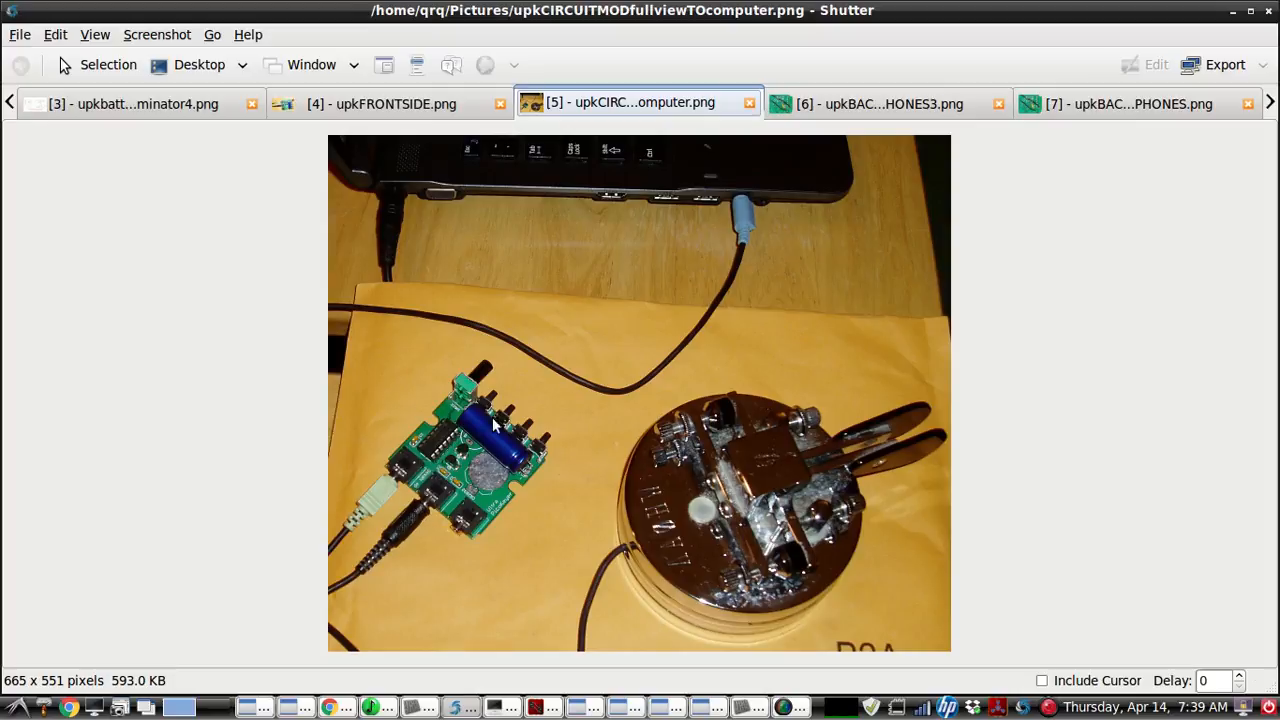
pyautogui.moveTo(750, 206)
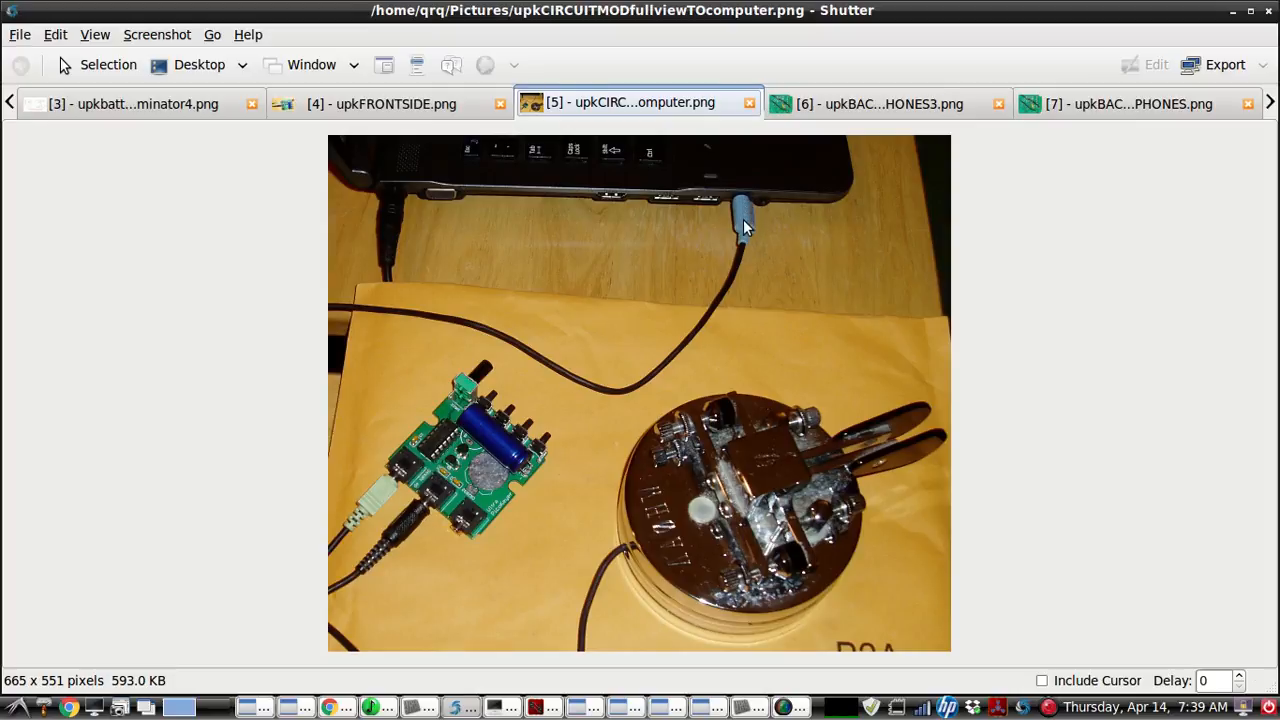
pyautogui.moveTo(424, 392)
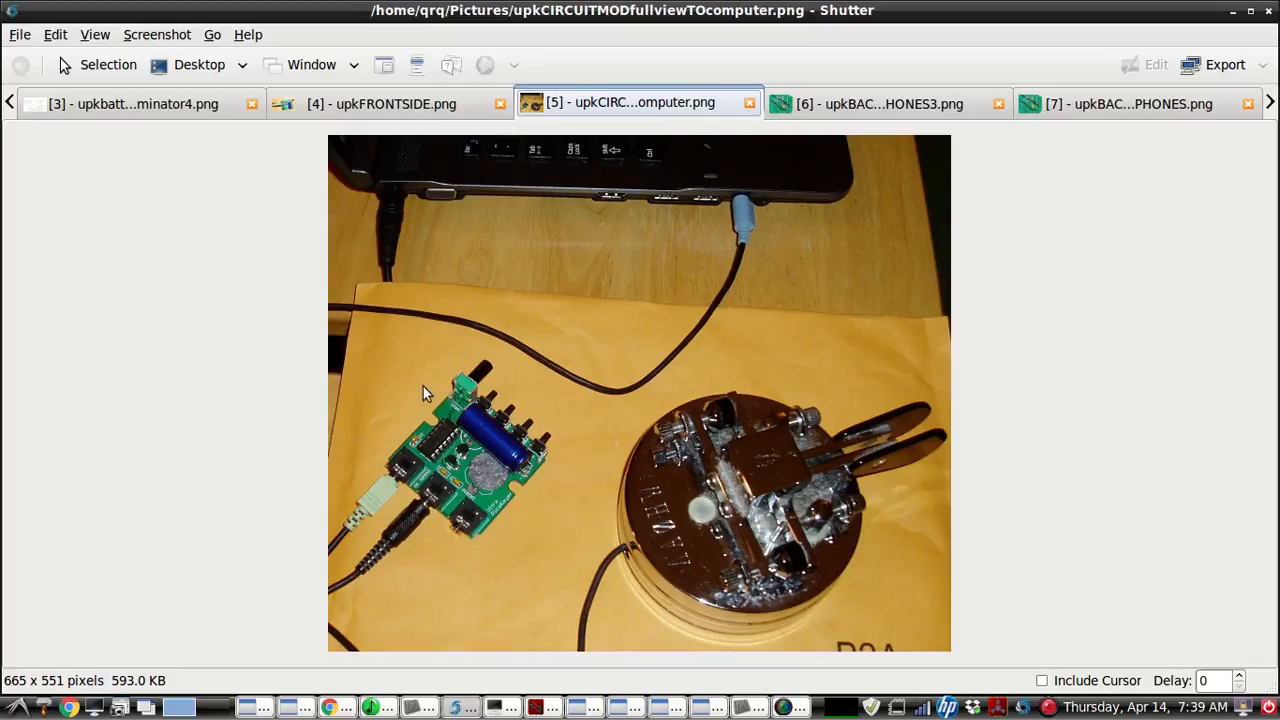
pyautogui.moveTo(378, 508)
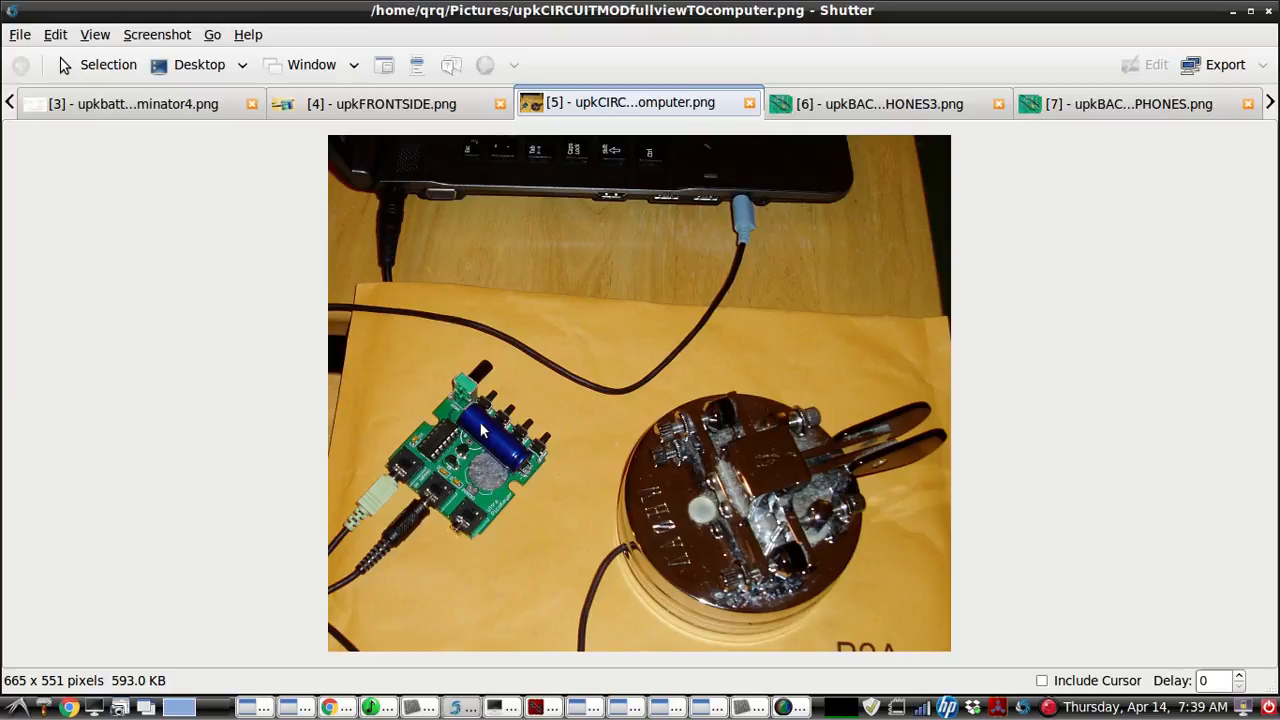
pyautogui.moveTo(496, 448)
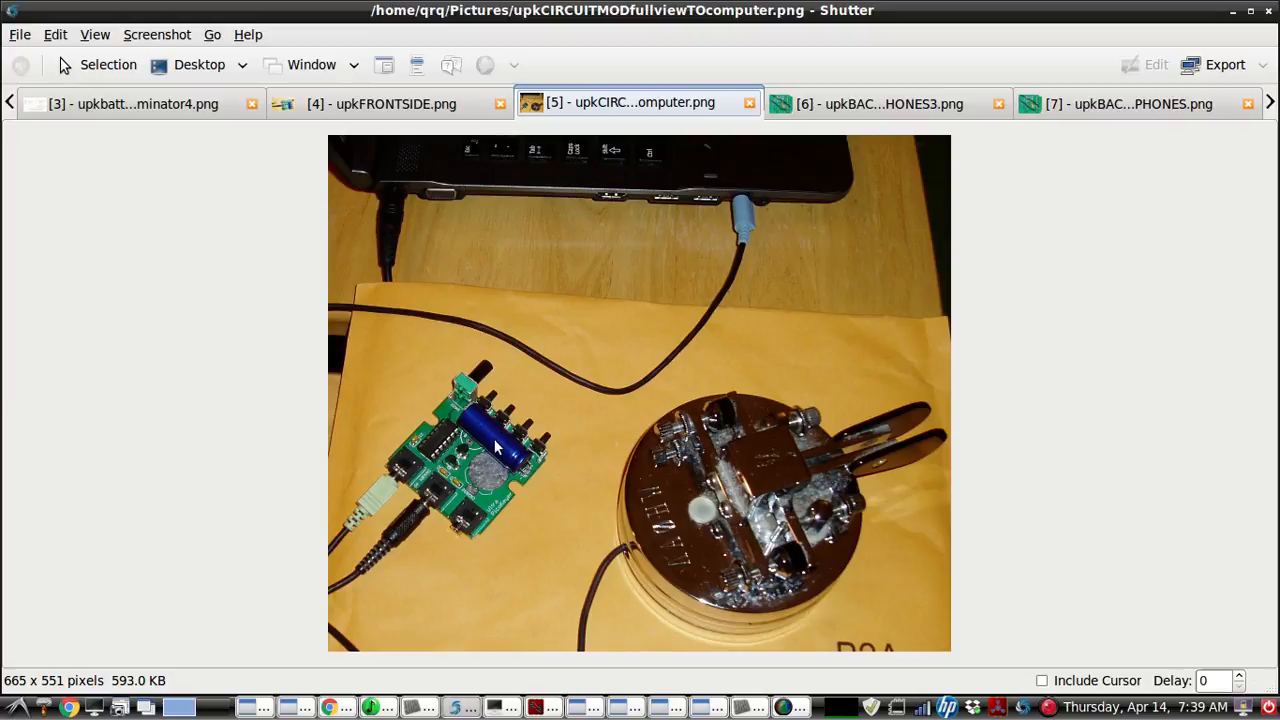
pyautogui.moveTo(844, 140)
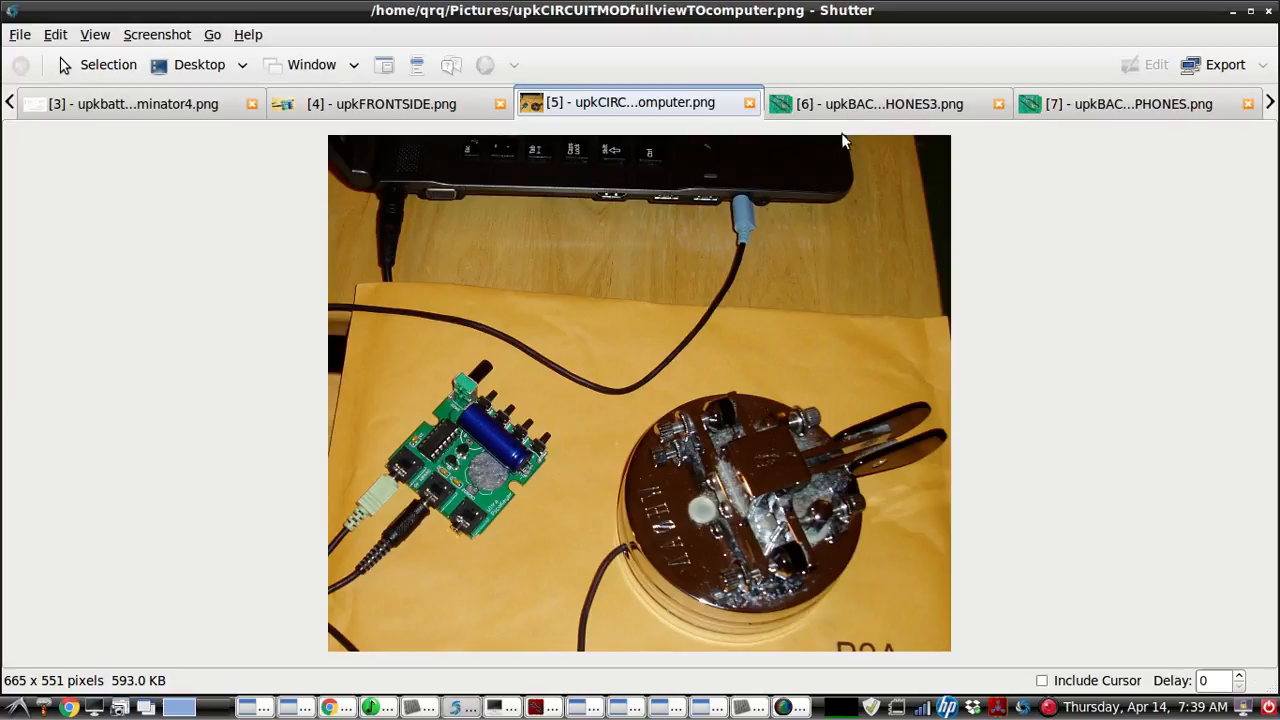
pyautogui.click(880, 104)
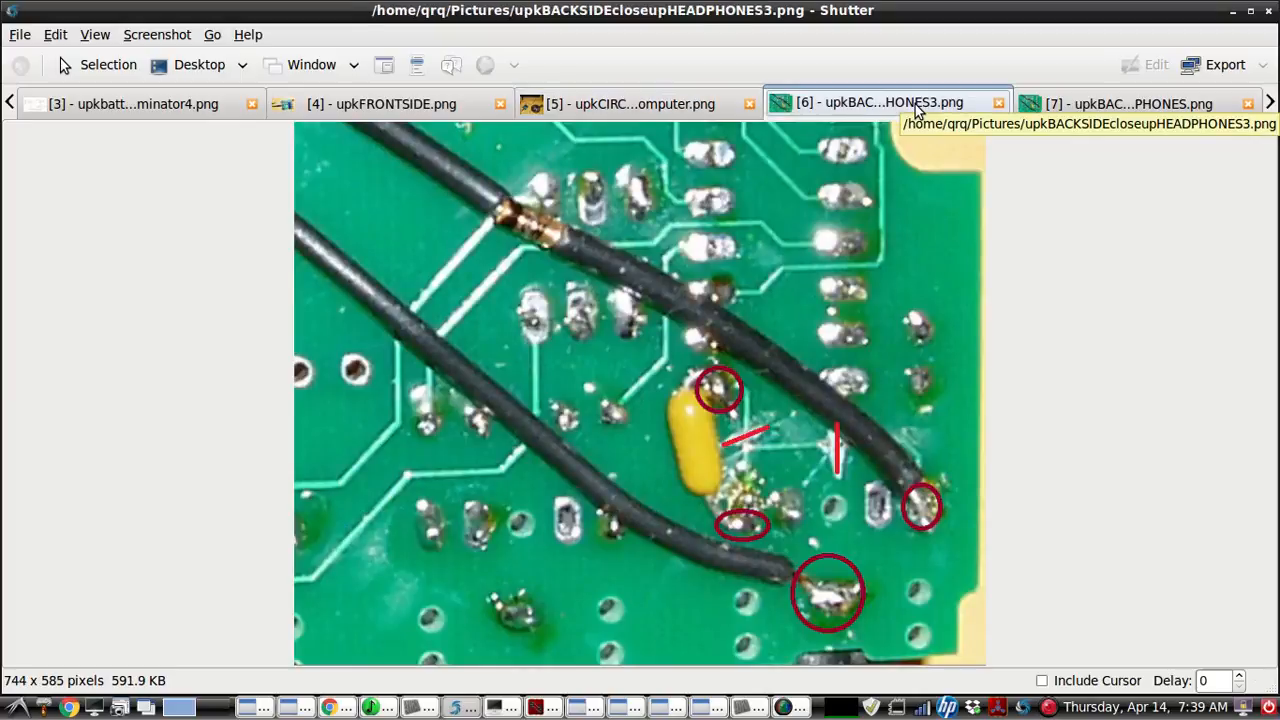
pyautogui.click(1136, 104)
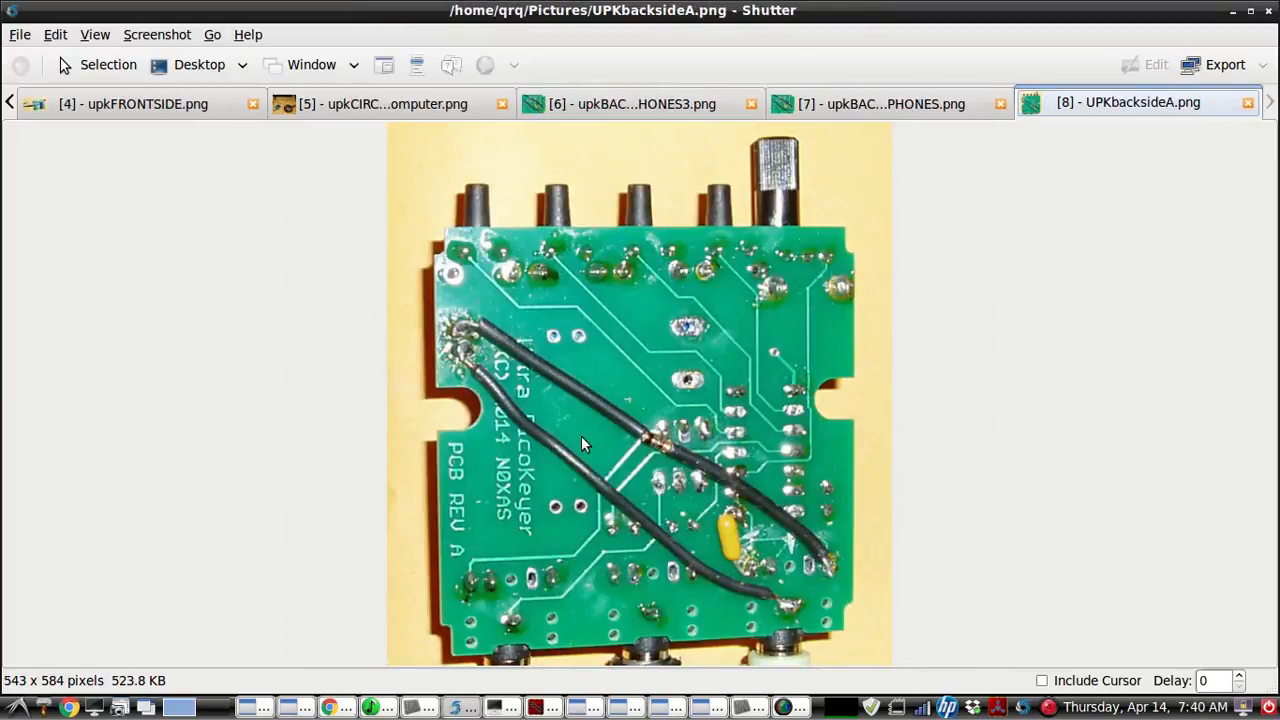
pyautogui.moveTo(648, 448)
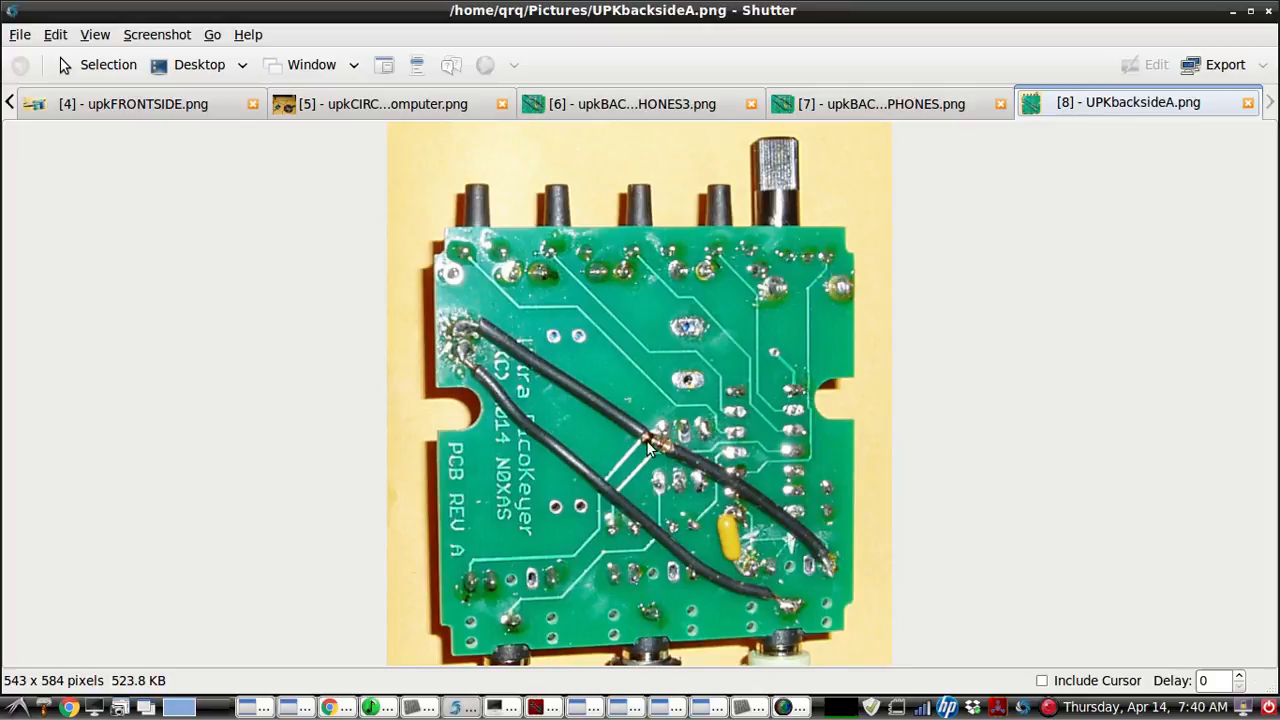
pyautogui.moveTo(644, 456)
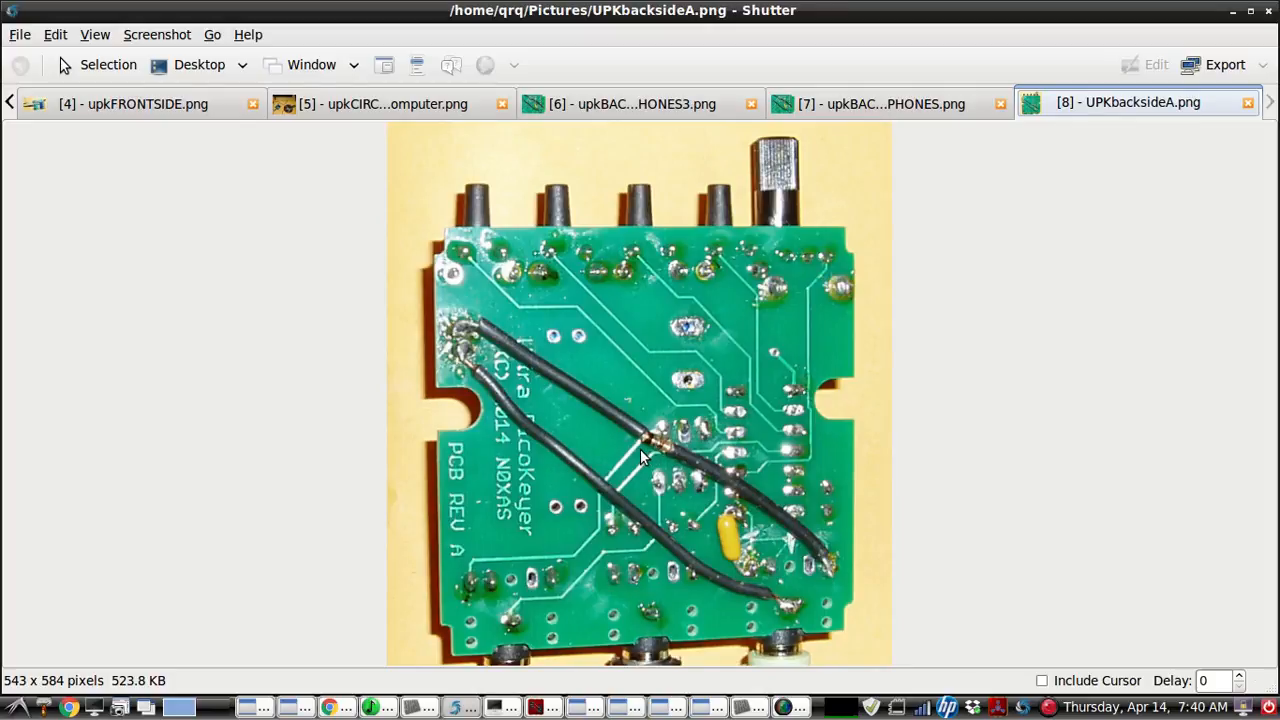
pyautogui.moveTo(738, 544)
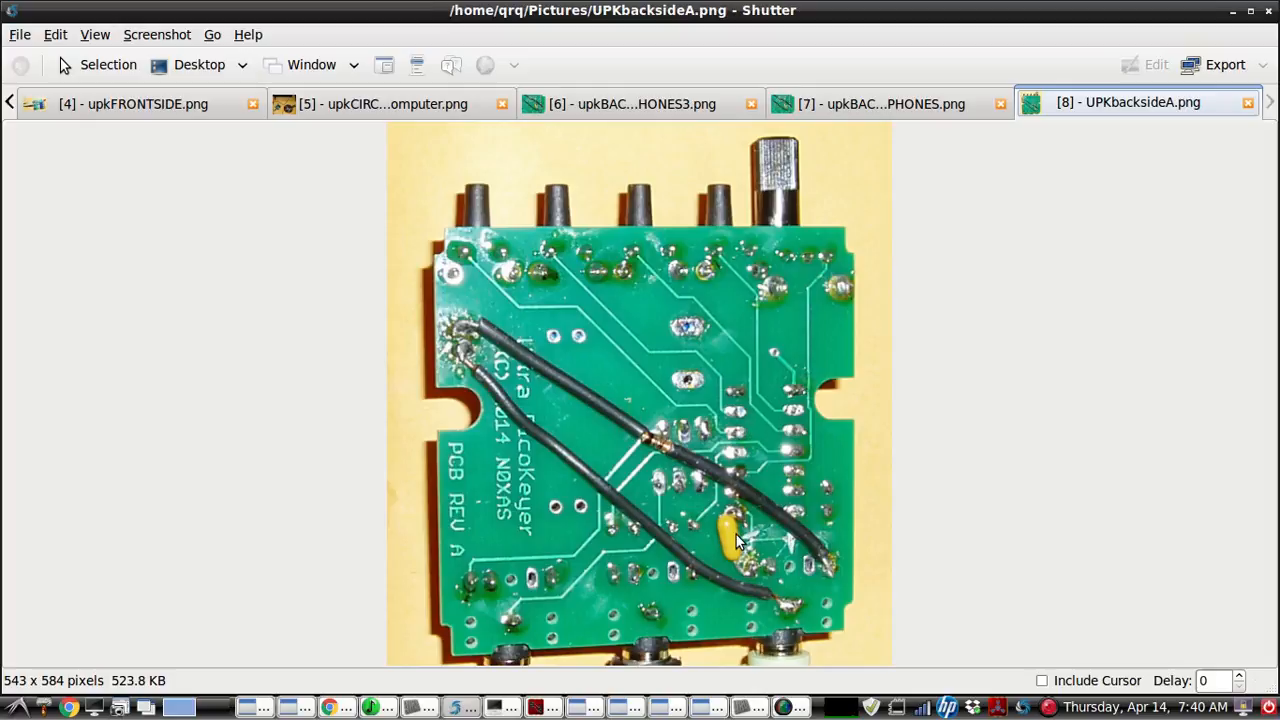
pyautogui.moveTo(740, 522)
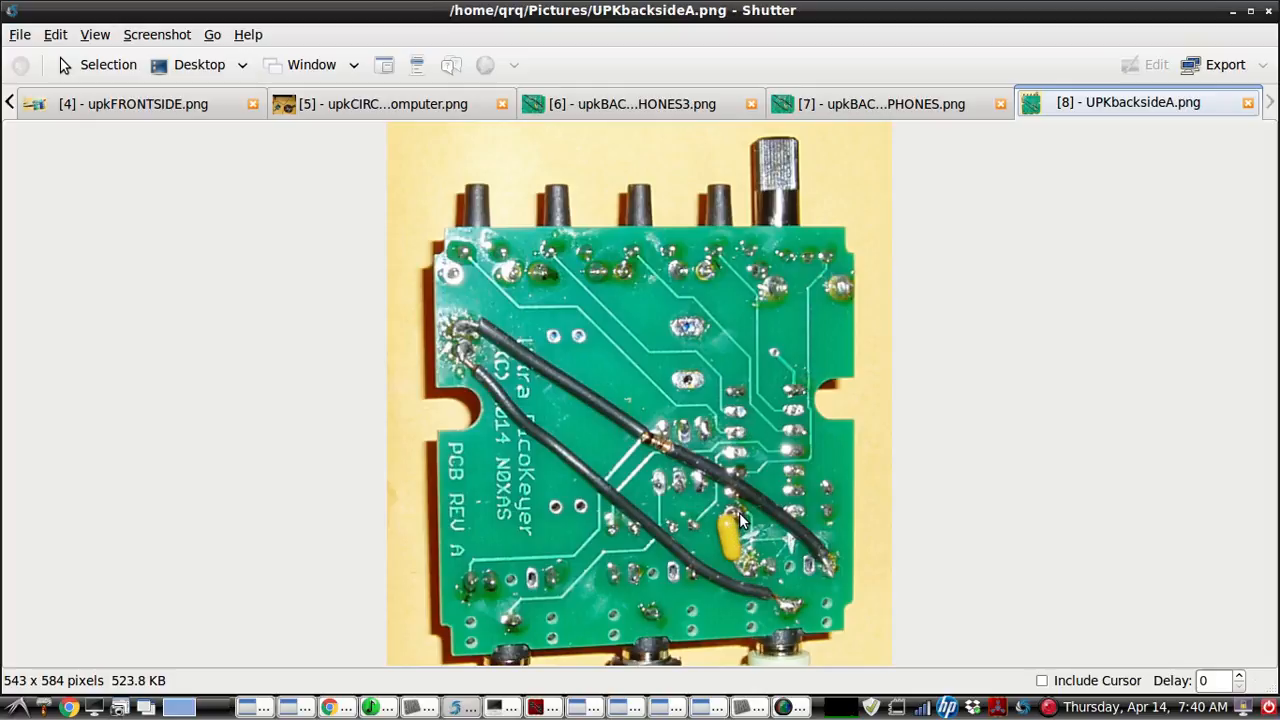
pyautogui.moveTo(764, 568)
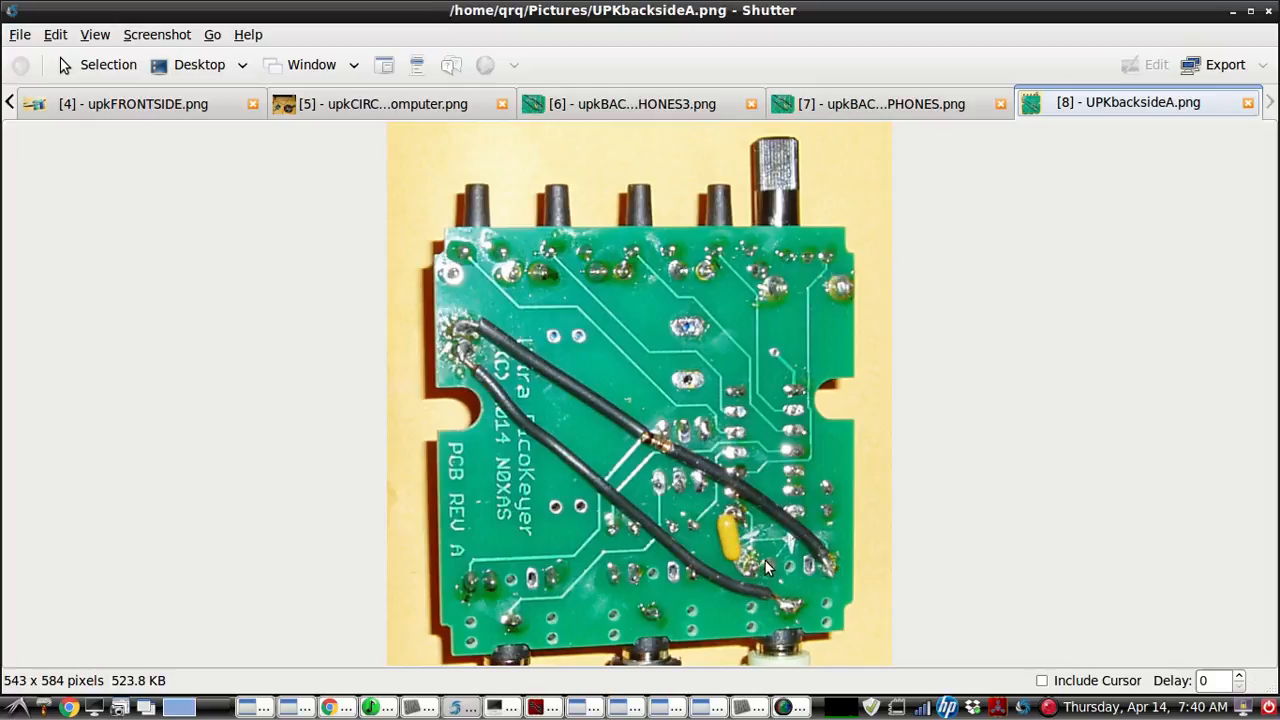
pyautogui.moveTo(758, 544)
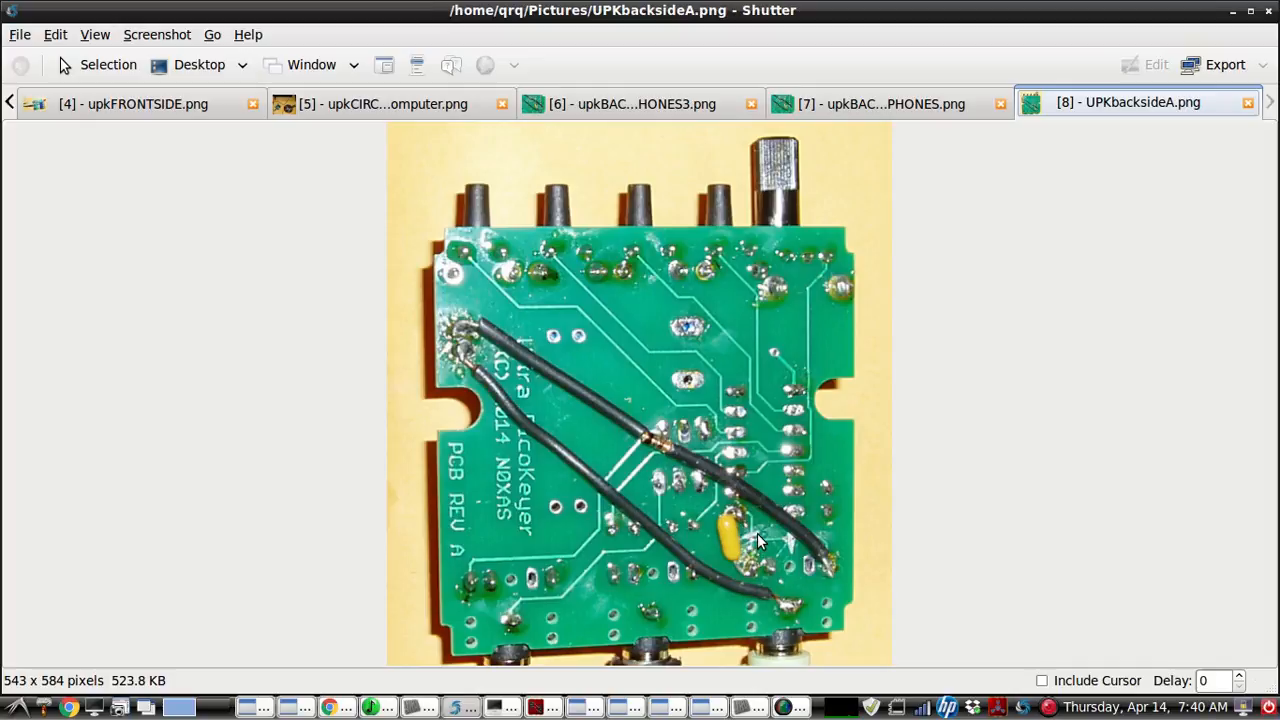
pyautogui.moveTo(748, 540)
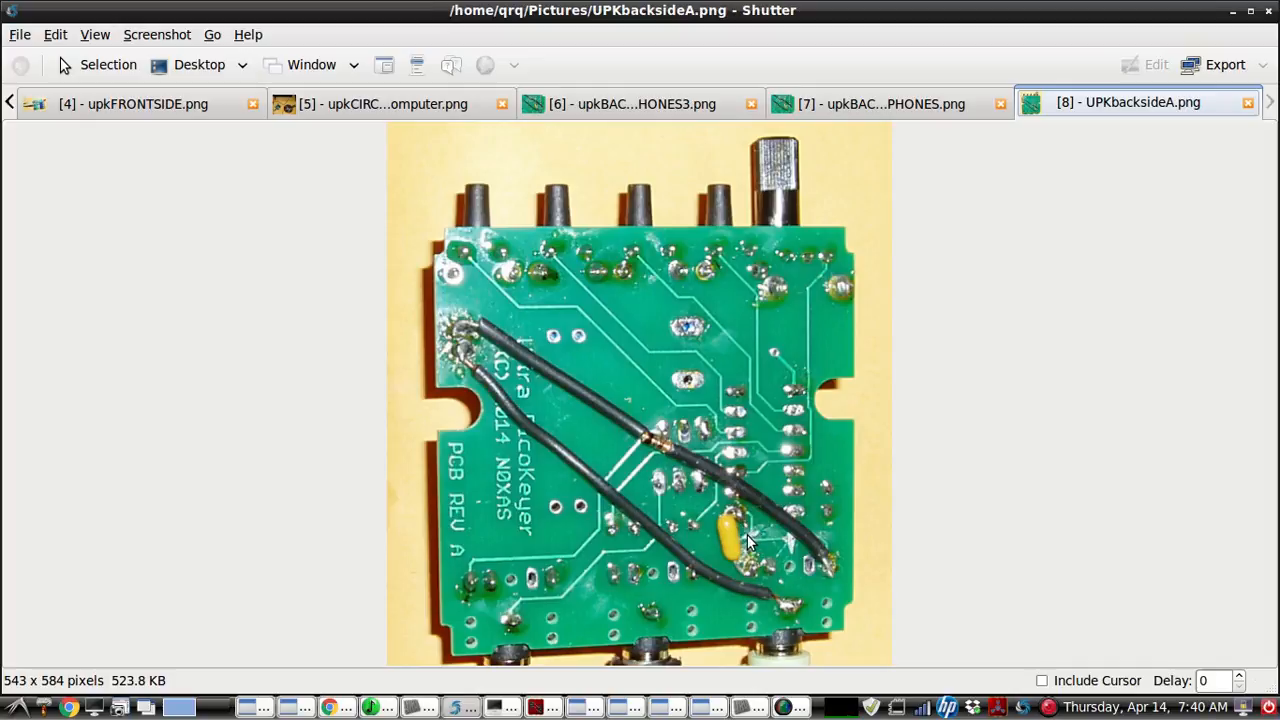
pyautogui.moveTo(752, 552)
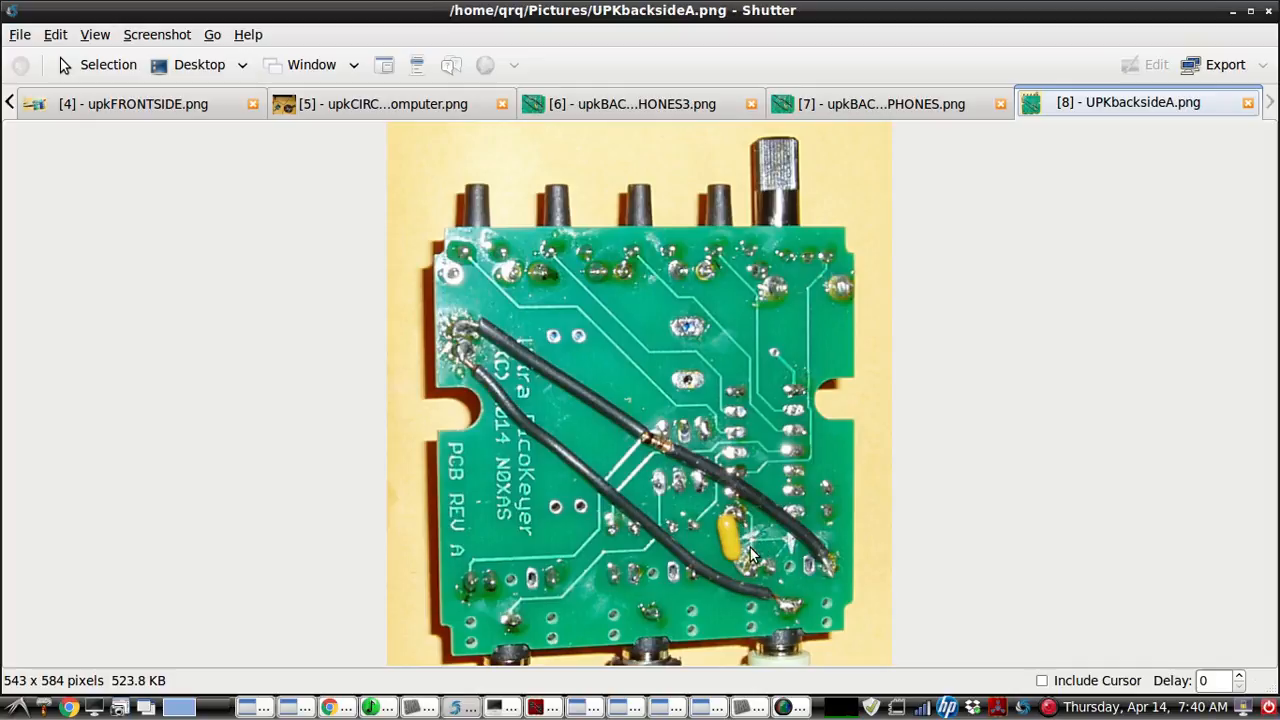
pyautogui.moveTo(790, 548)
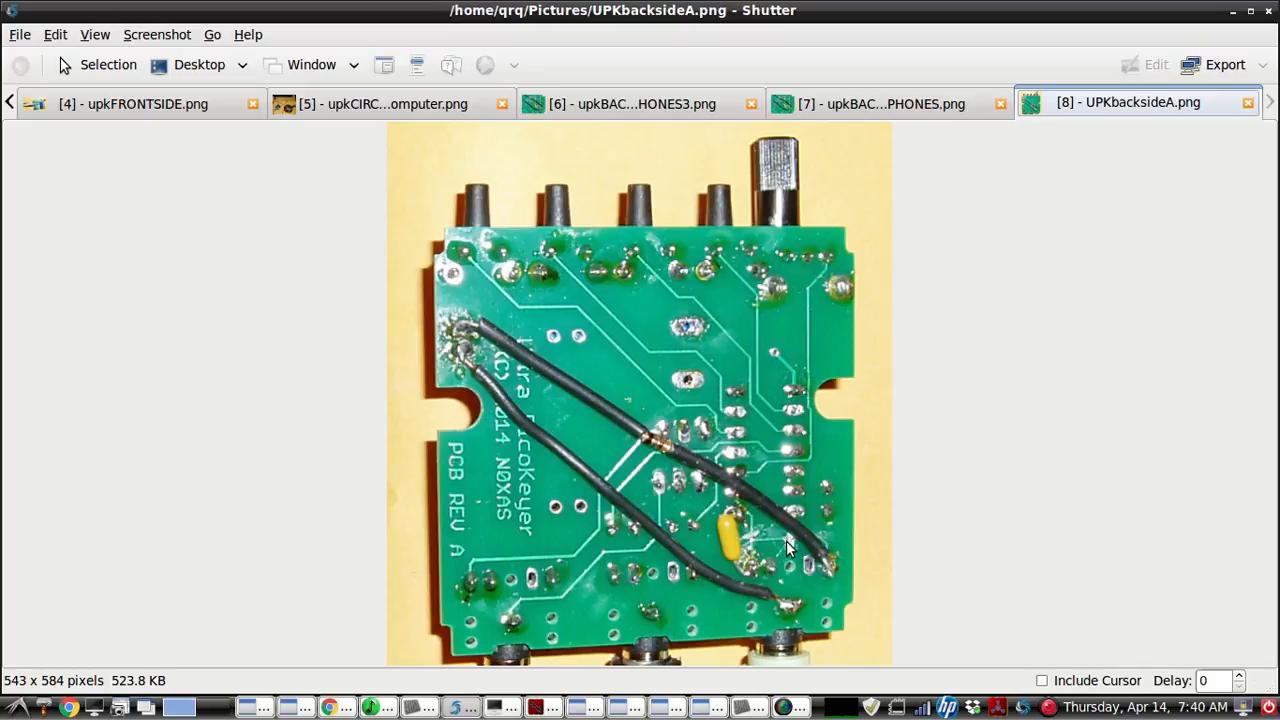
pyautogui.moveTo(650, 448)
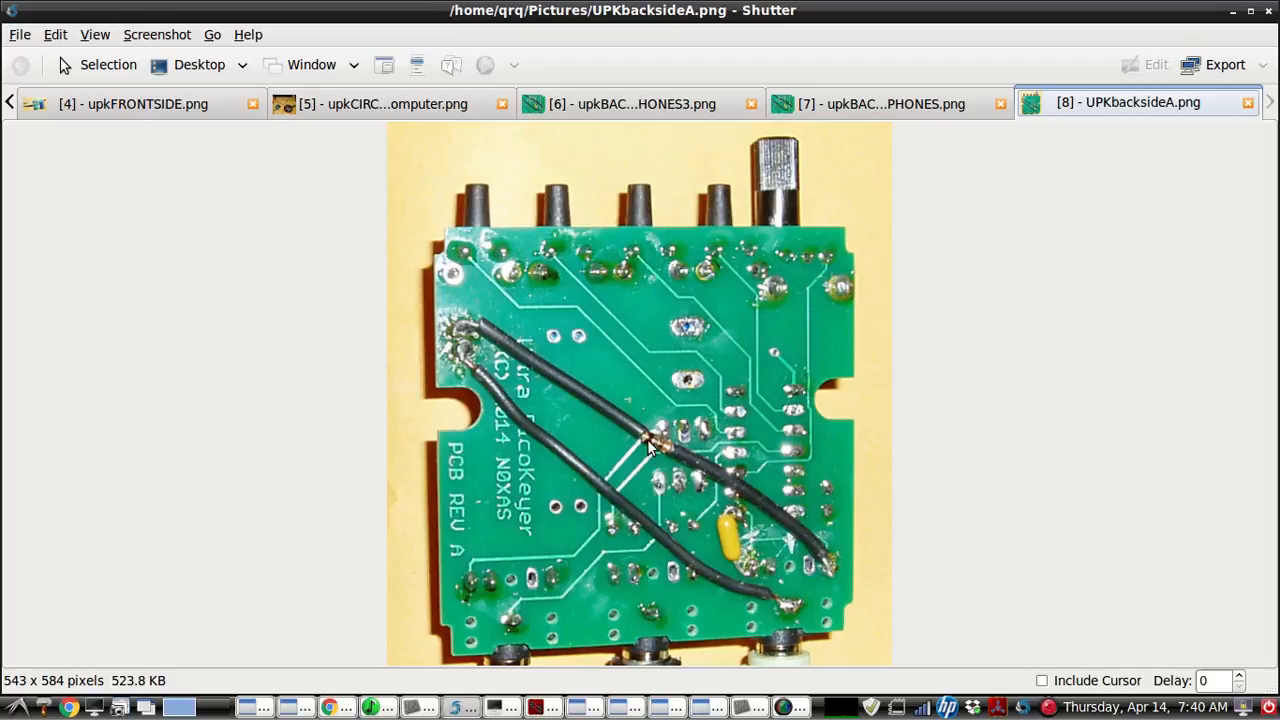
pyautogui.moveTo(450, 330)
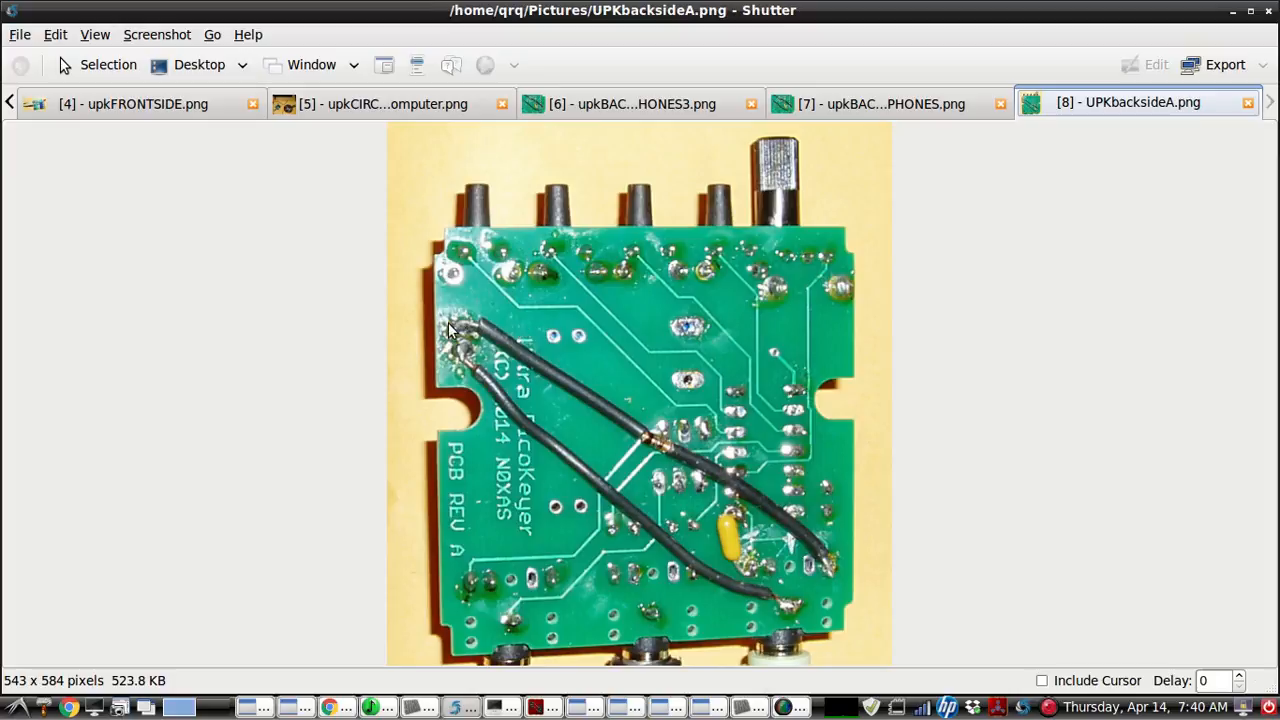
pyautogui.moveTo(458, 330)
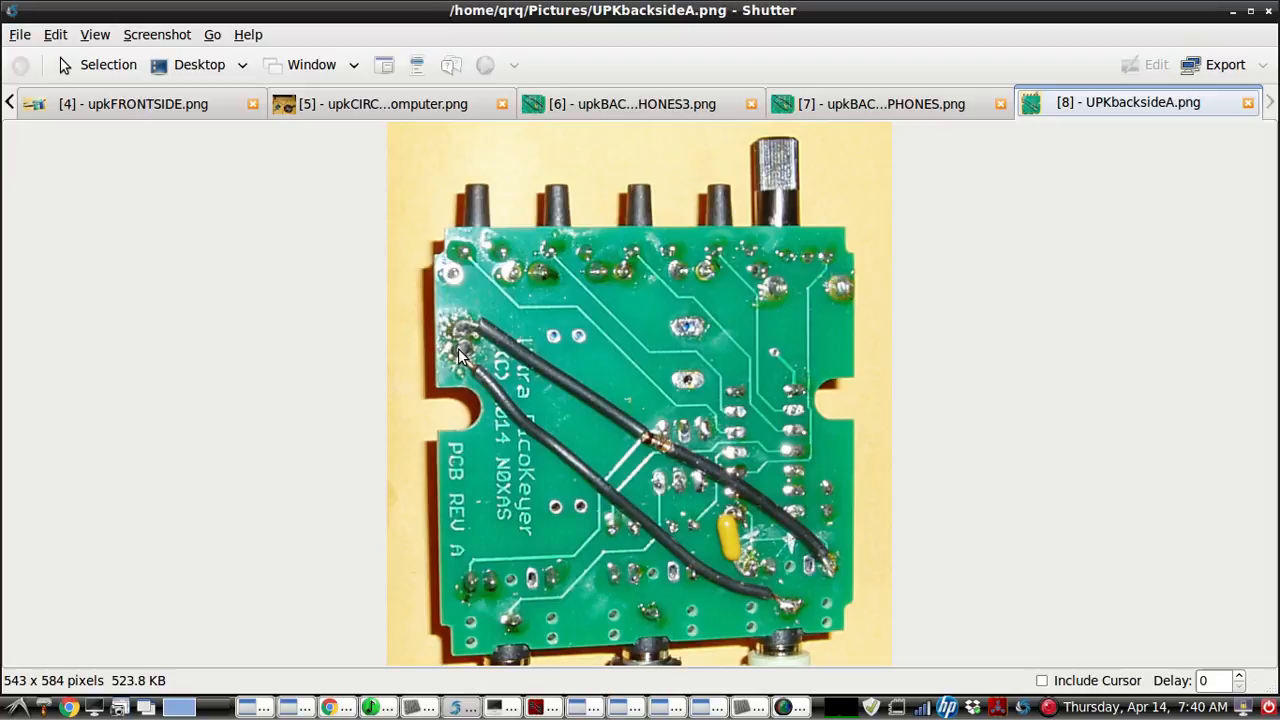
pyautogui.moveTo(456, 332)
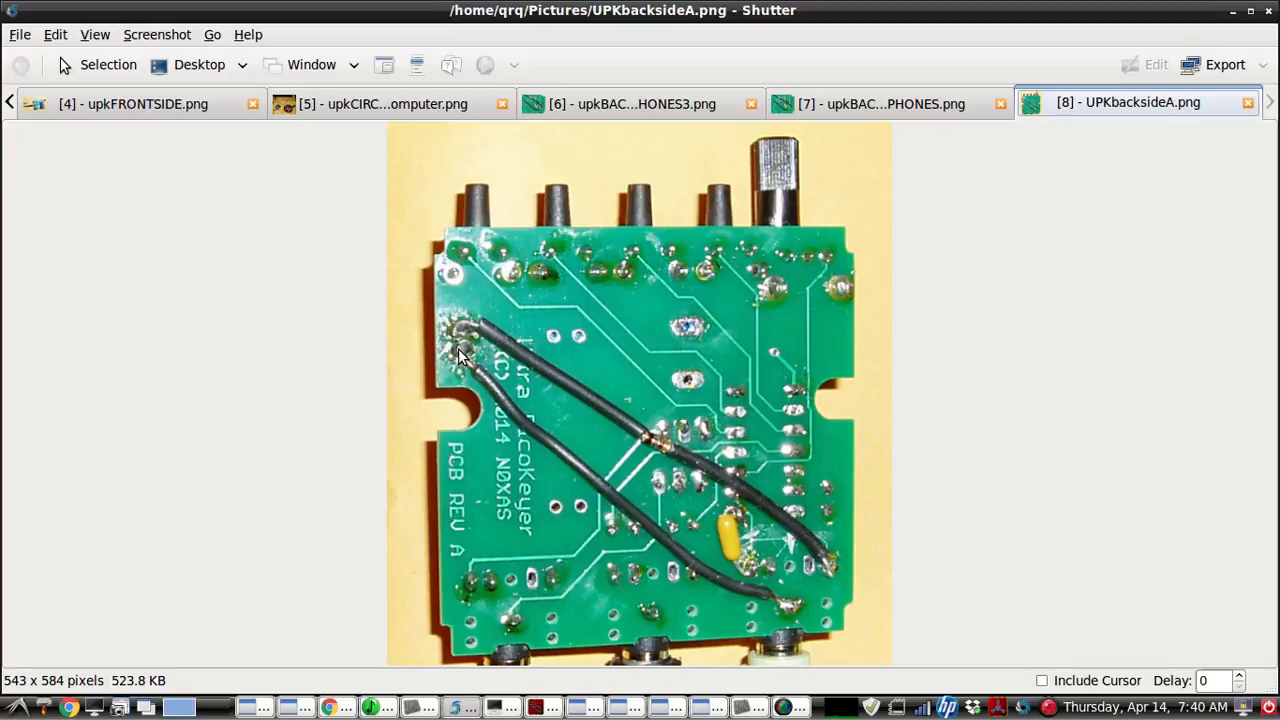
pyautogui.moveTo(768, 596)
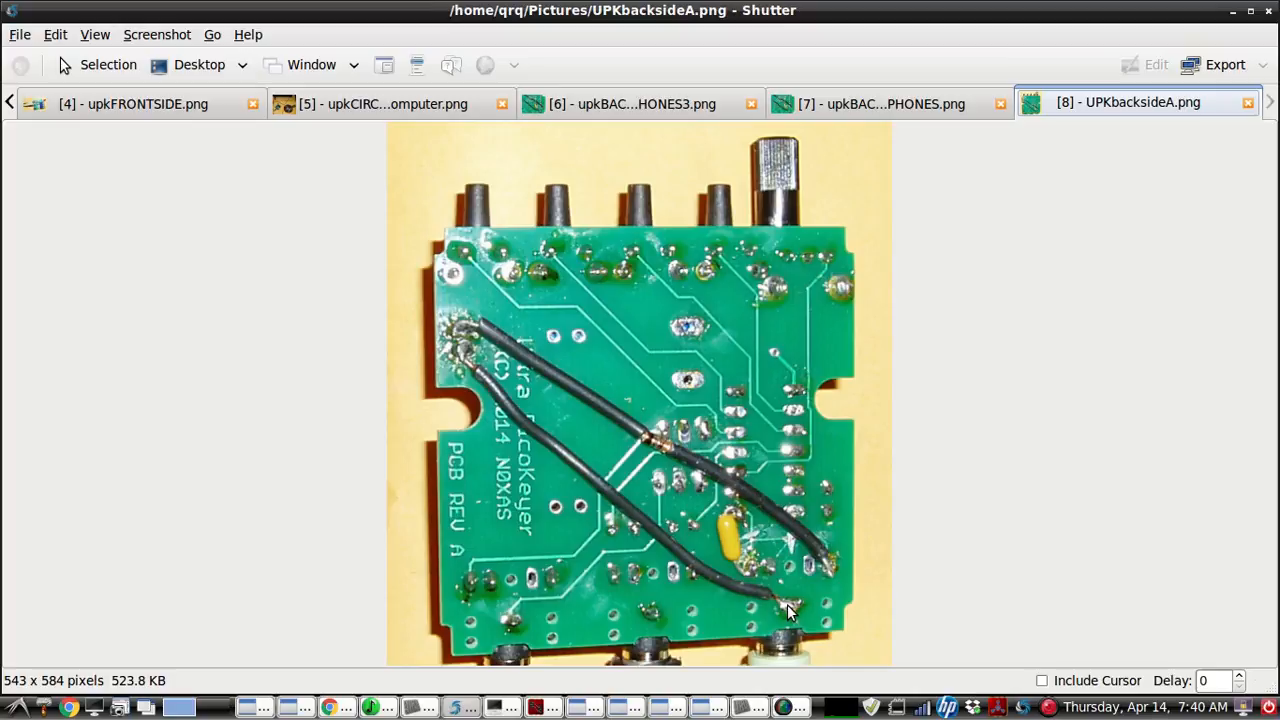
pyautogui.moveTo(828, 570)
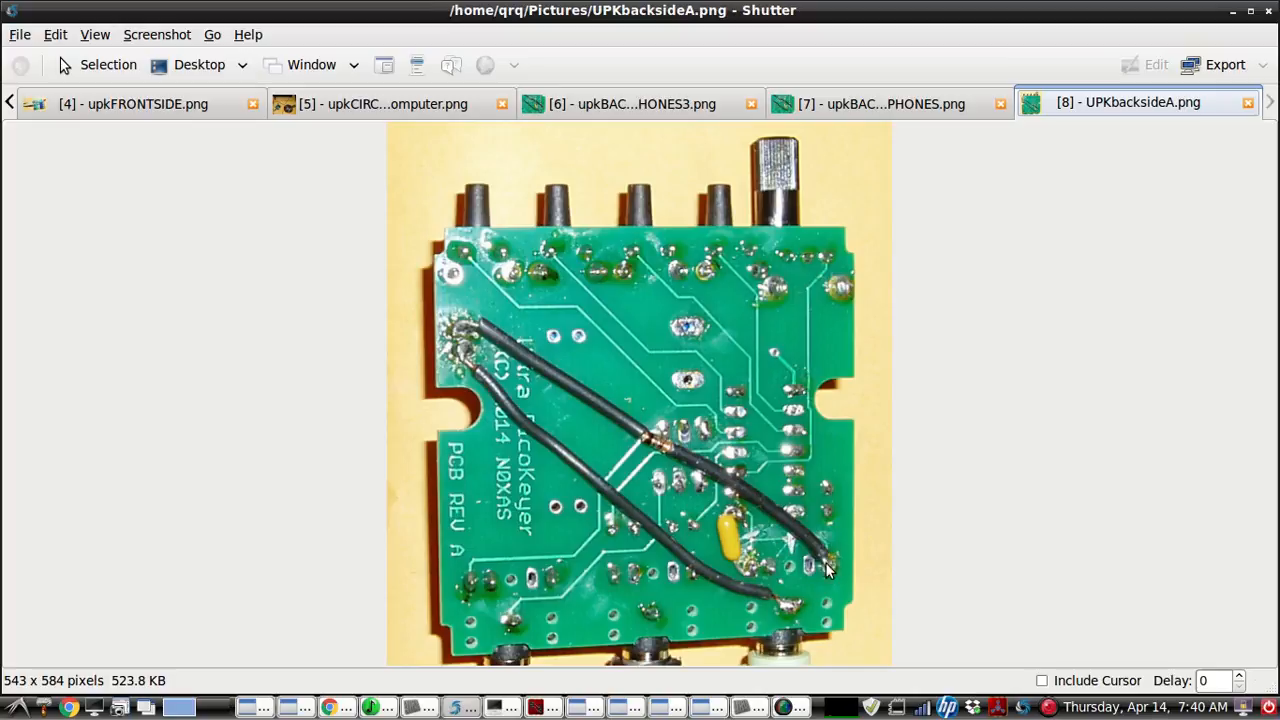
pyautogui.moveTo(790, 544)
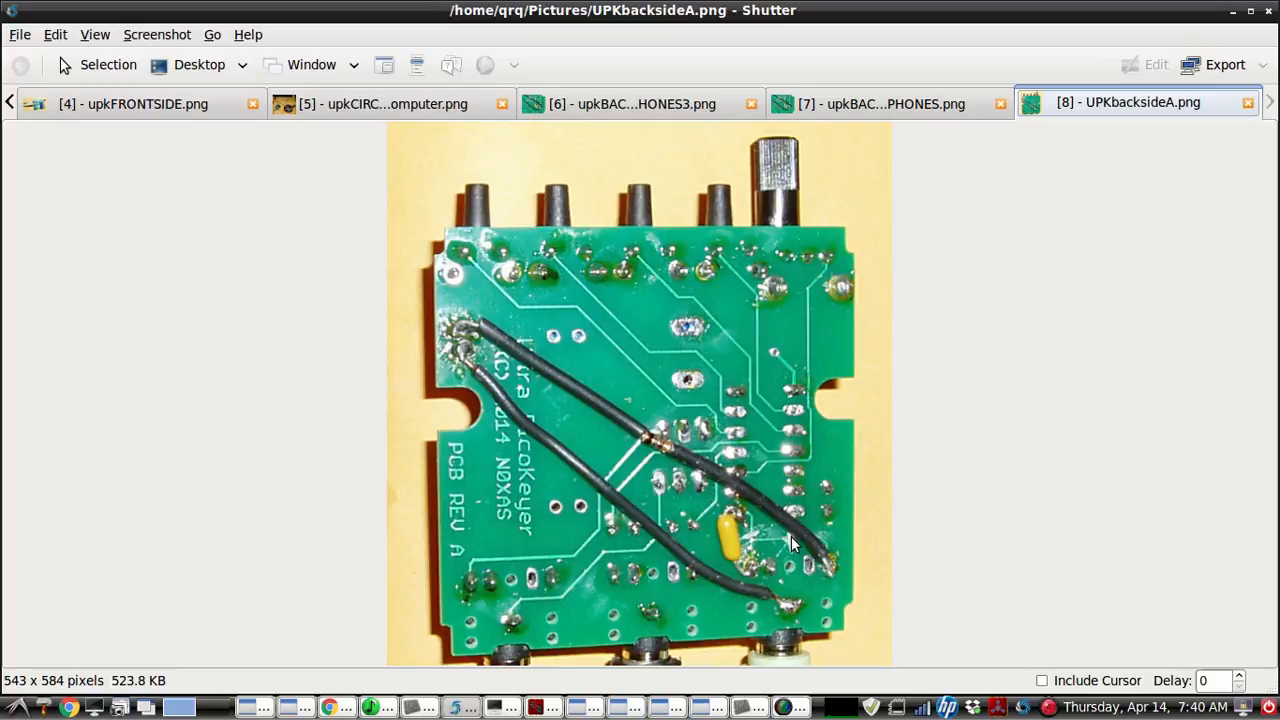
pyautogui.moveTo(822, 568)
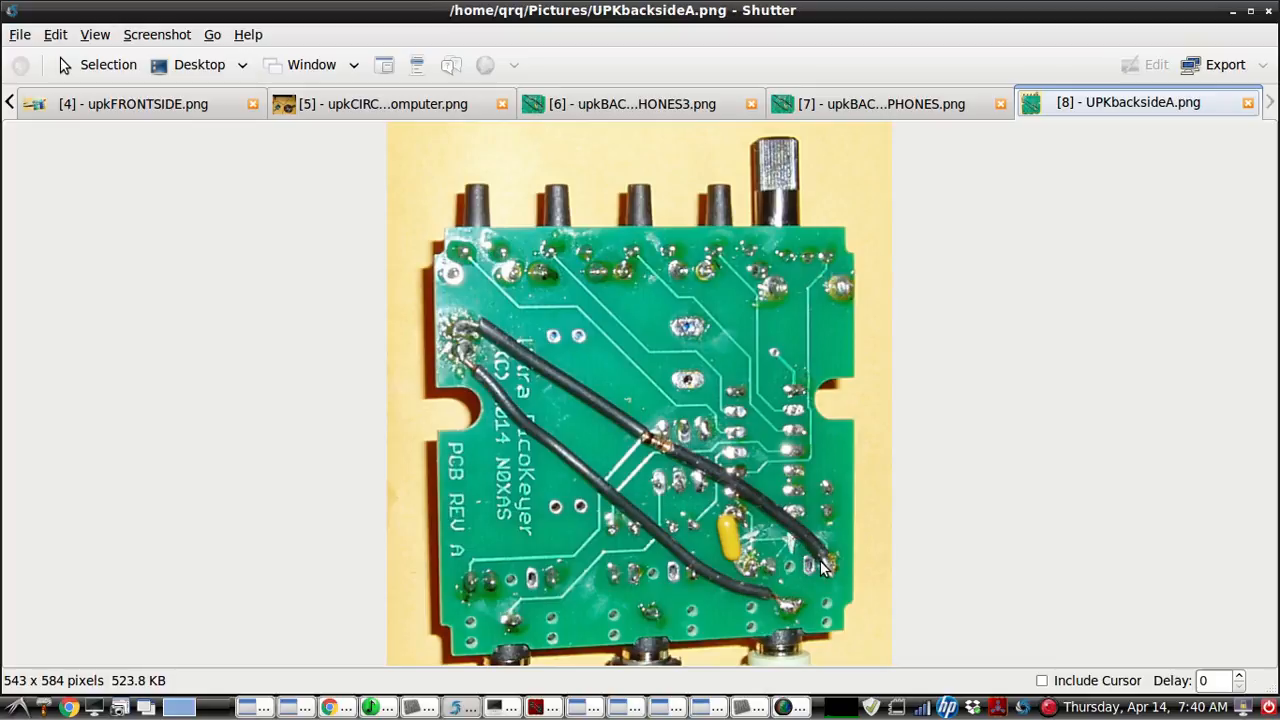
pyautogui.moveTo(800, 580)
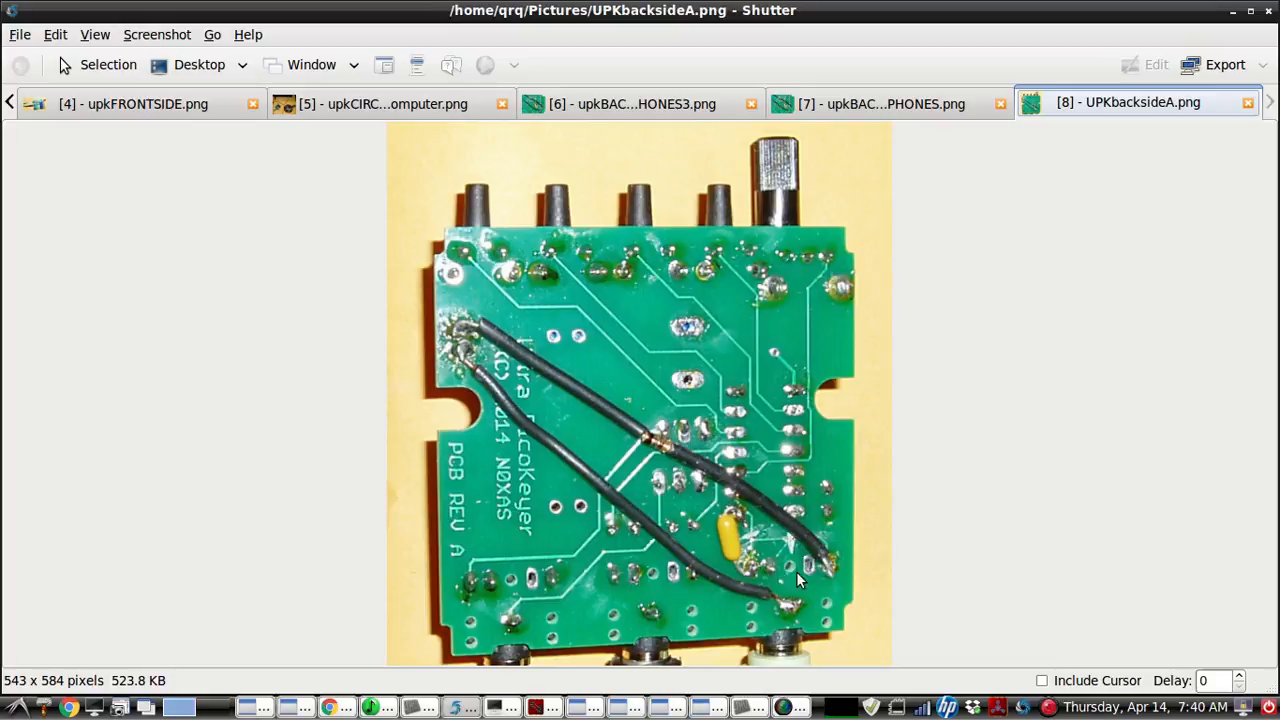
pyautogui.moveTo(776, 504)
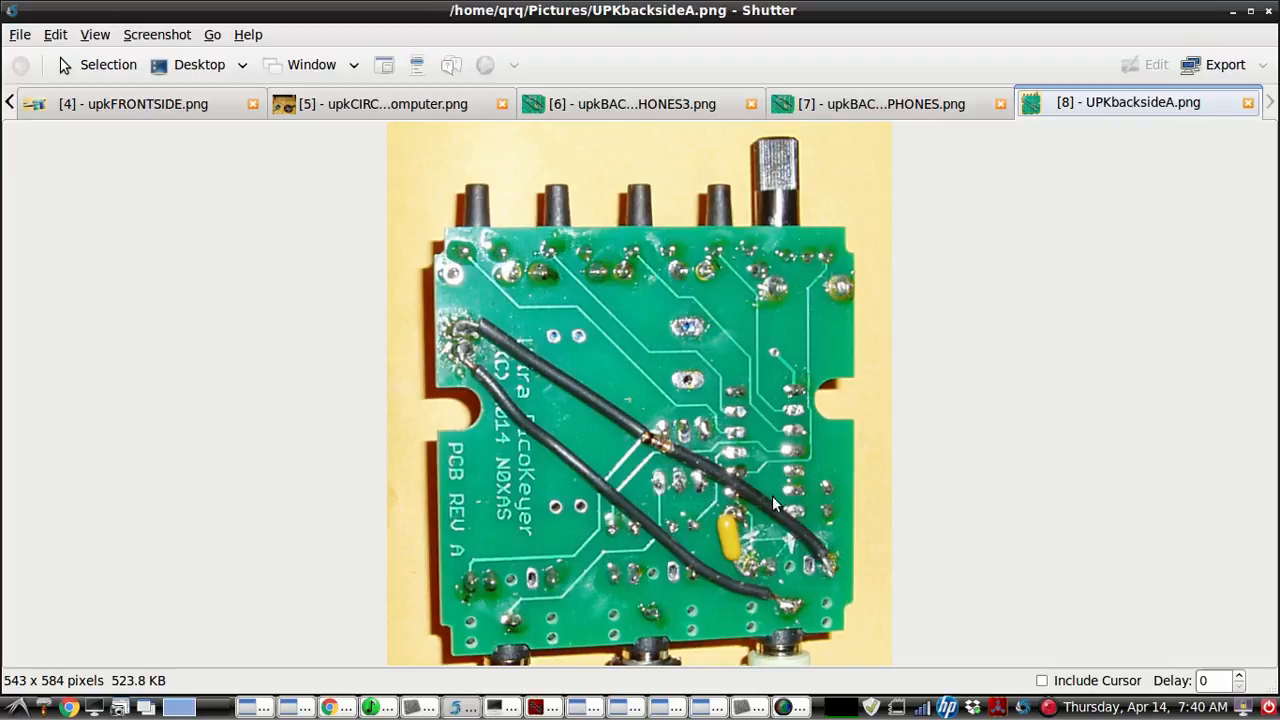
pyautogui.moveTo(450, 324)
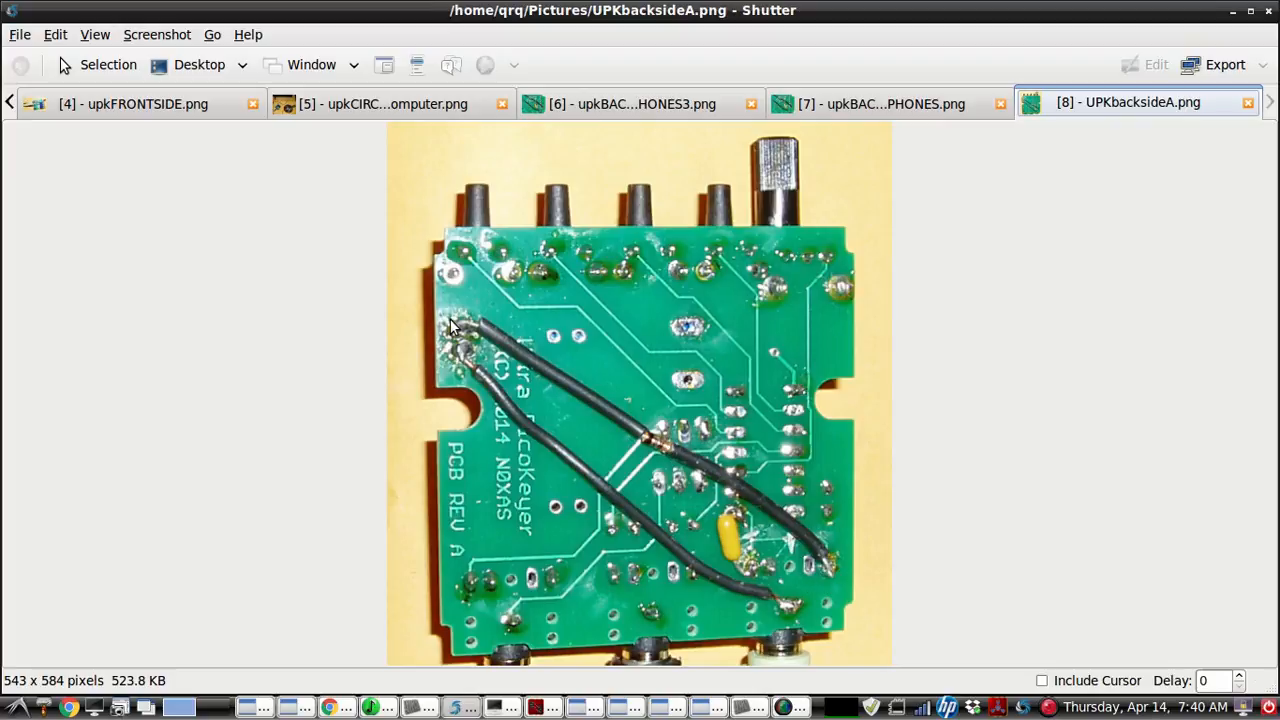
pyautogui.moveTo(848, 582)
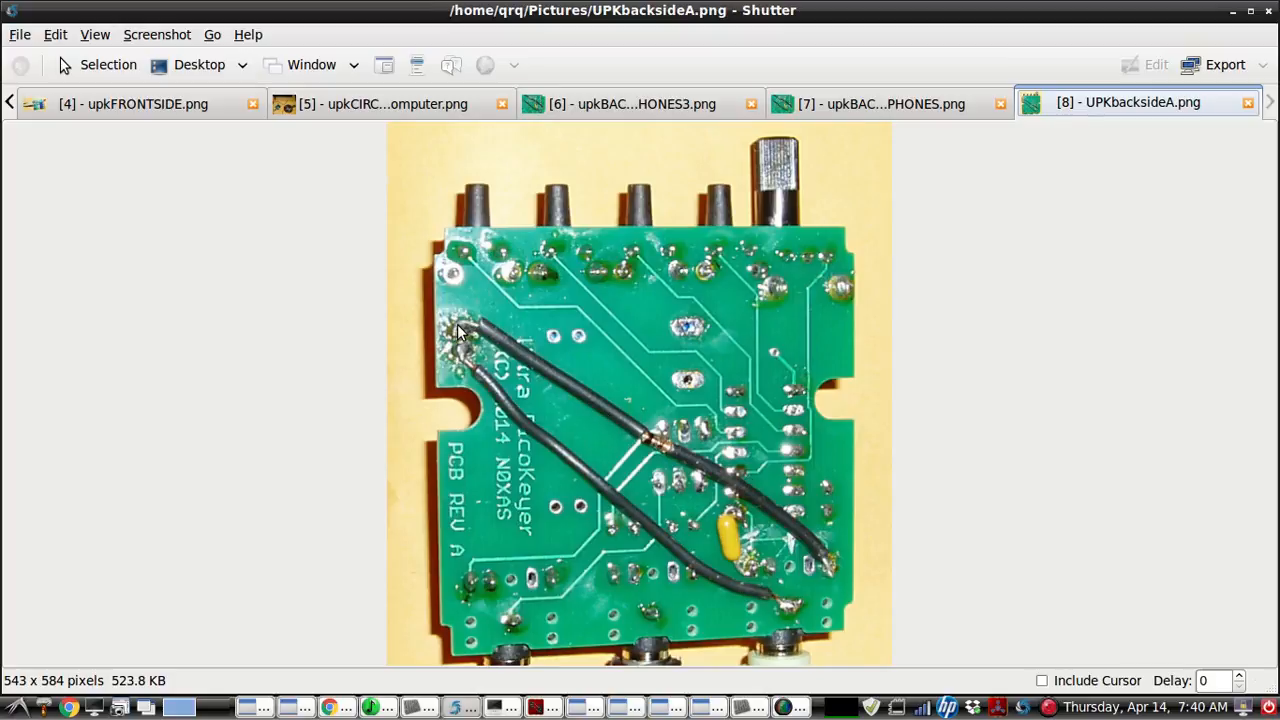
pyautogui.moveTo(630, 440)
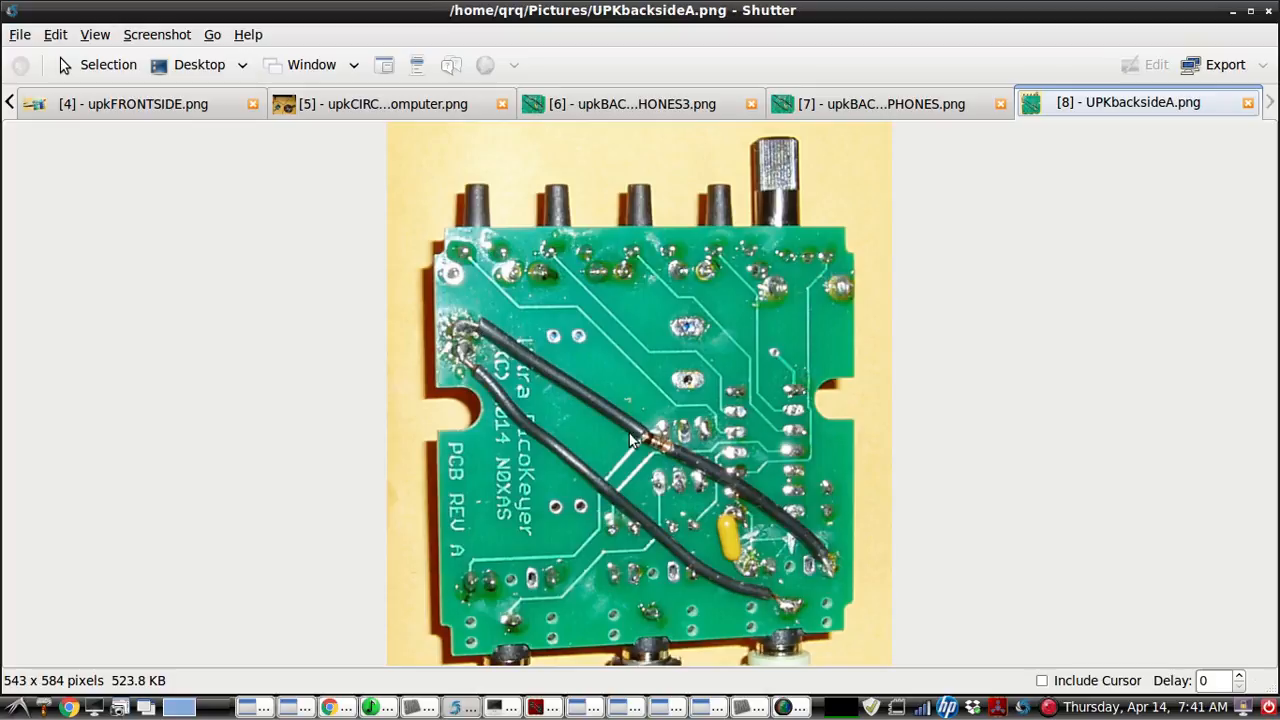
pyautogui.moveTo(672, 450)
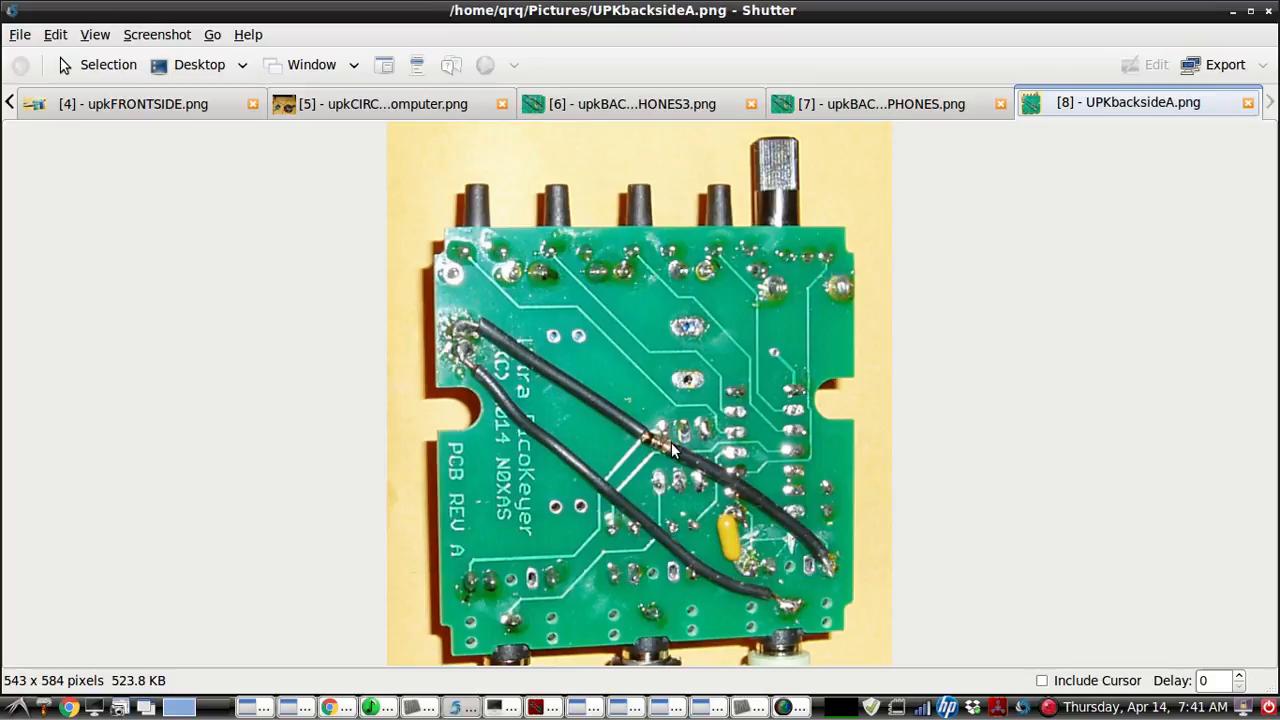
pyautogui.moveTo(810, 544)
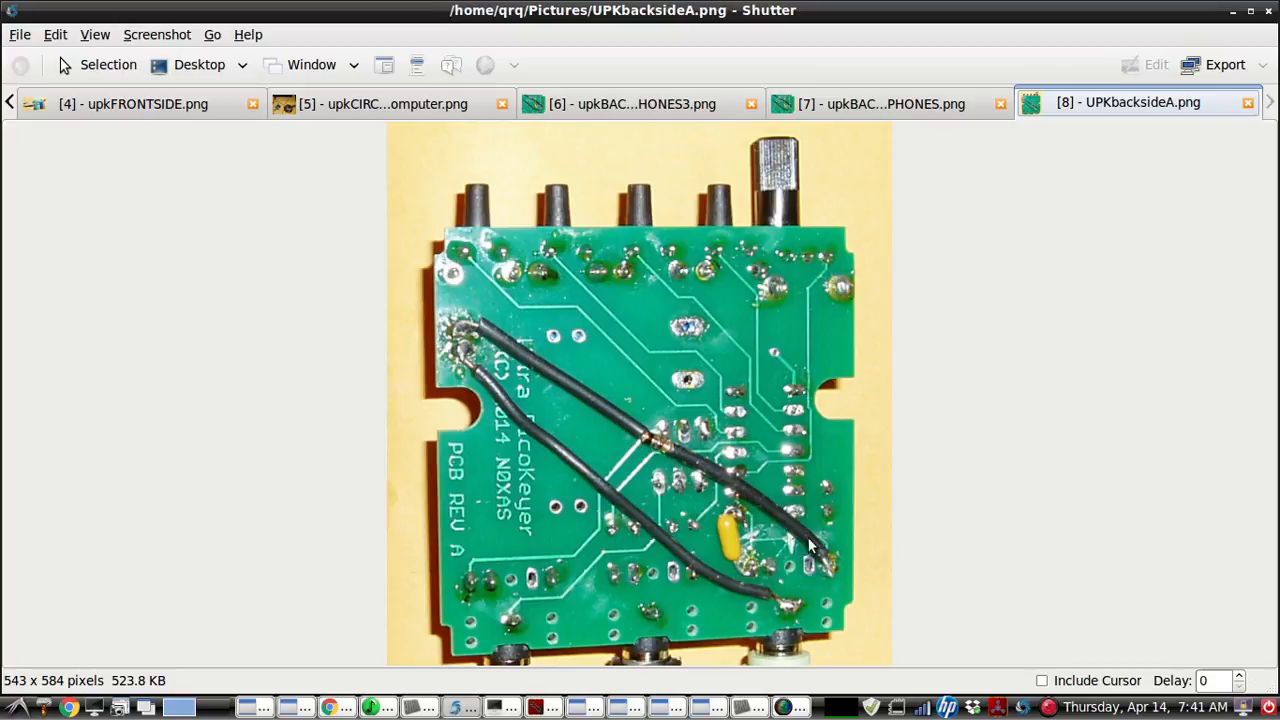
pyautogui.moveTo(828, 572)
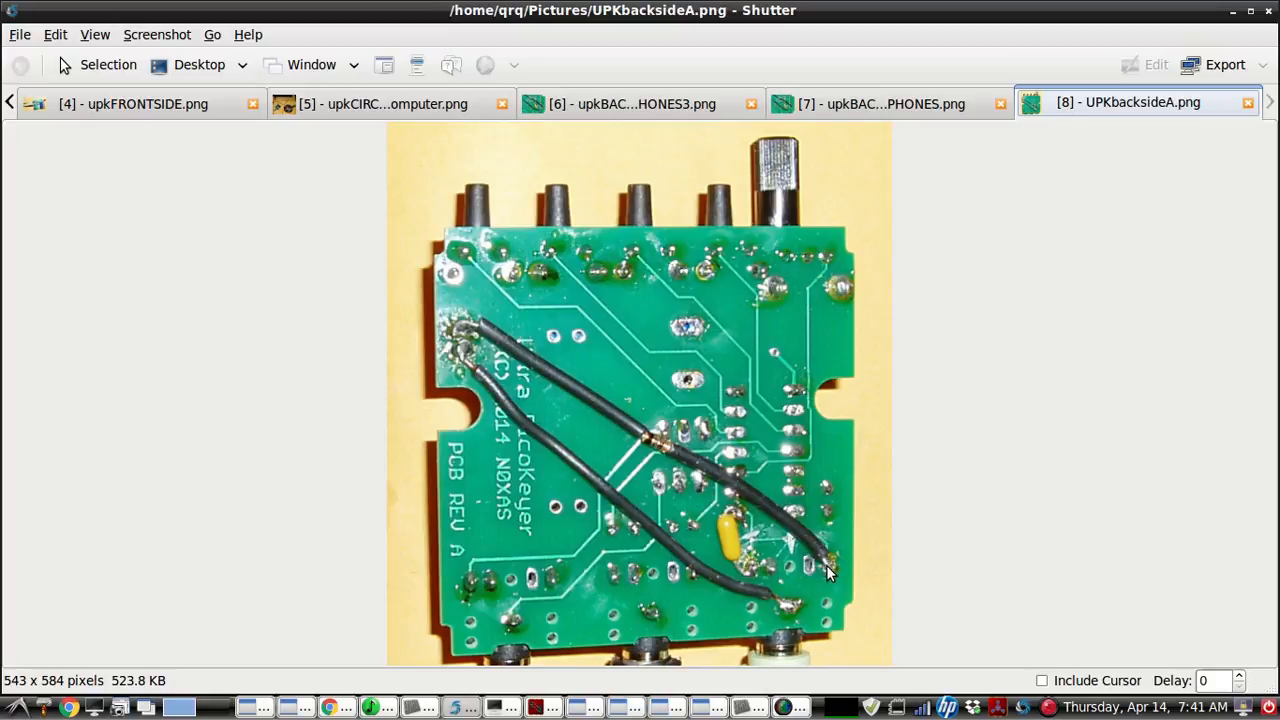
pyautogui.moveTo(790, 616)
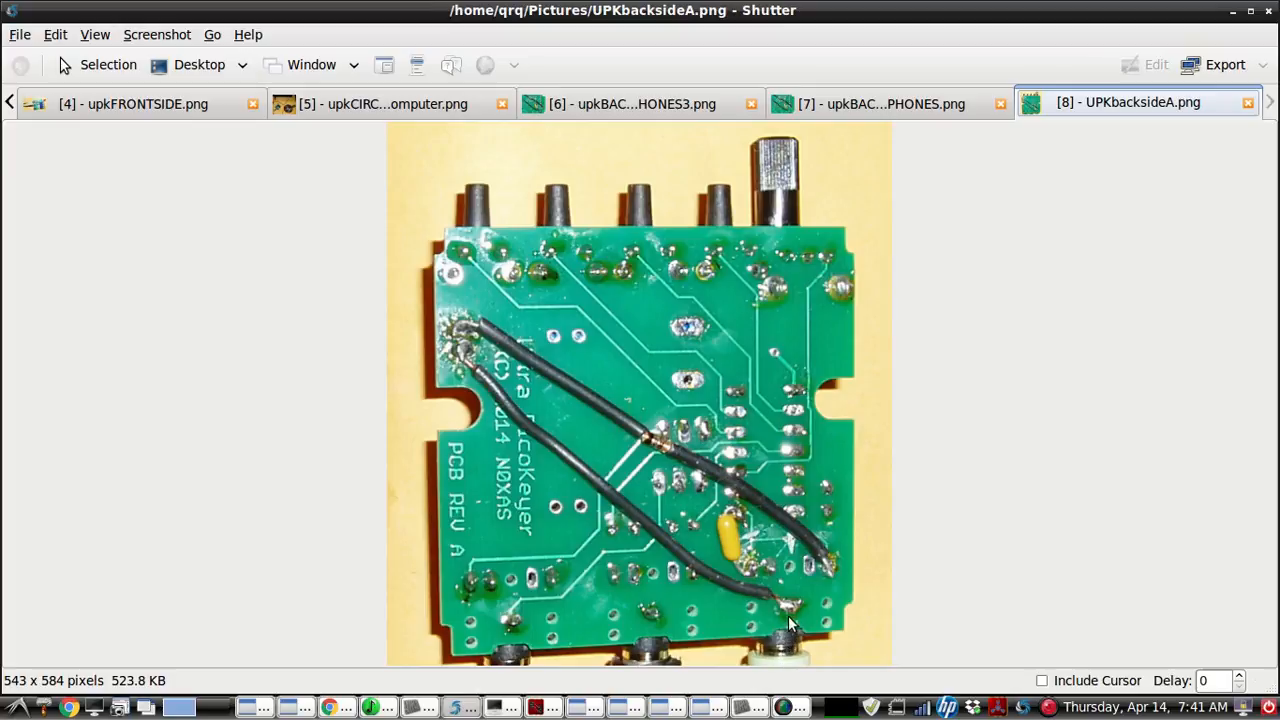
pyautogui.moveTo(584, 472)
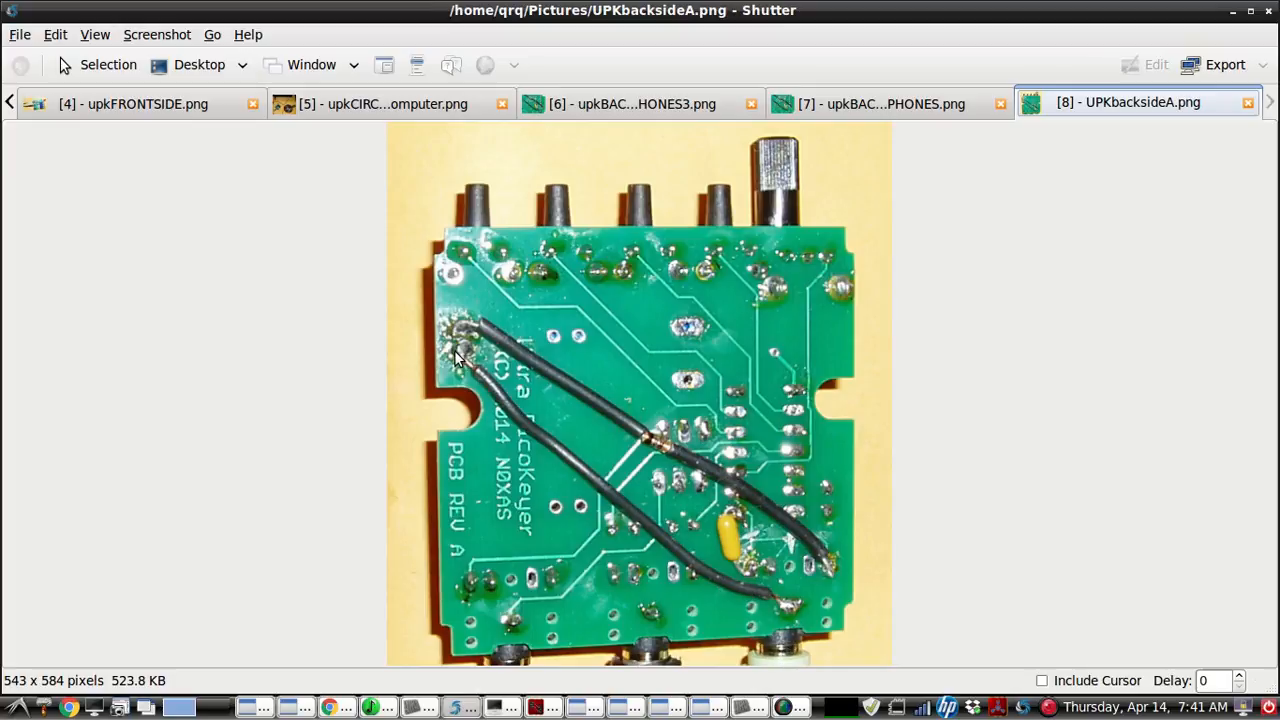
pyautogui.moveTo(590, 414)
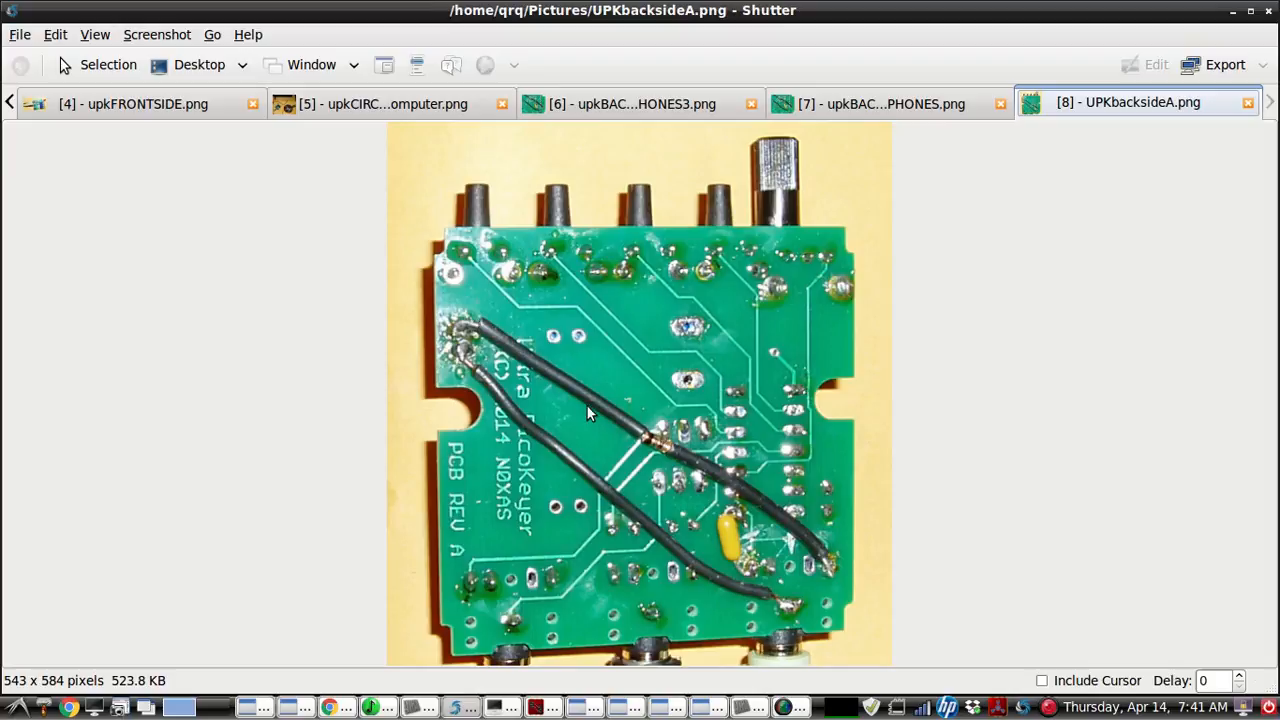
pyautogui.moveTo(748, 504)
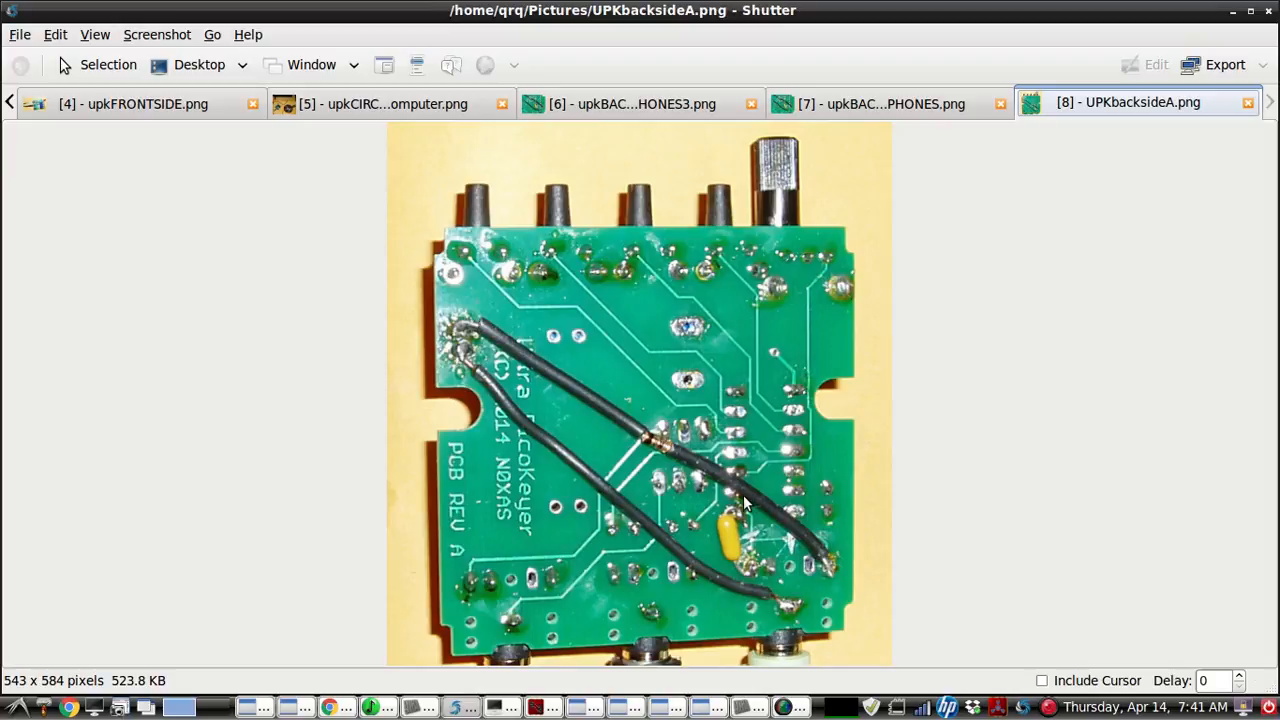
pyautogui.moveTo(744, 504)
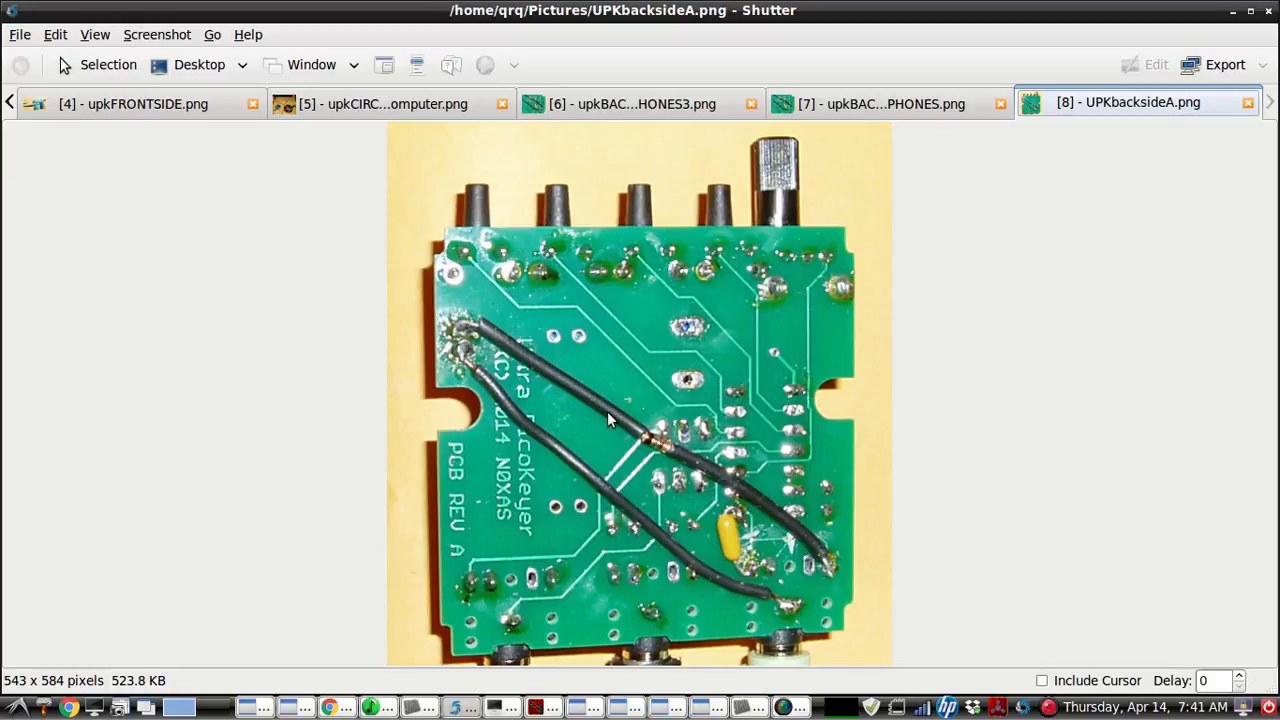
pyautogui.moveTo(596, 412)
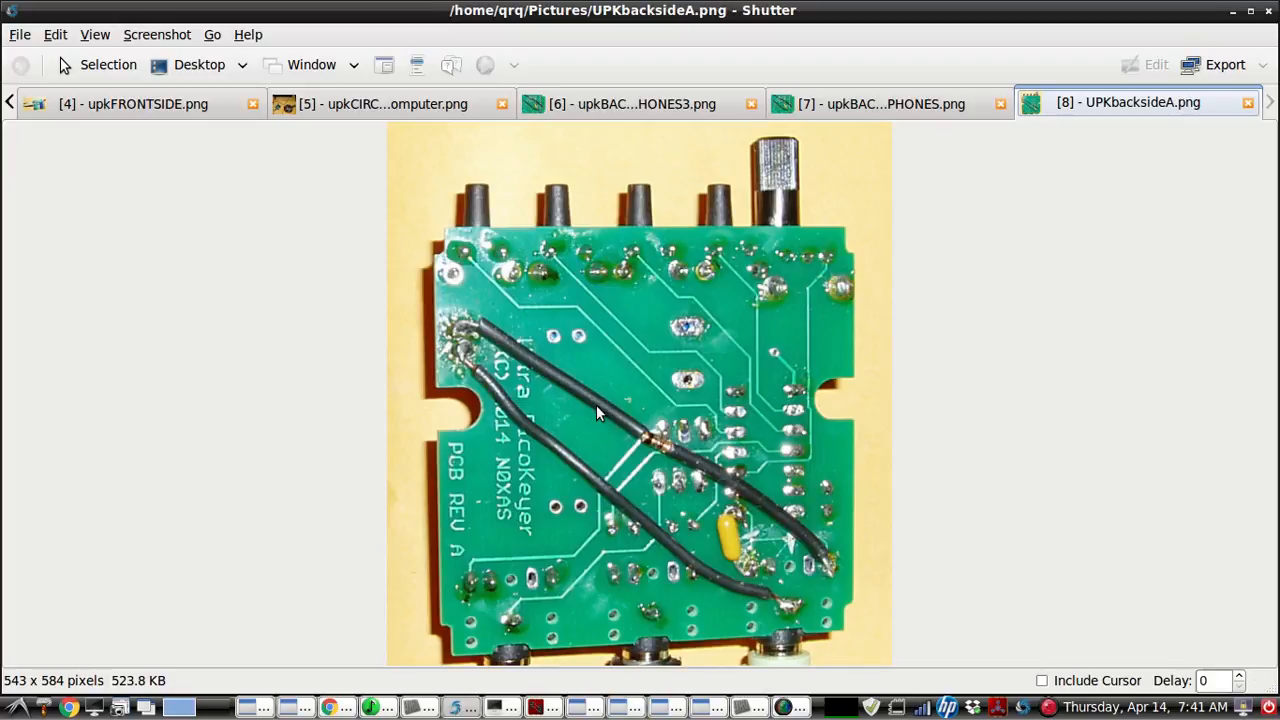
pyautogui.moveTo(458, 336)
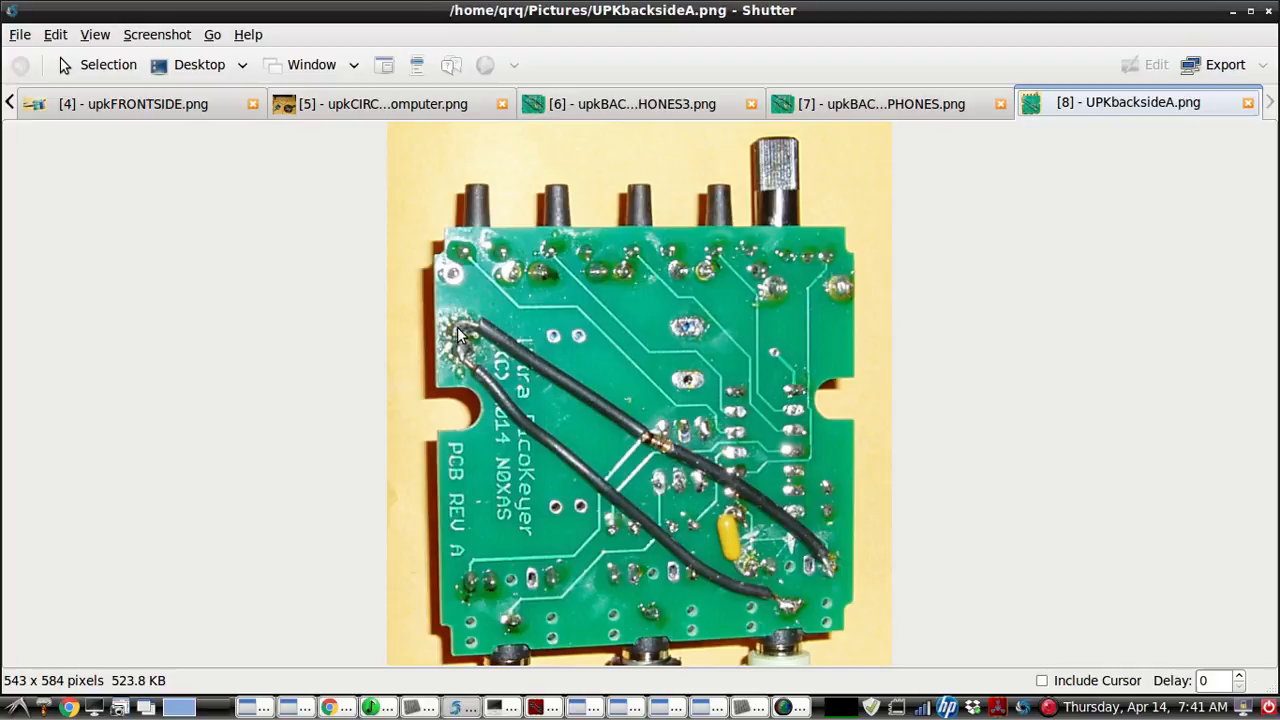
pyautogui.moveTo(500, 348)
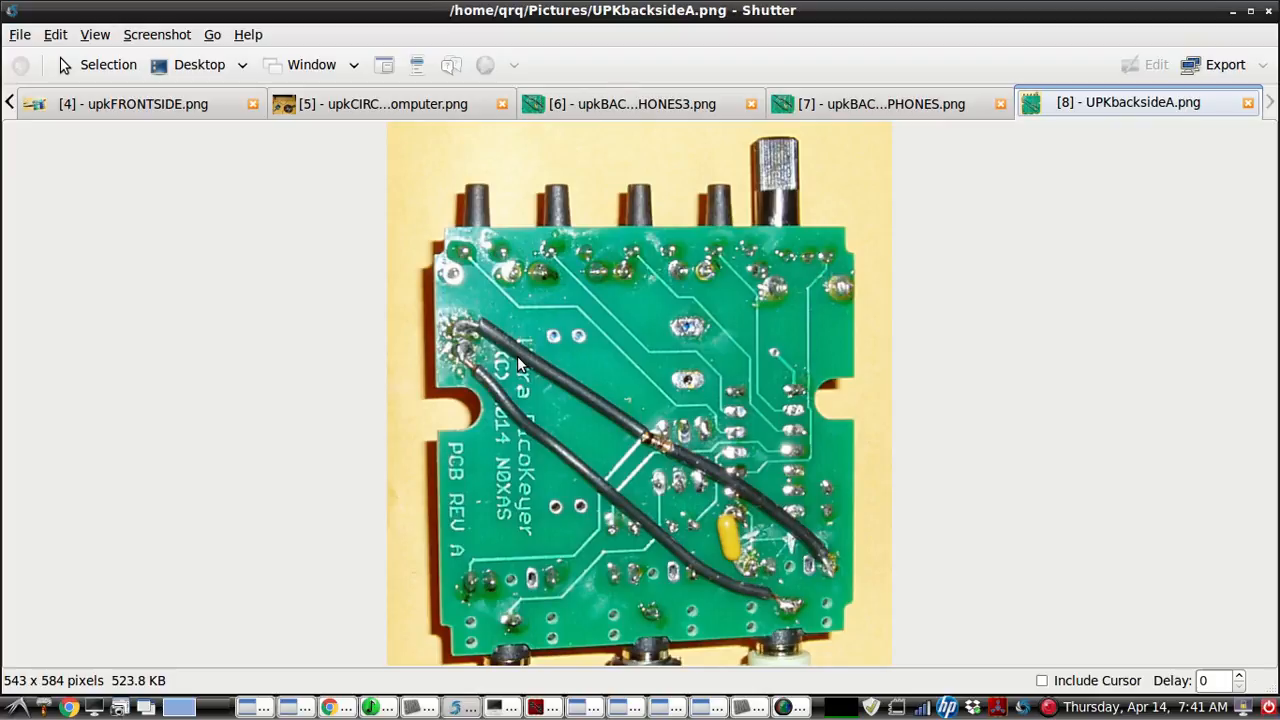
pyautogui.moveTo(590, 350)
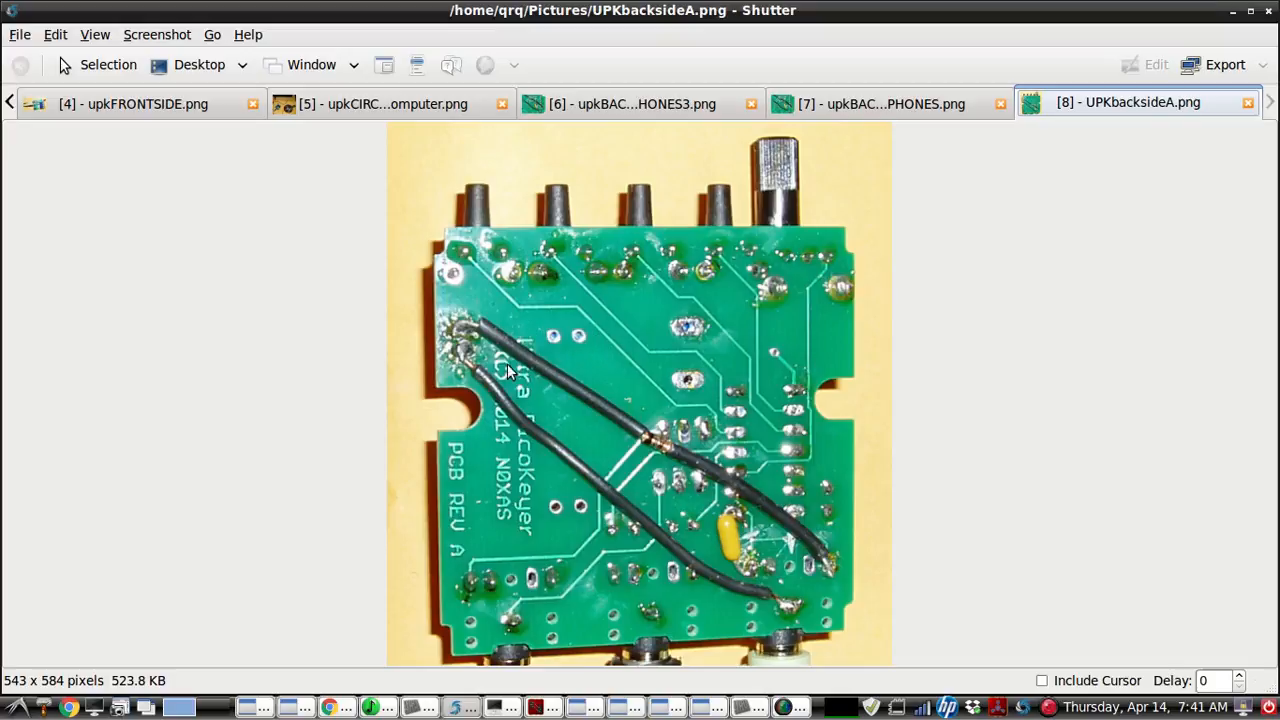
pyautogui.moveTo(612, 430)
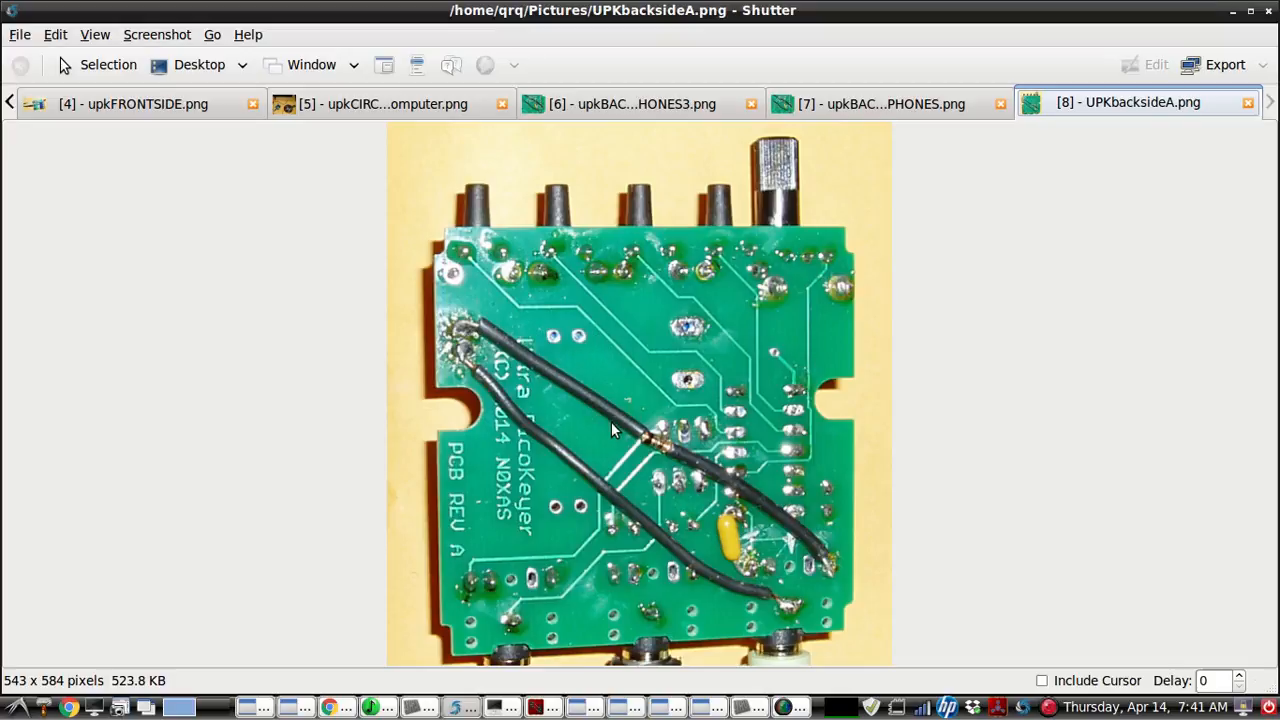
pyautogui.moveTo(652, 458)
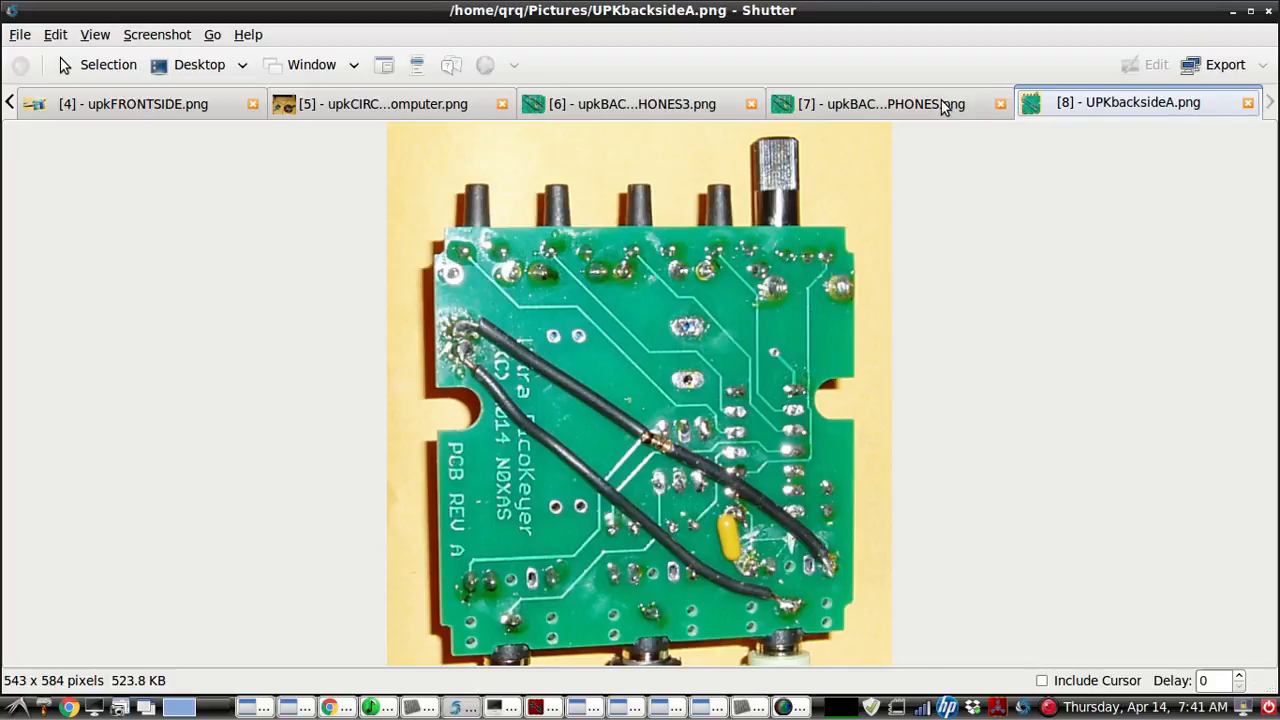
pyautogui.click(880, 104)
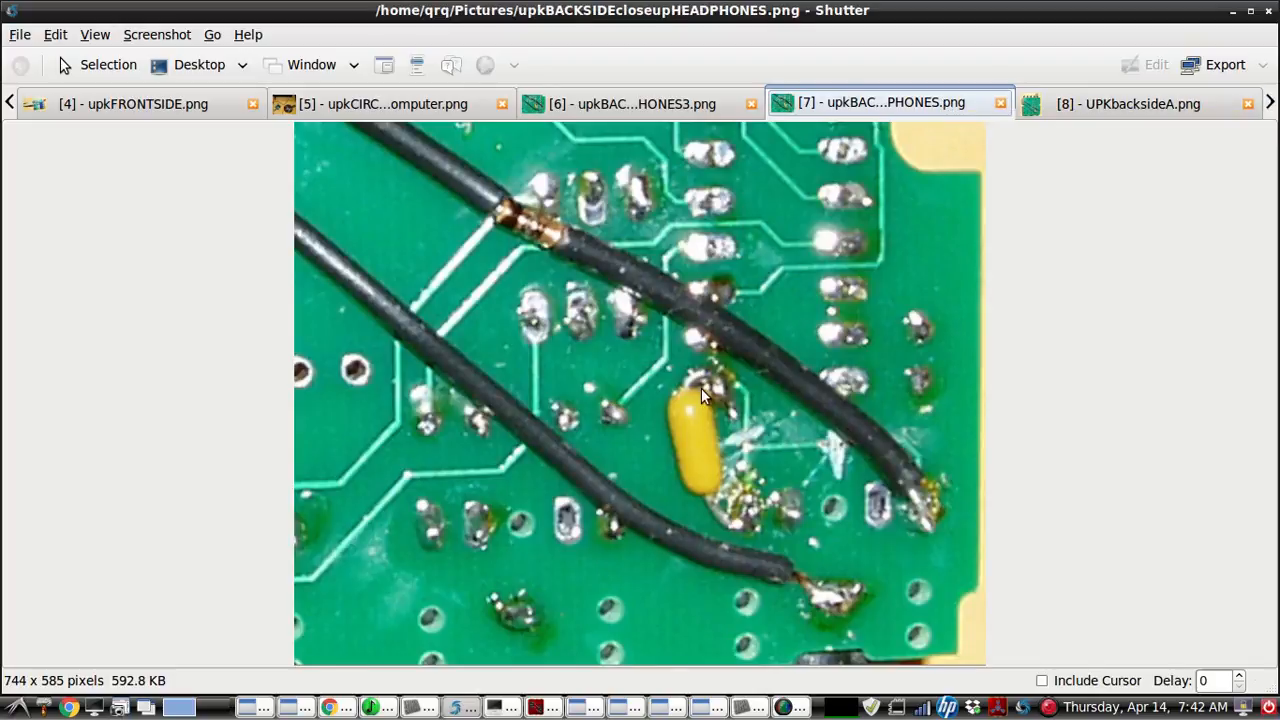
pyautogui.moveTo(756, 444)
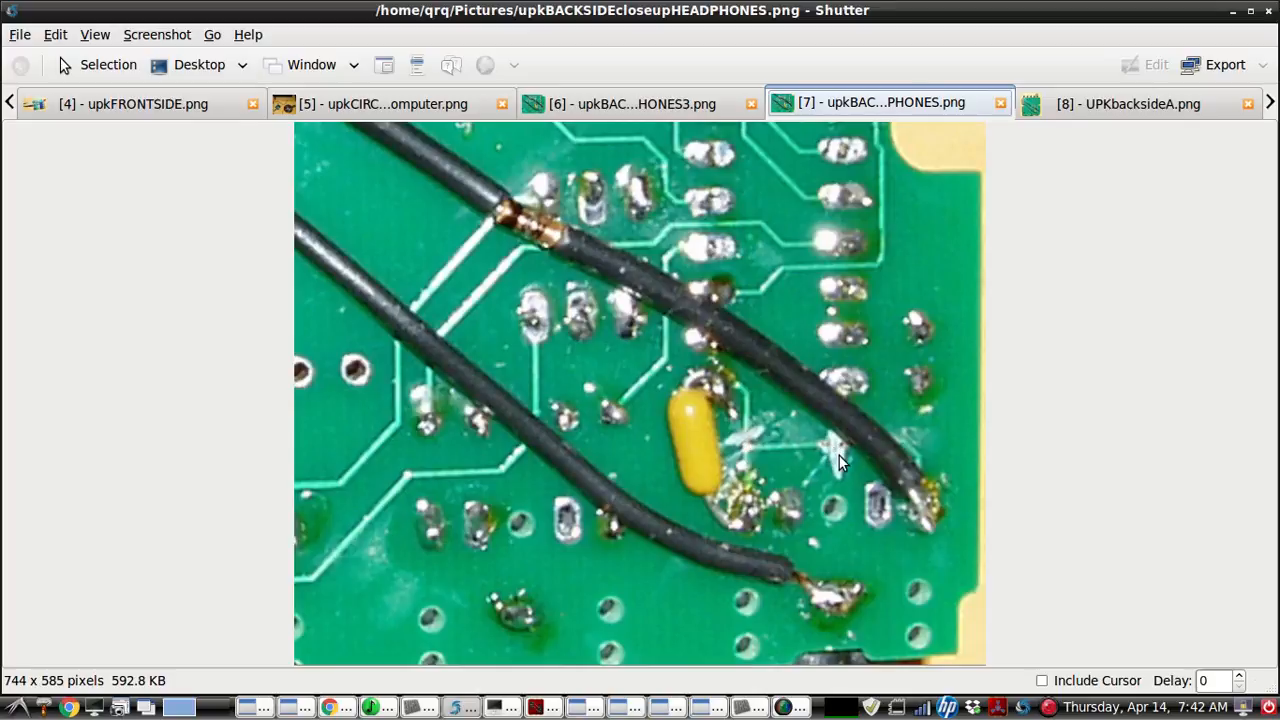
pyautogui.moveTo(752, 448)
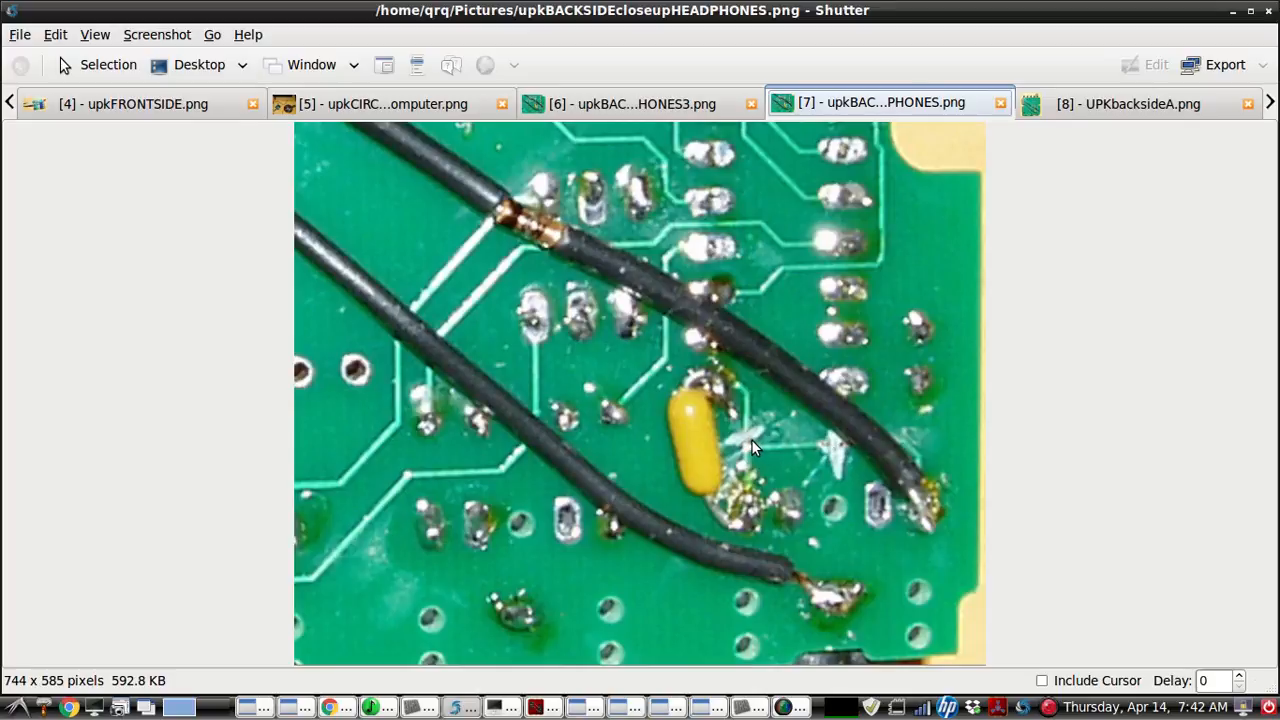
pyautogui.moveTo(820, 578)
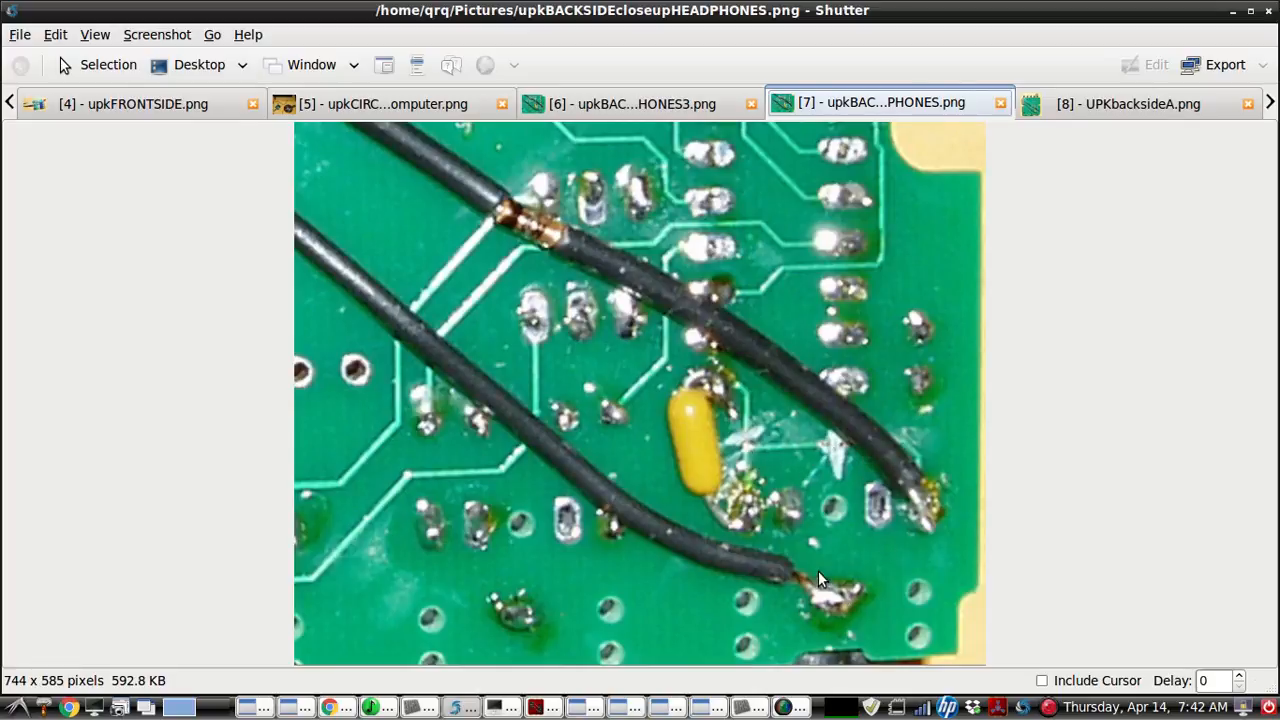
pyautogui.moveTo(708, 376)
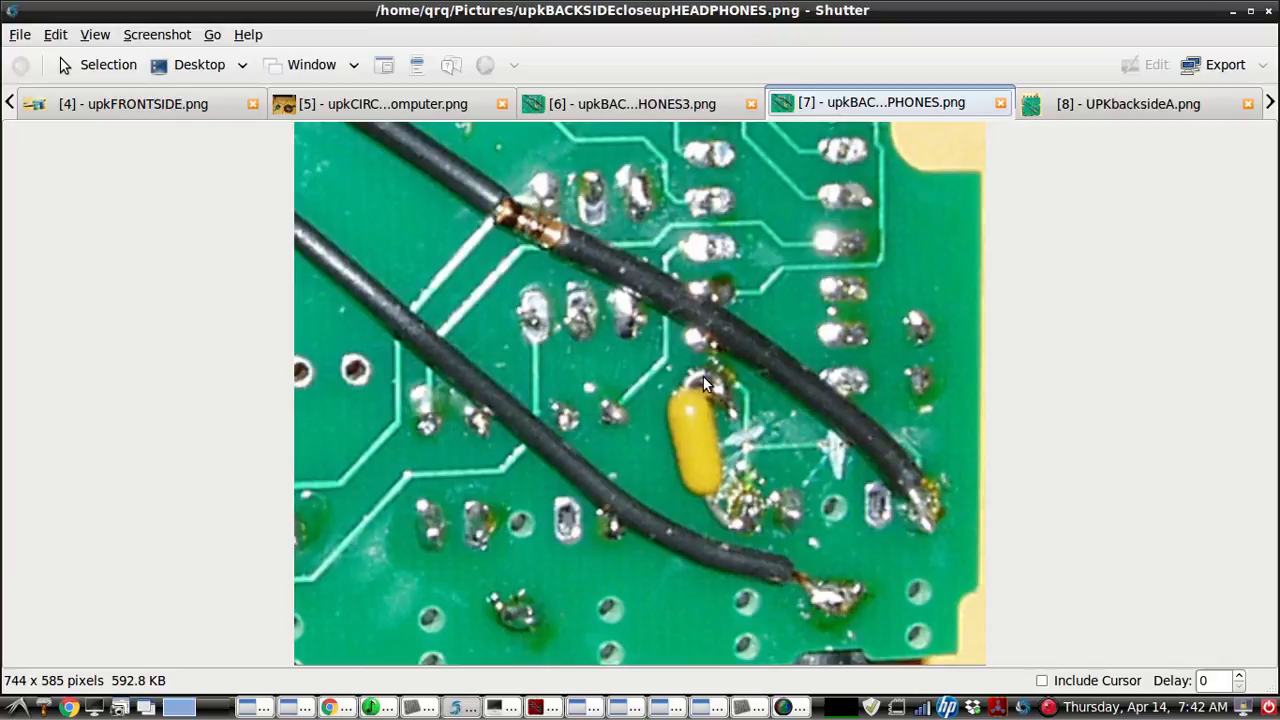
pyautogui.moveTo(912, 508)
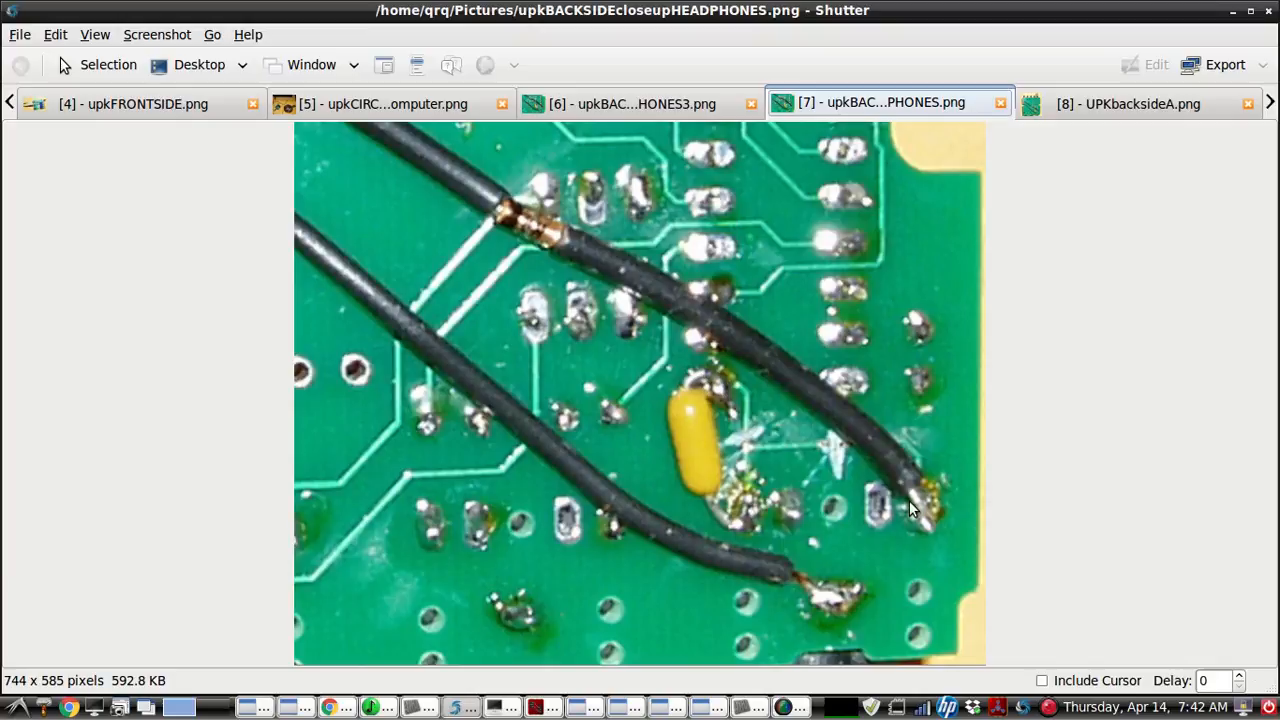
pyautogui.moveTo(680, 414)
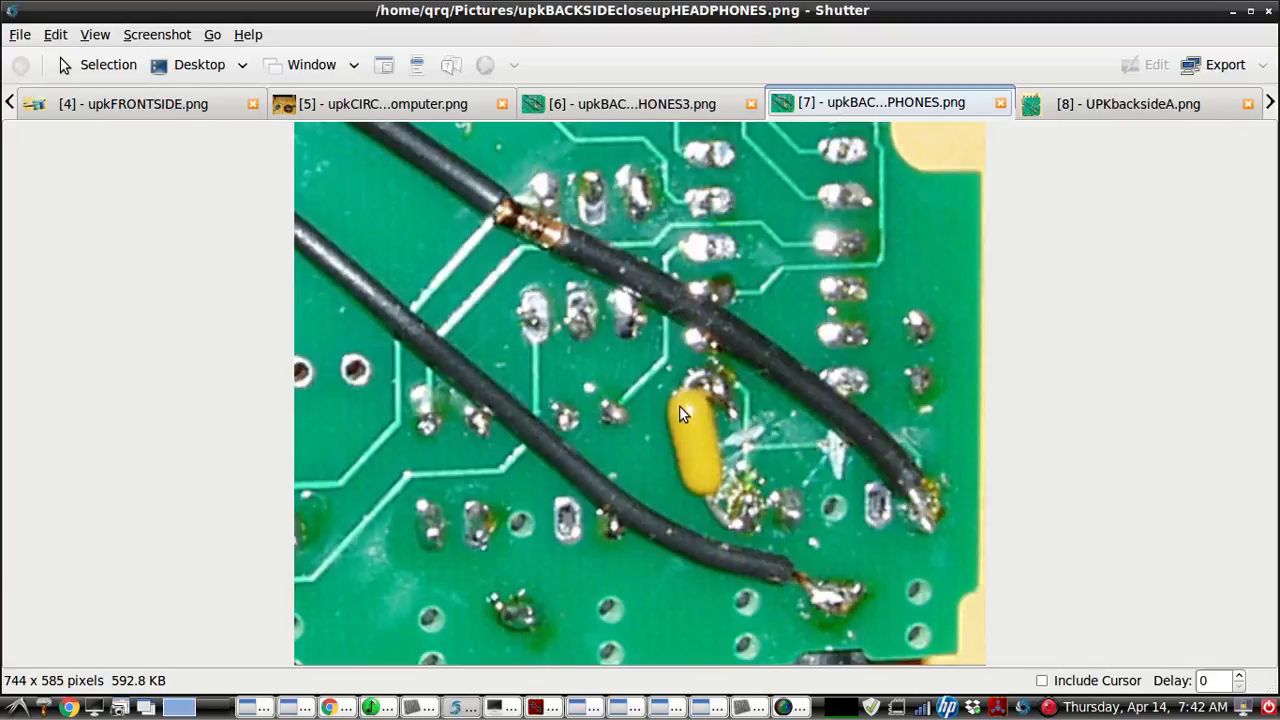
pyautogui.moveTo(702, 384)
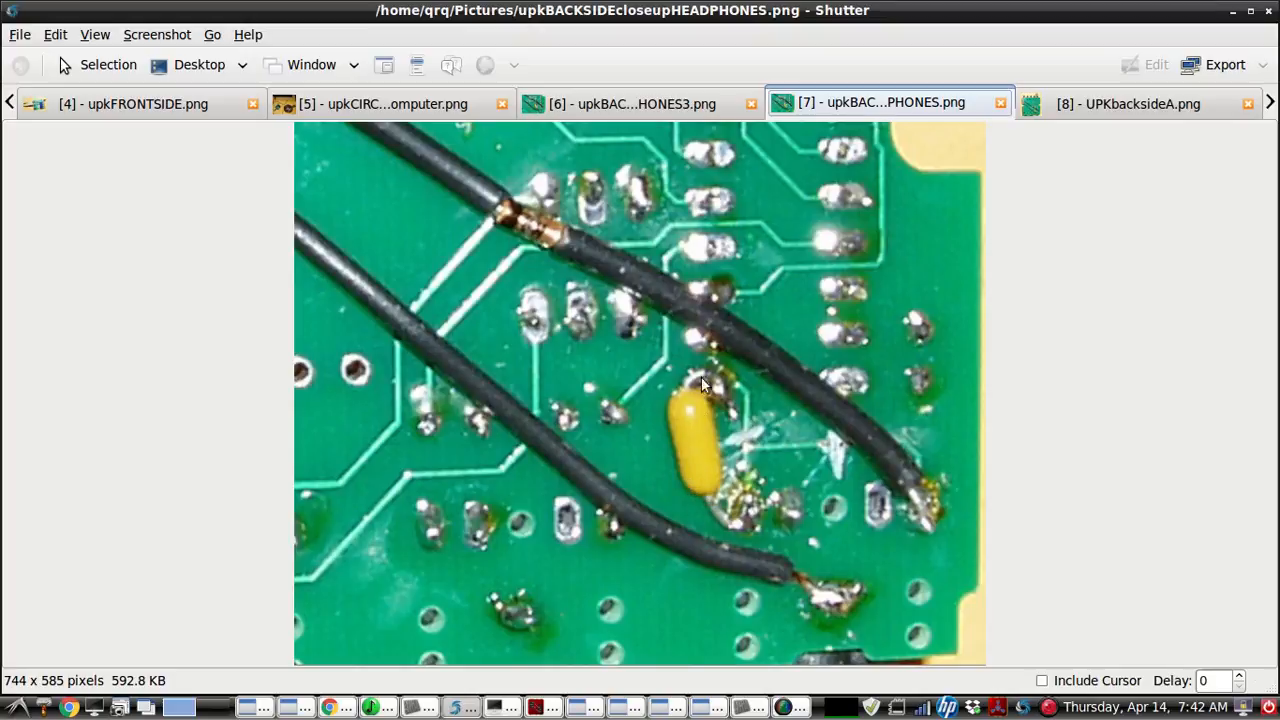
pyautogui.moveTo(756, 504)
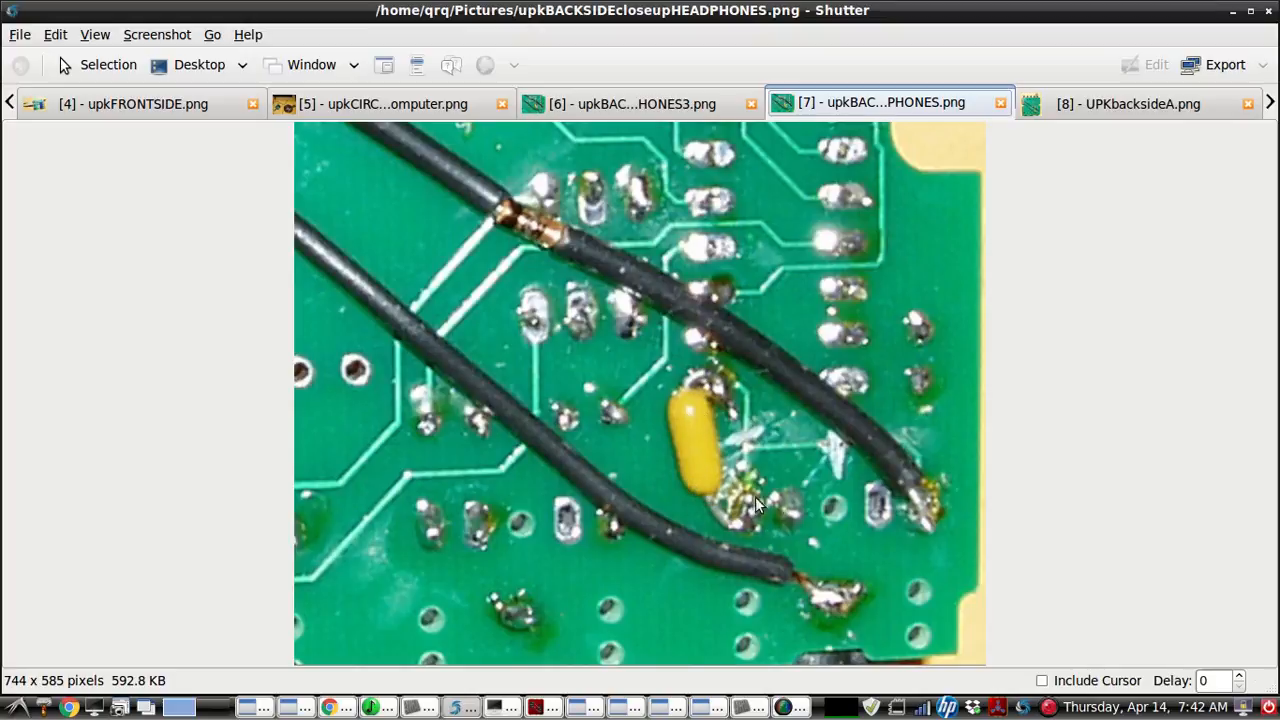
pyautogui.moveTo(704, 490)
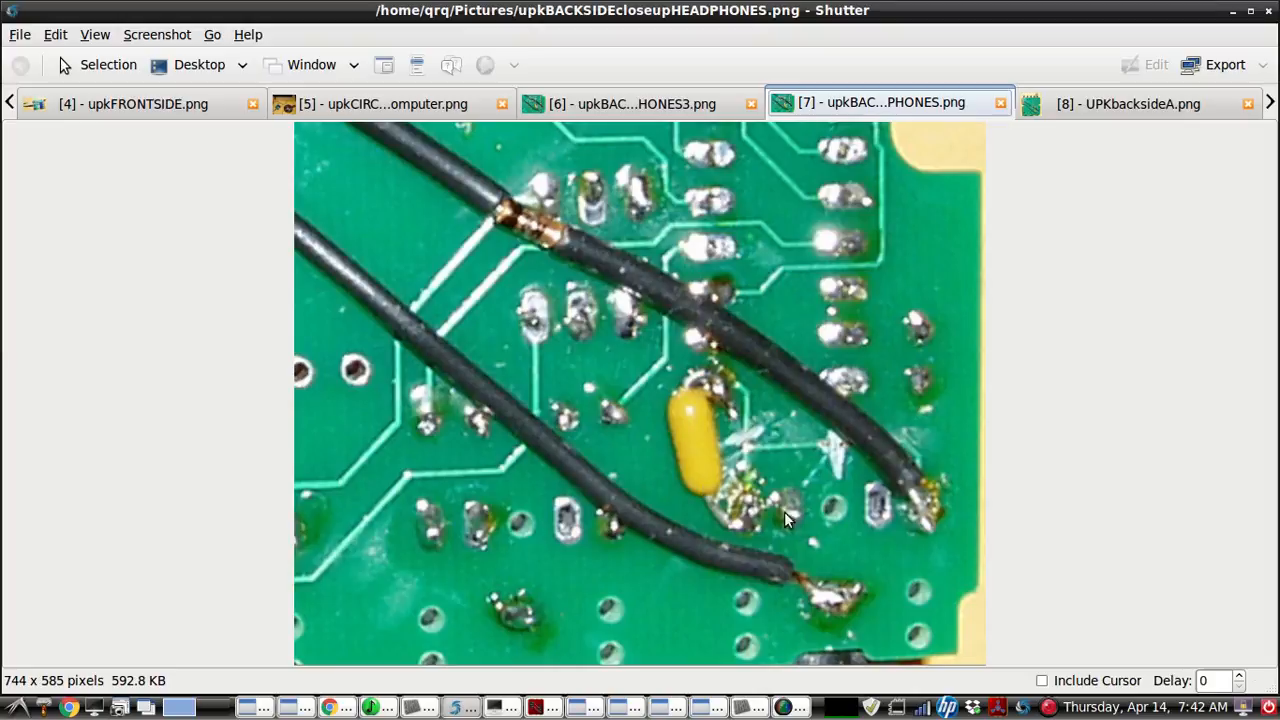
pyautogui.moveTo(756, 572)
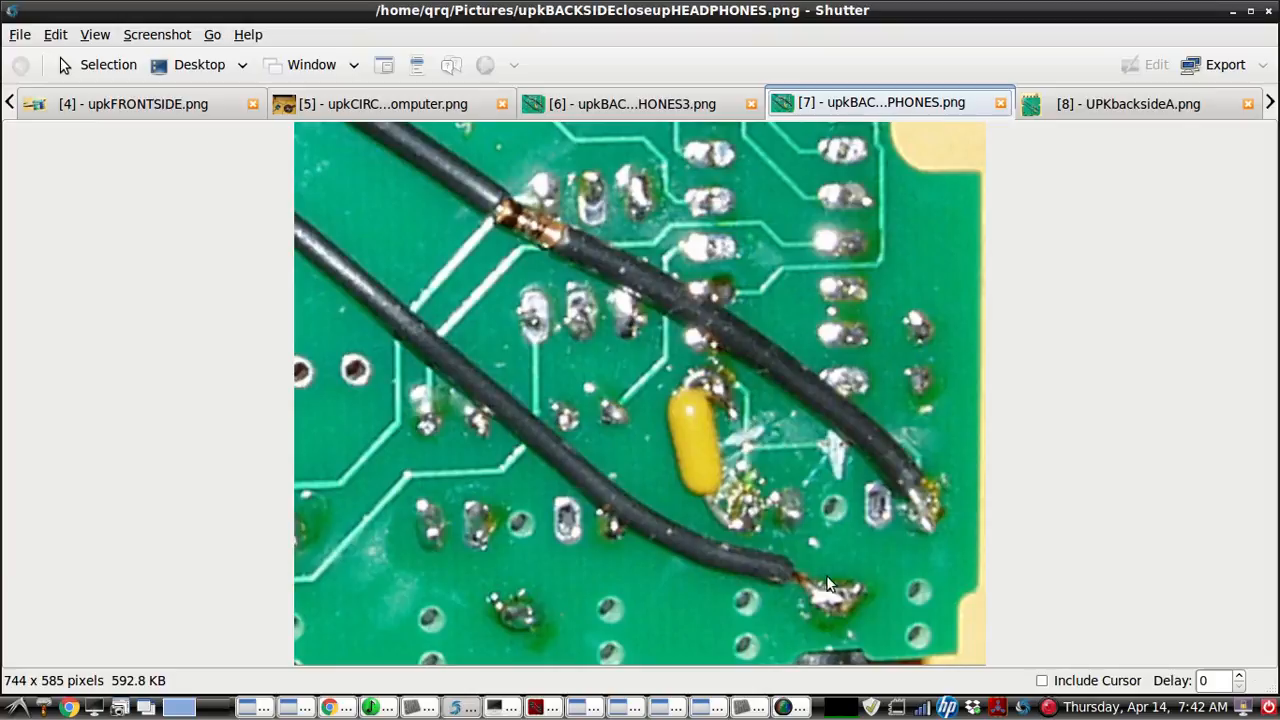
pyautogui.moveTo(728, 456)
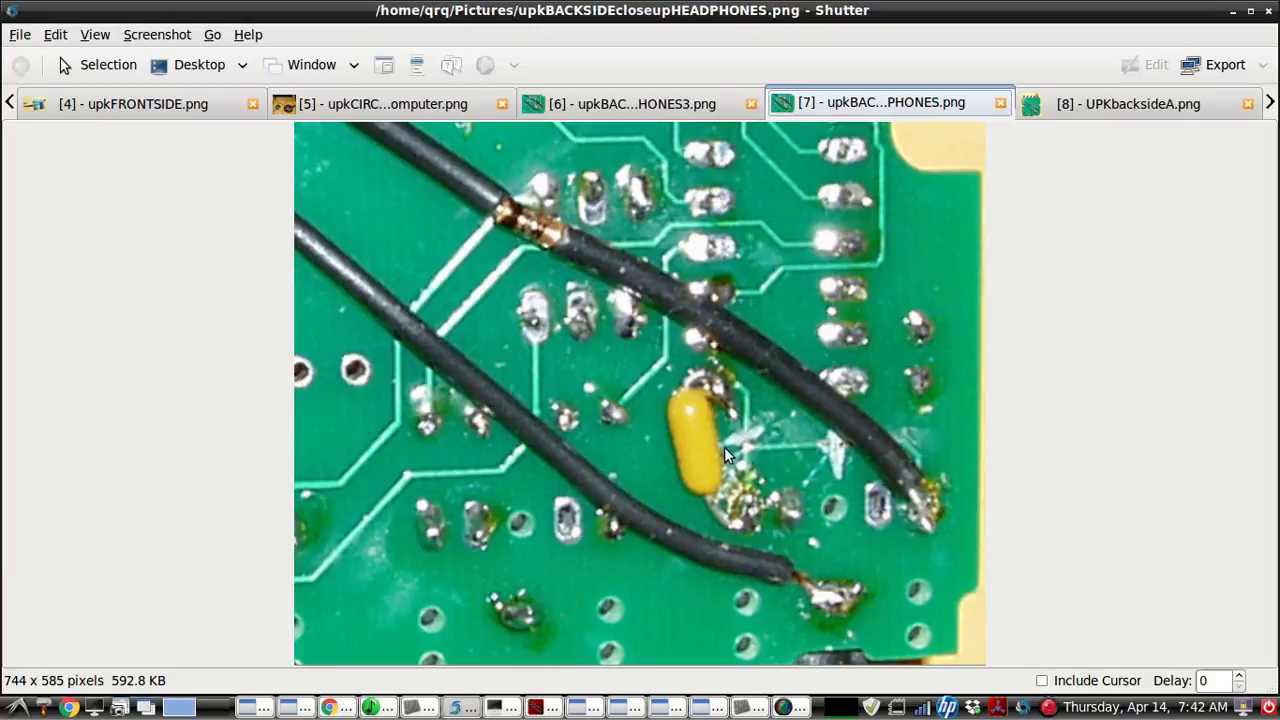
pyautogui.moveTo(740, 222)
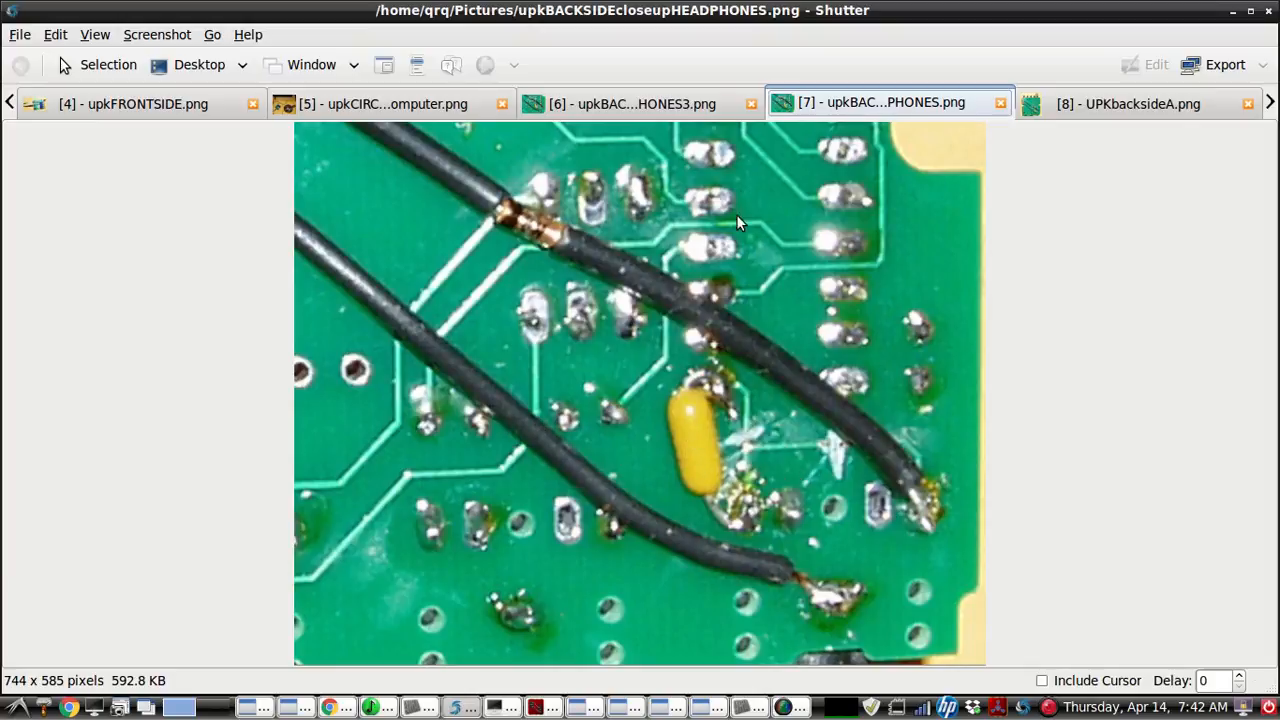
# Show the headphone-wiring close-up with the solder joints circled in red.
pyautogui.click(632, 104)
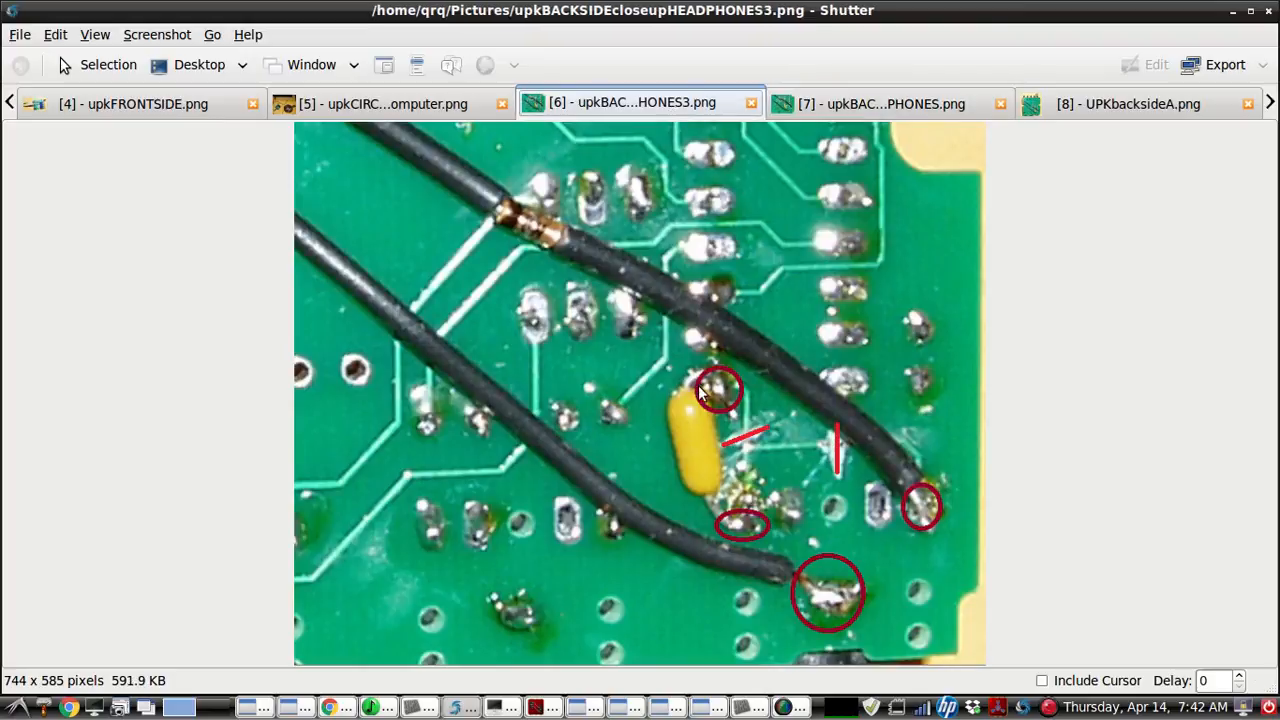
pyautogui.moveTo(690, 424)
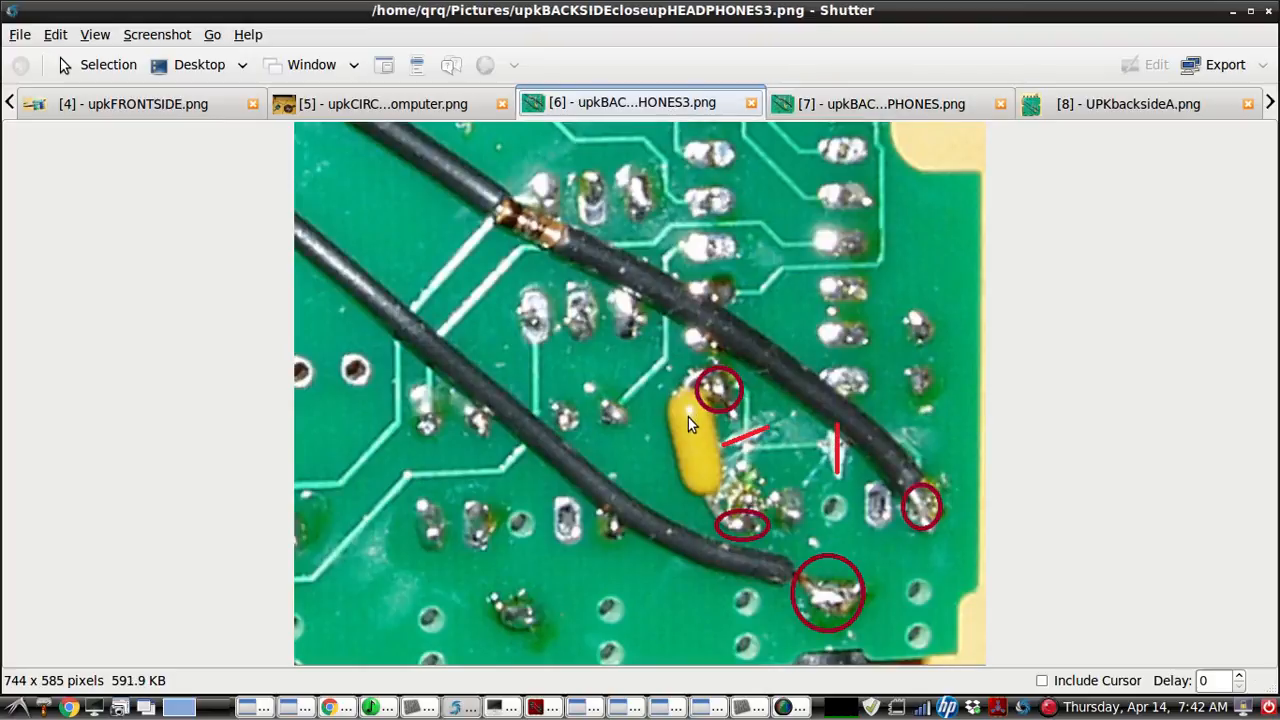
pyautogui.moveTo(688, 414)
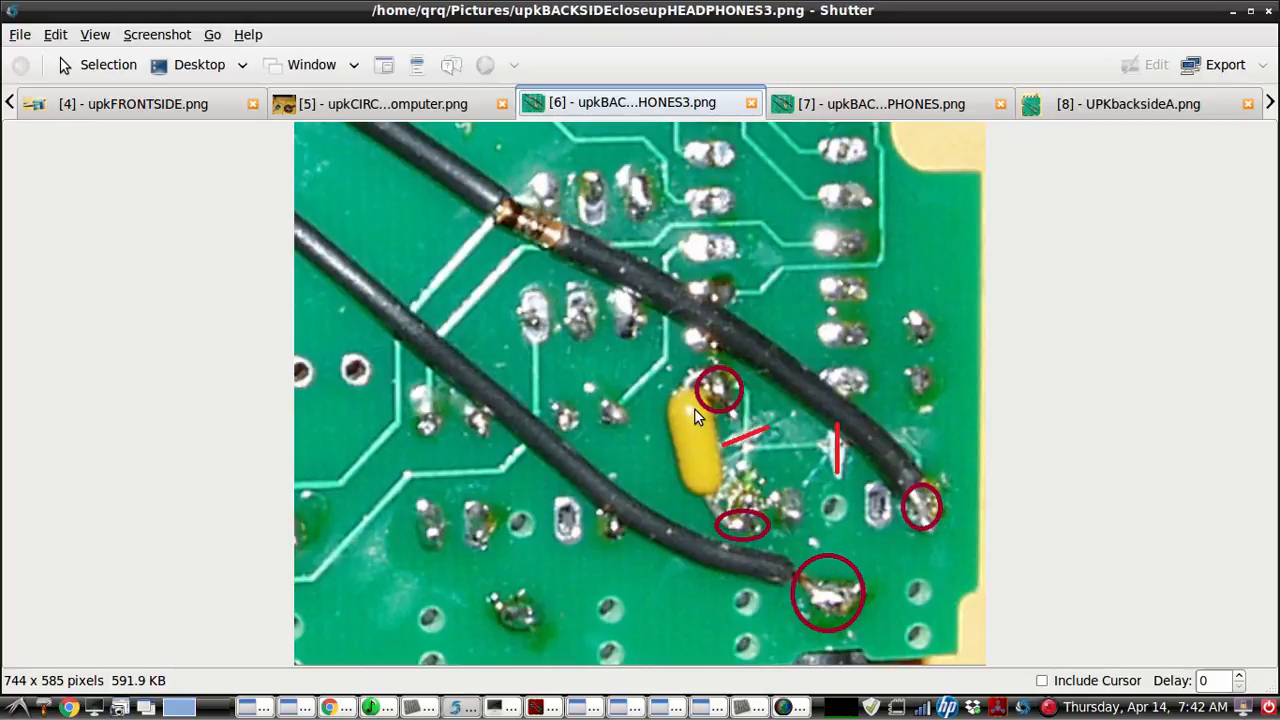
pyautogui.moveTo(696, 472)
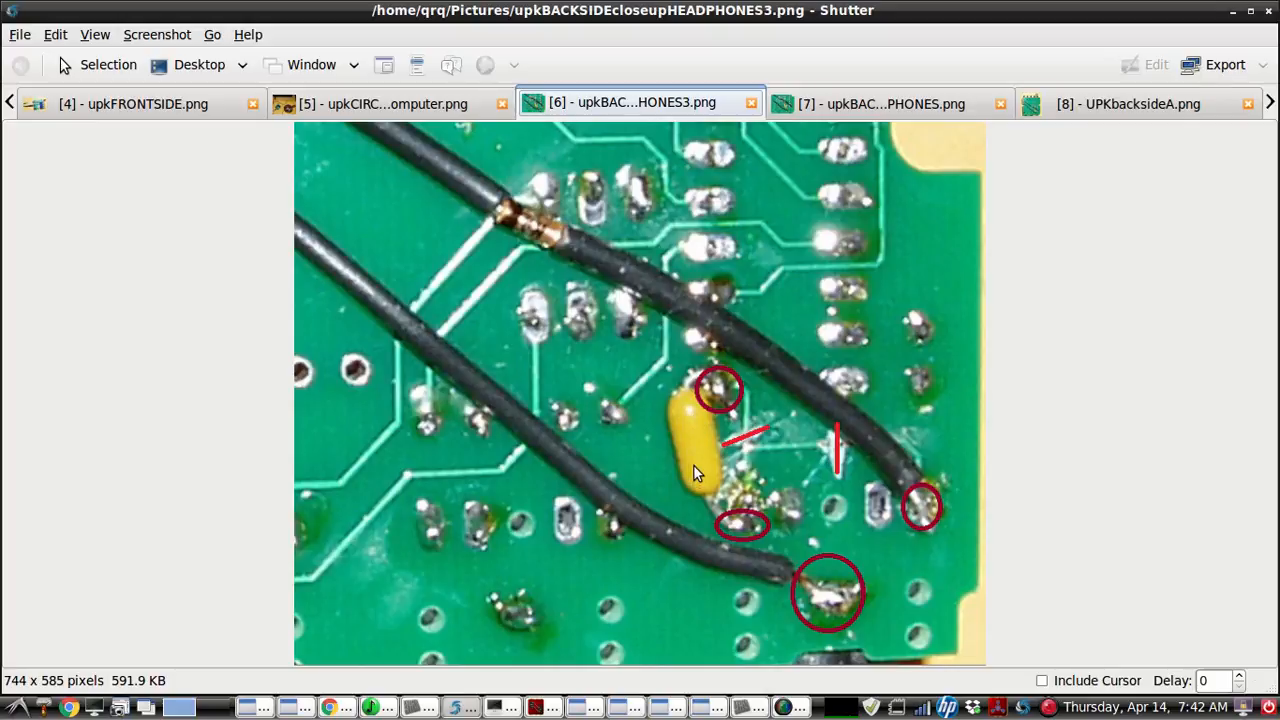
pyautogui.moveTo(742, 532)
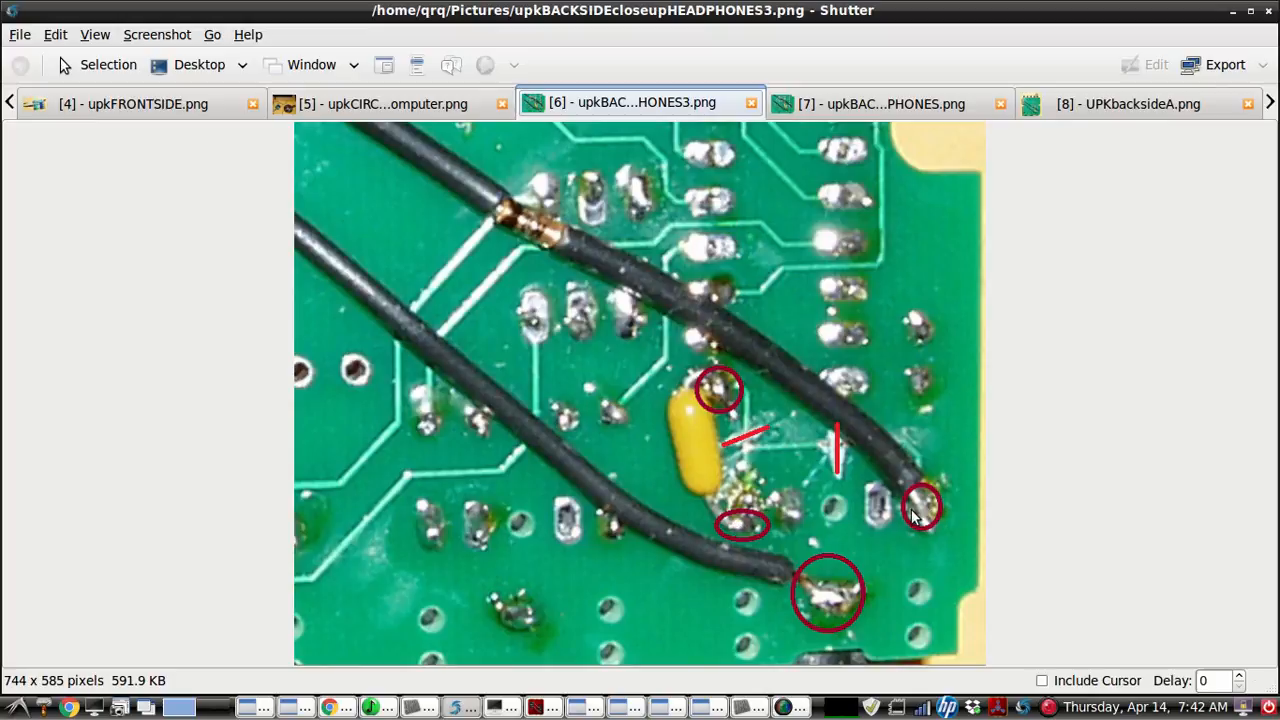
pyautogui.moveTo(730, 478)
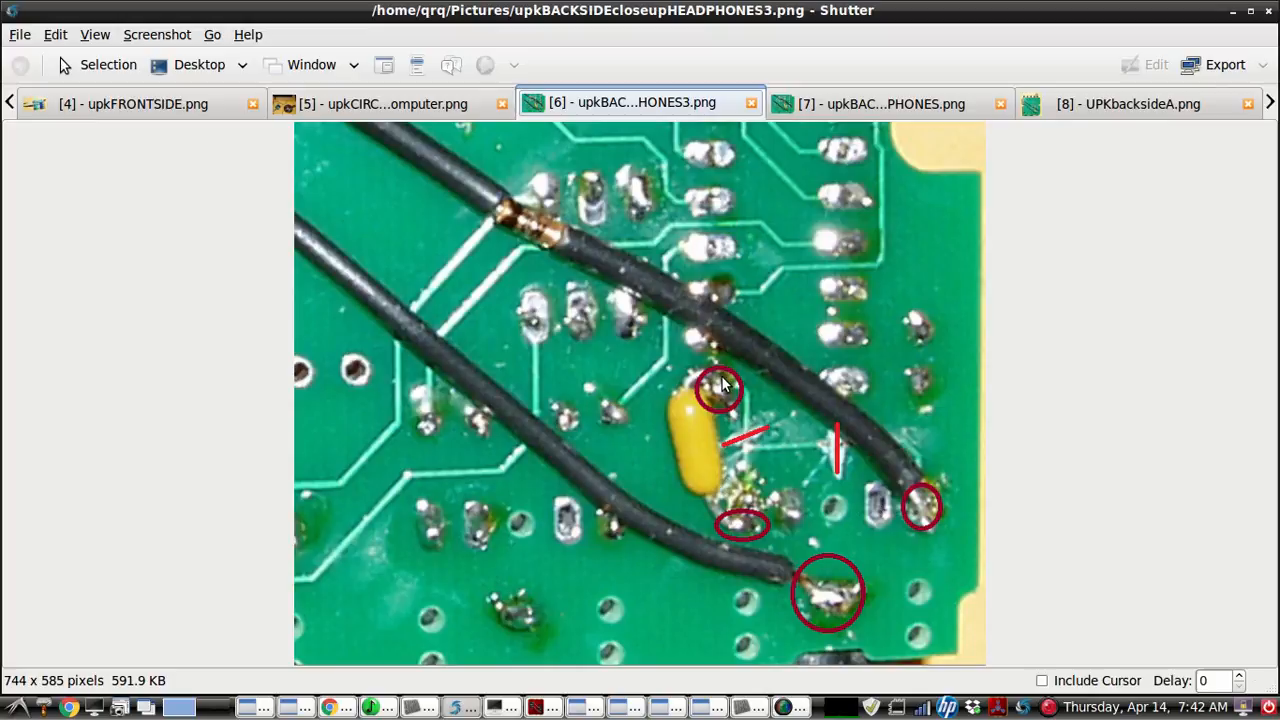
pyautogui.moveTo(688, 410)
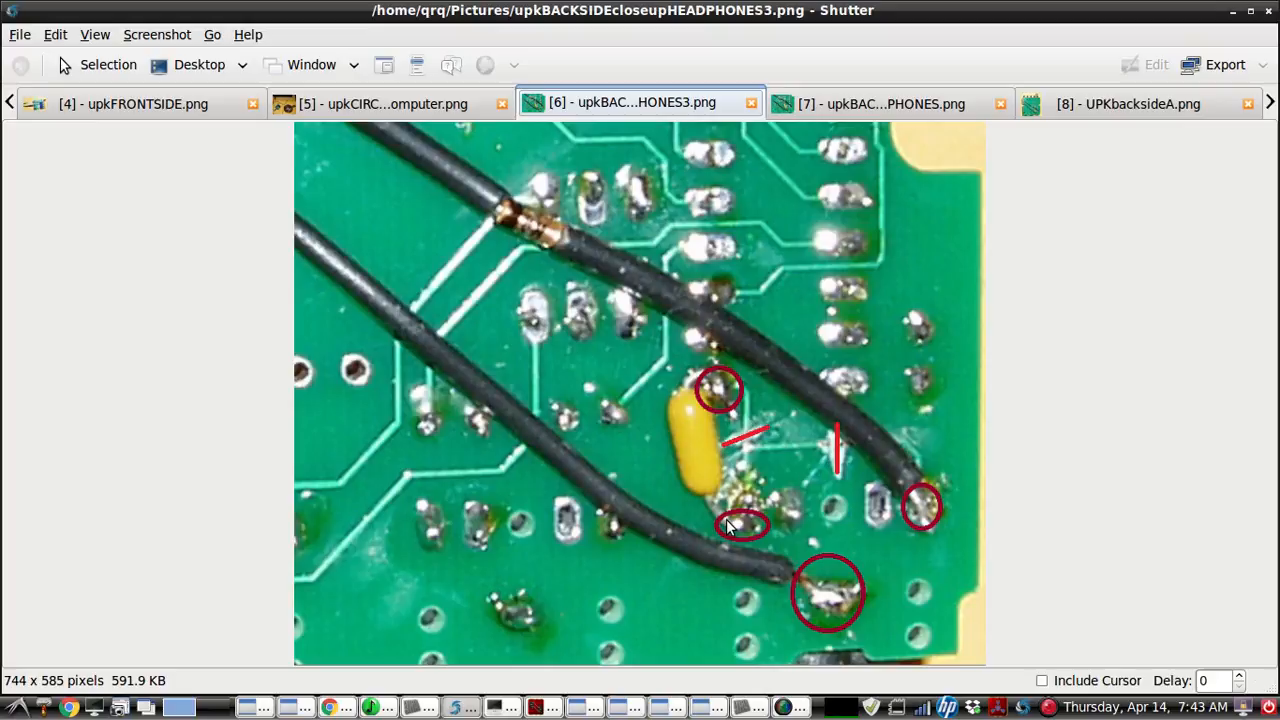
pyautogui.moveTo(740, 530)
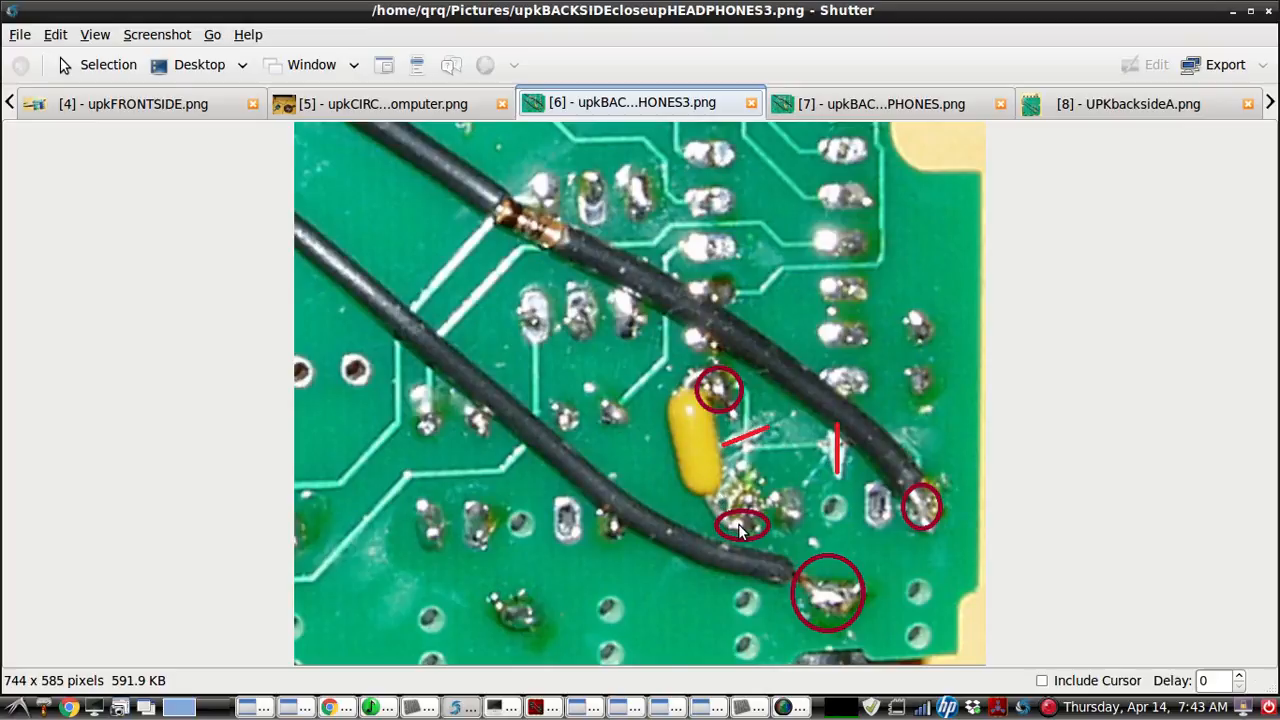
pyautogui.moveTo(824, 640)
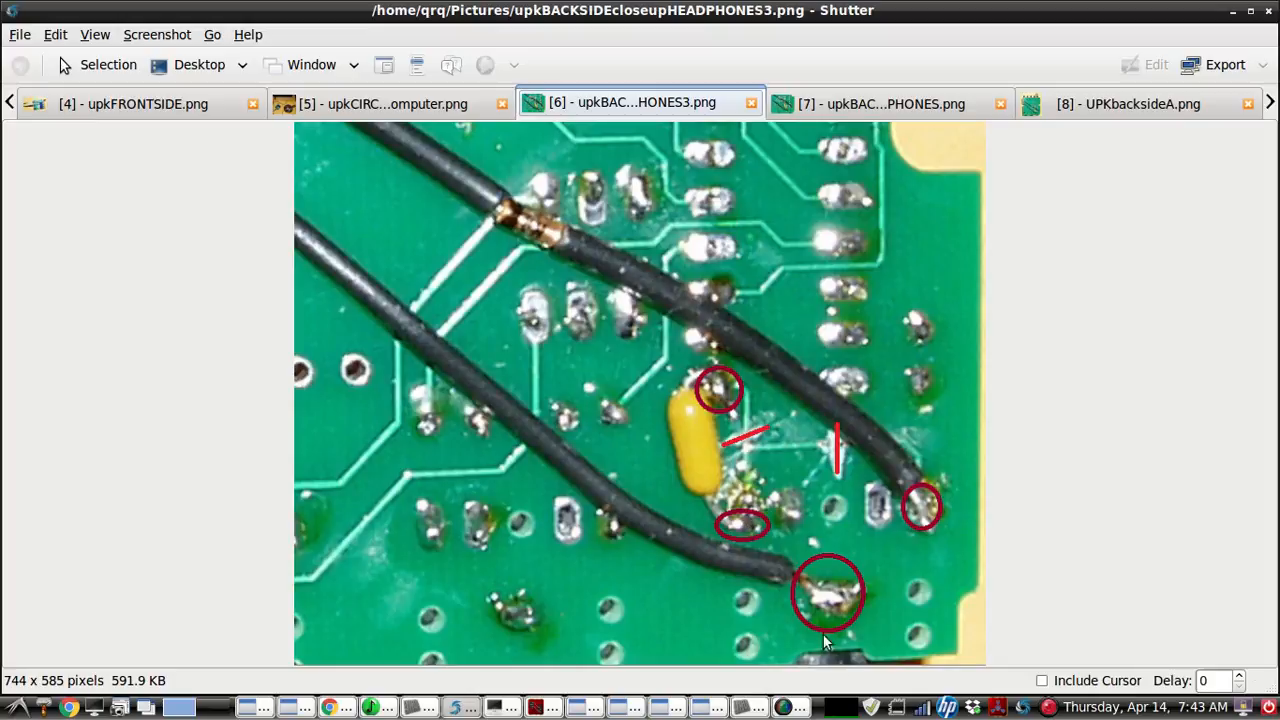
pyautogui.moveTo(836, 608)
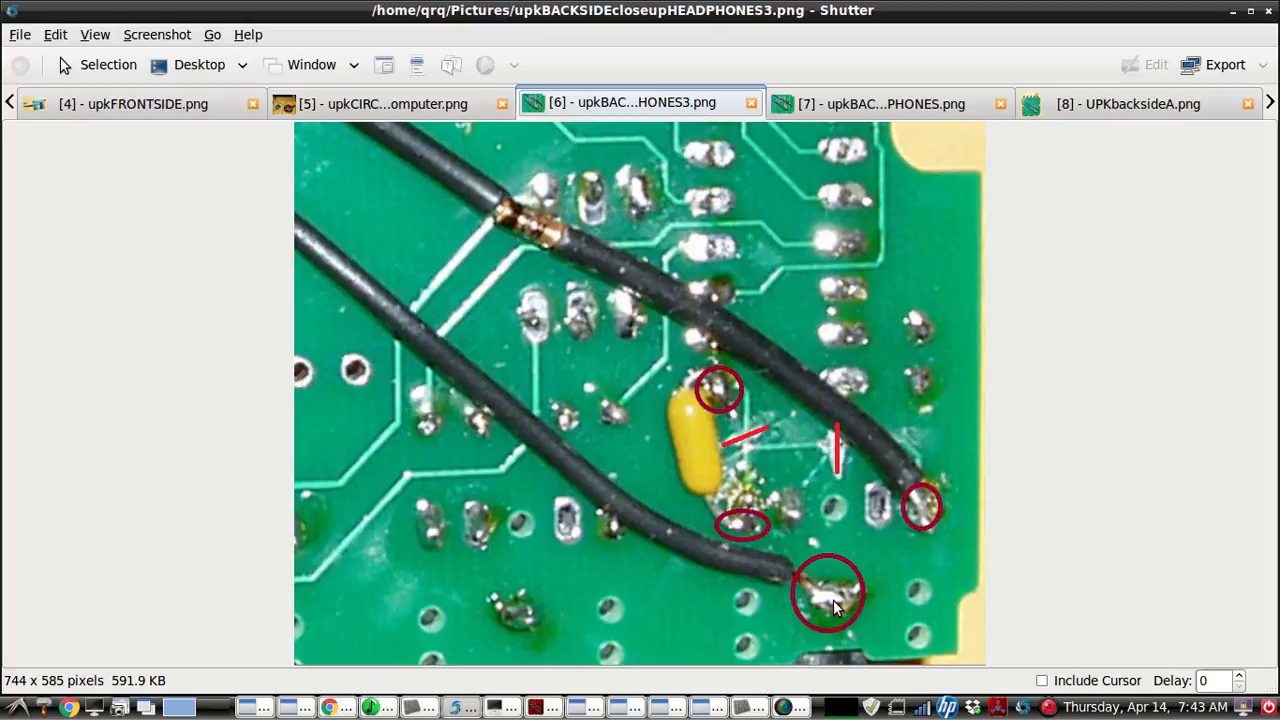
pyautogui.moveTo(676, 558)
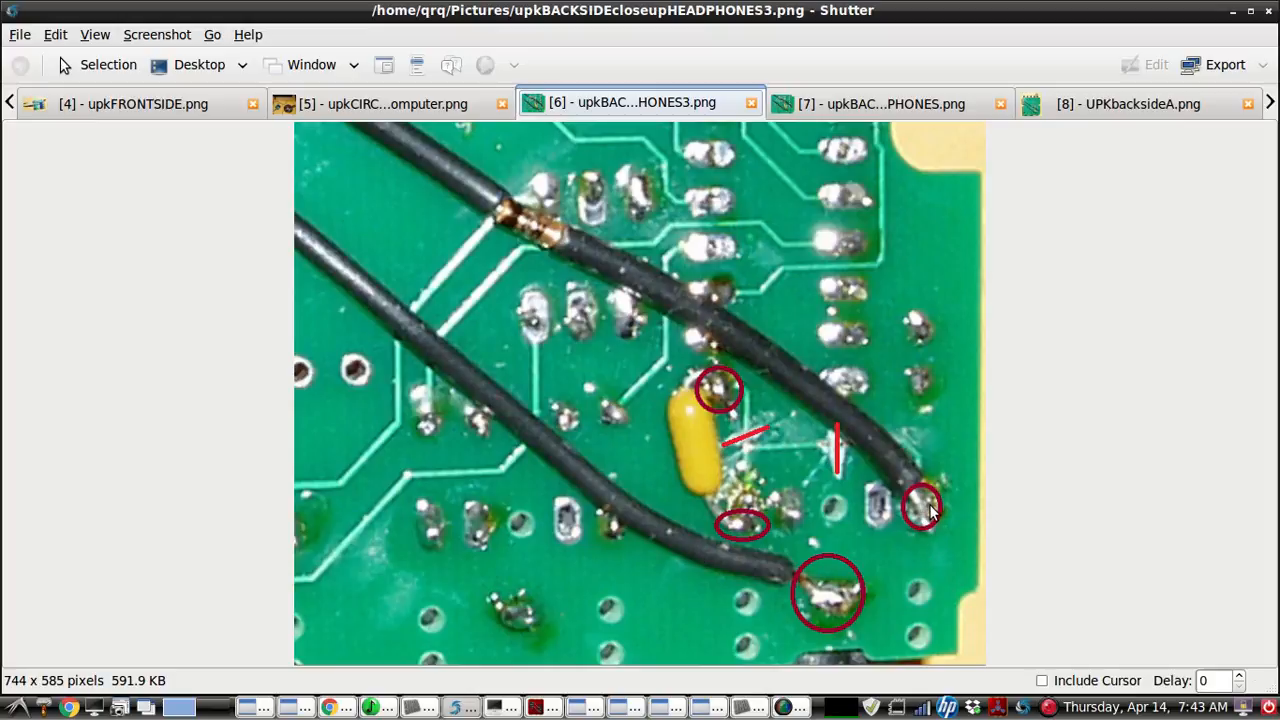
pyautogui.moveTo(920, 512)
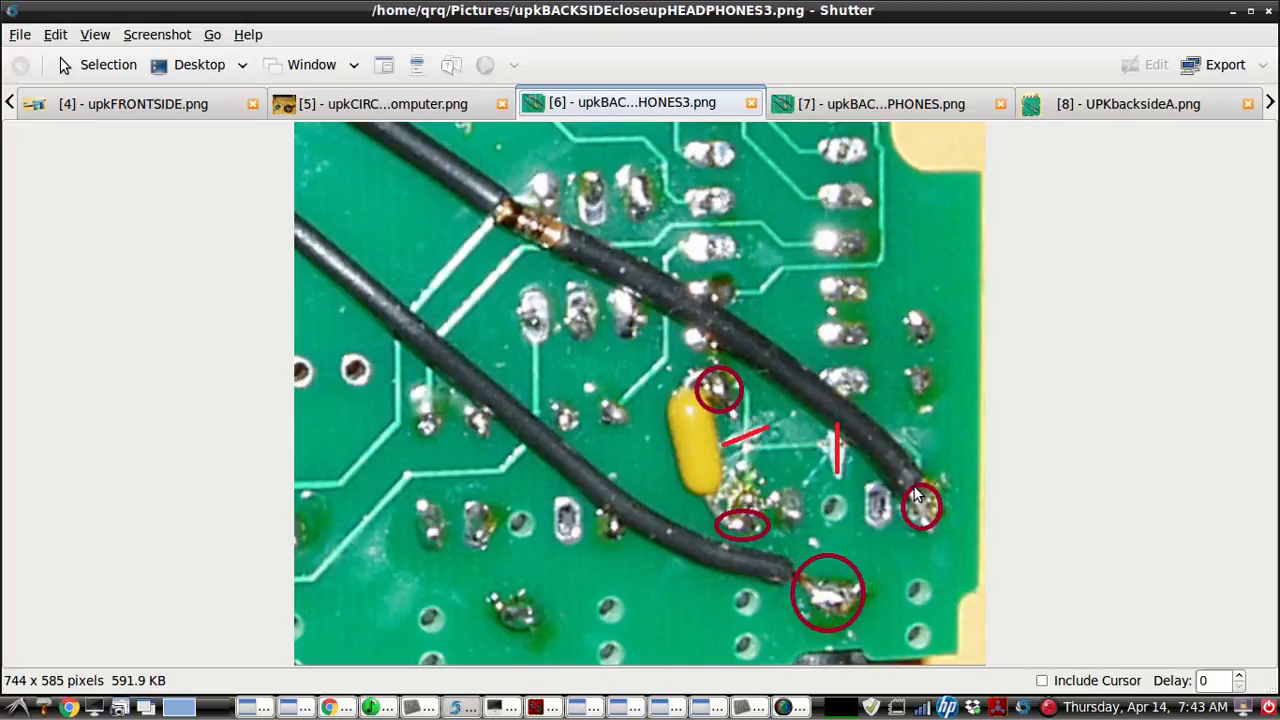
pyautogui.moveTo(918, 496)
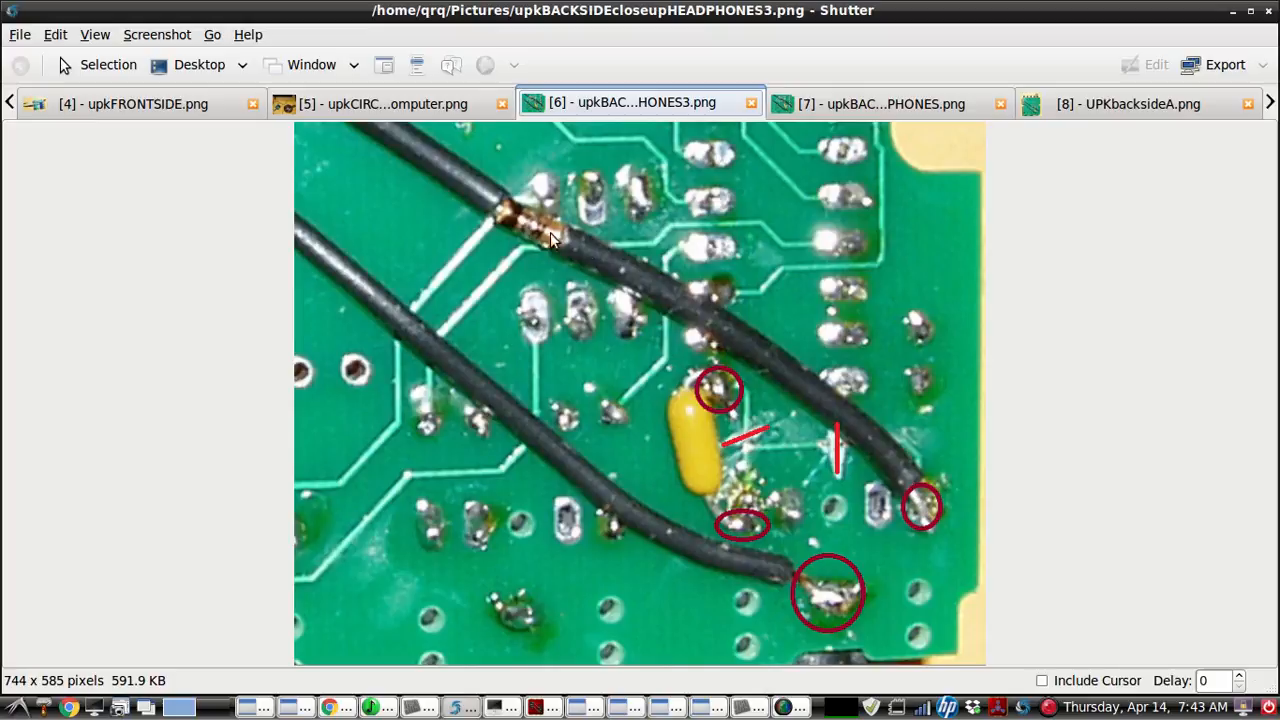
pyautogui.moveTo(704, 390)
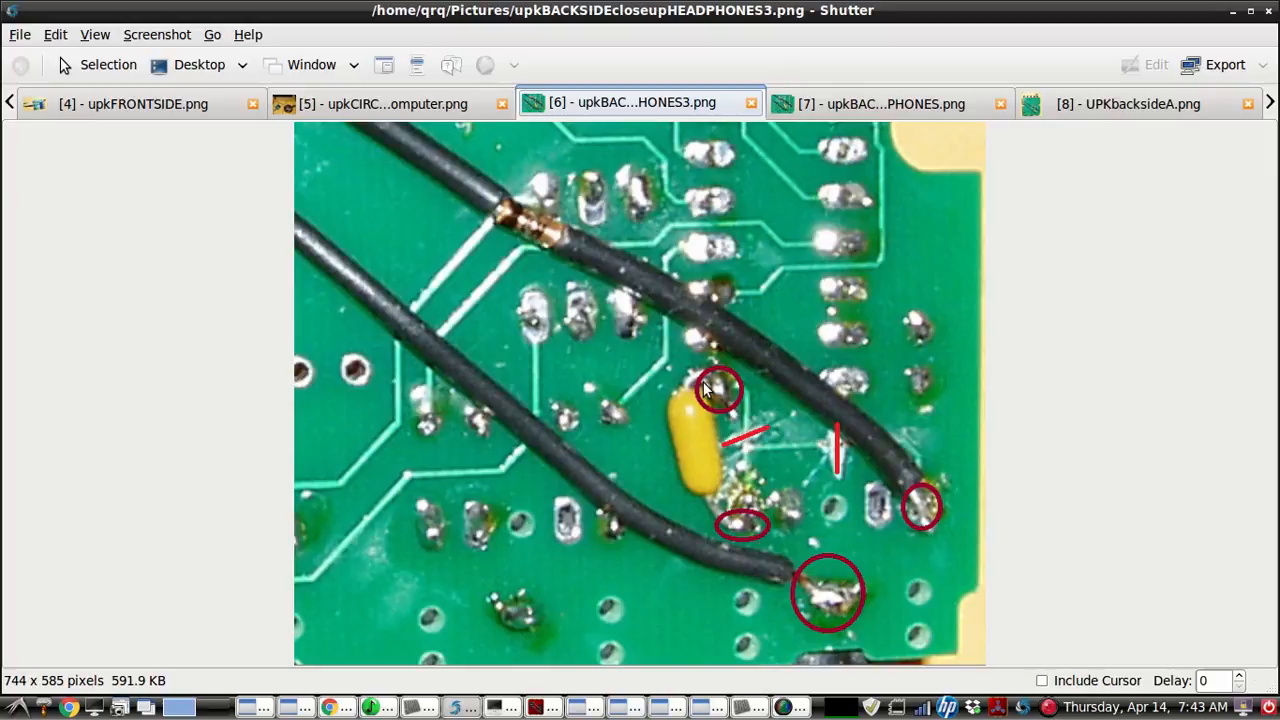
pyautogui.moveTo(792, 604)
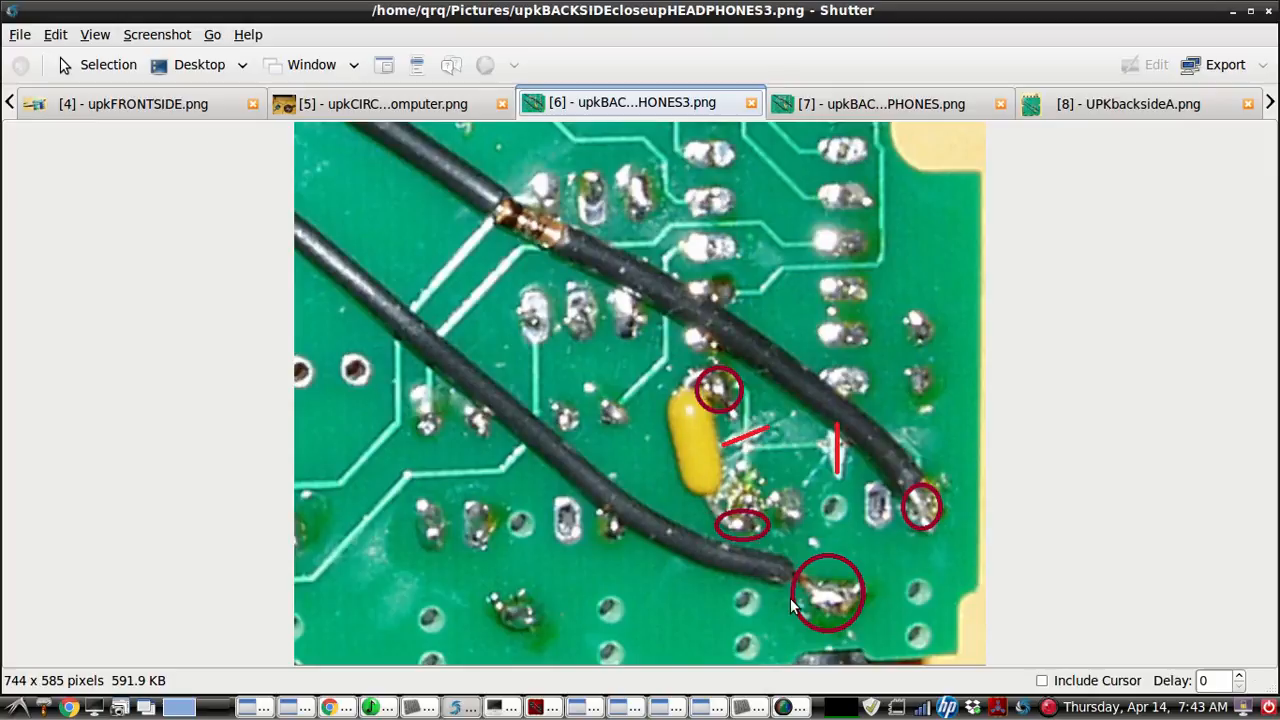
pyautogui.moveTo(704, 348)
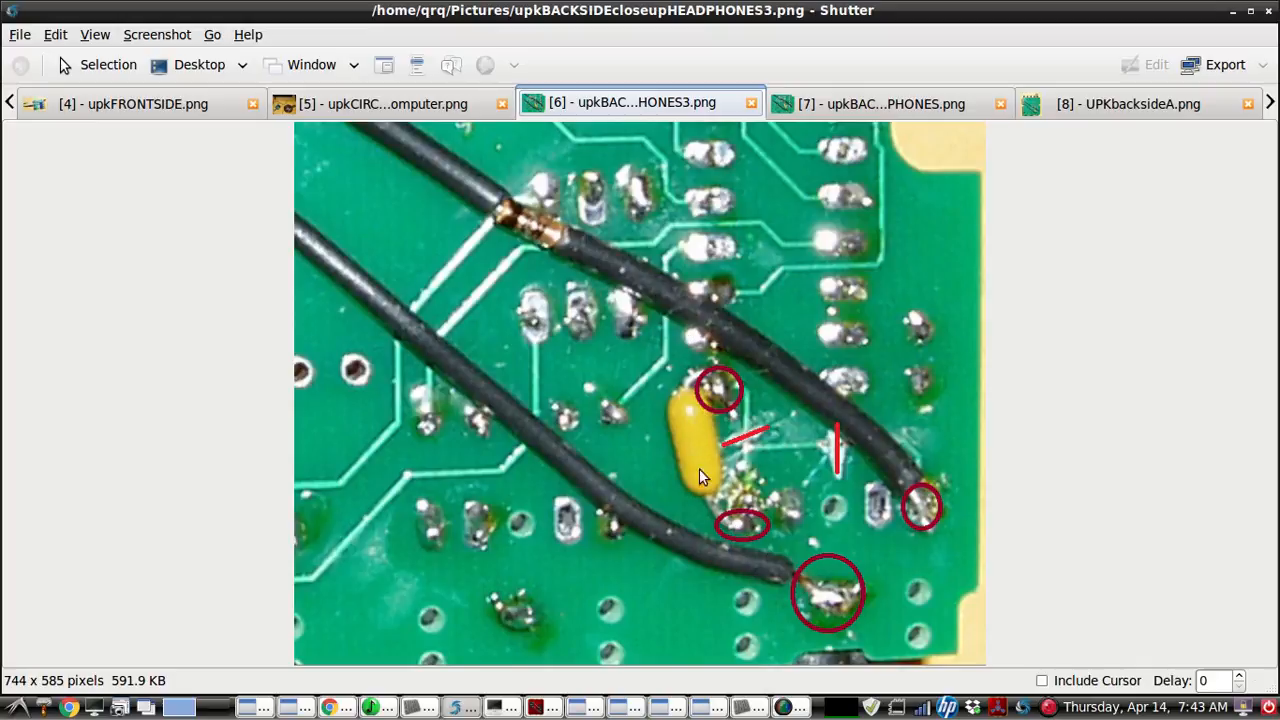
pyautogui.moveTo(692, 428)
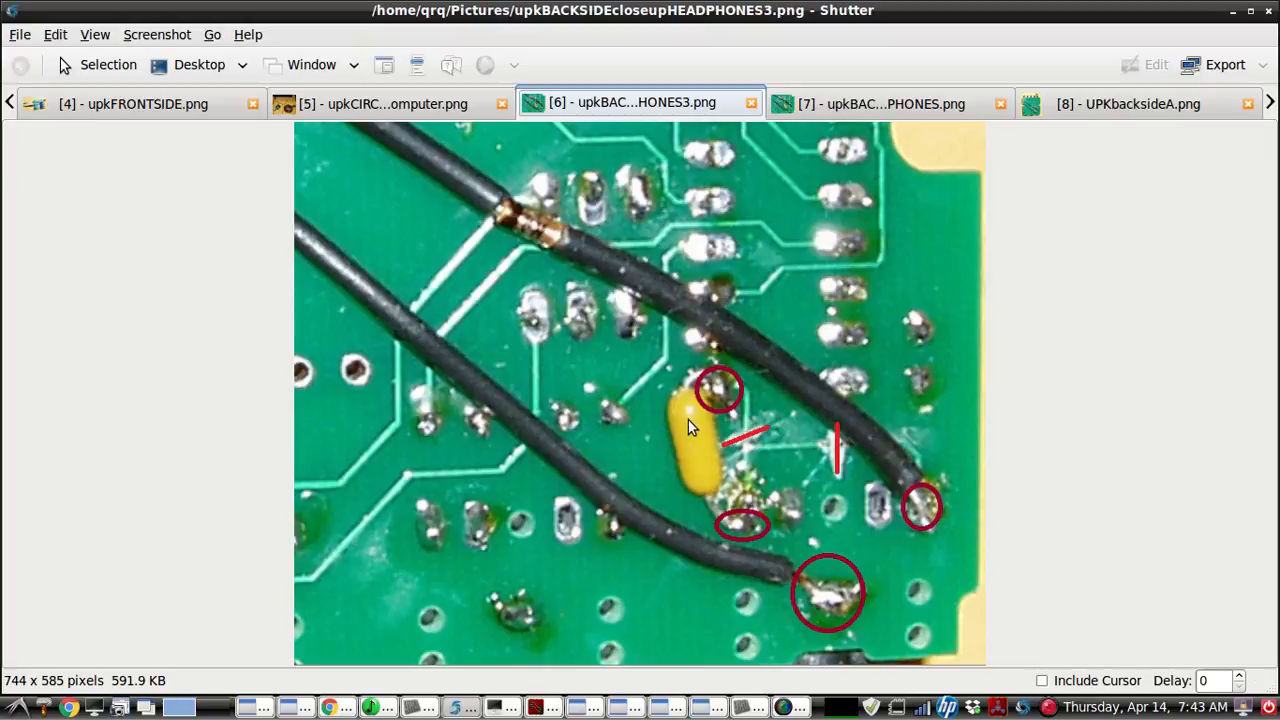
pyautogui.moveTo(688, 436)
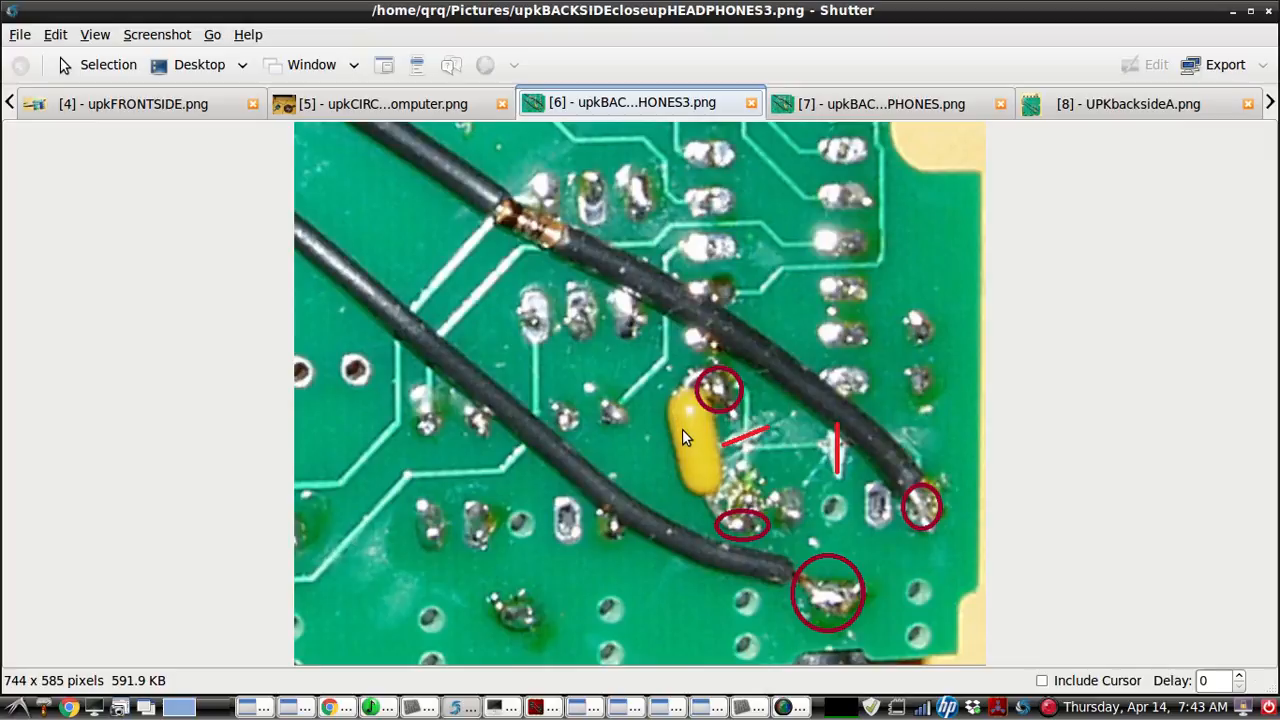
pyautogui.moveTo(712, 528)
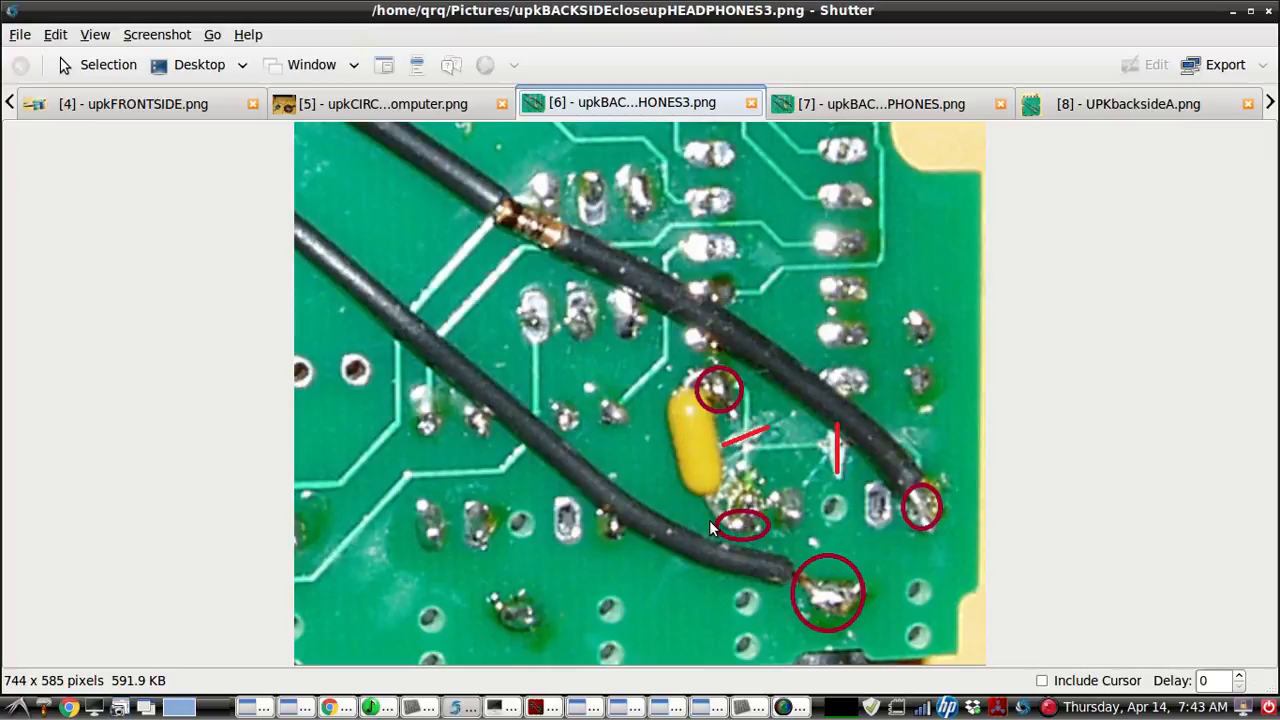
pyautogui.moveTo(820, 630)
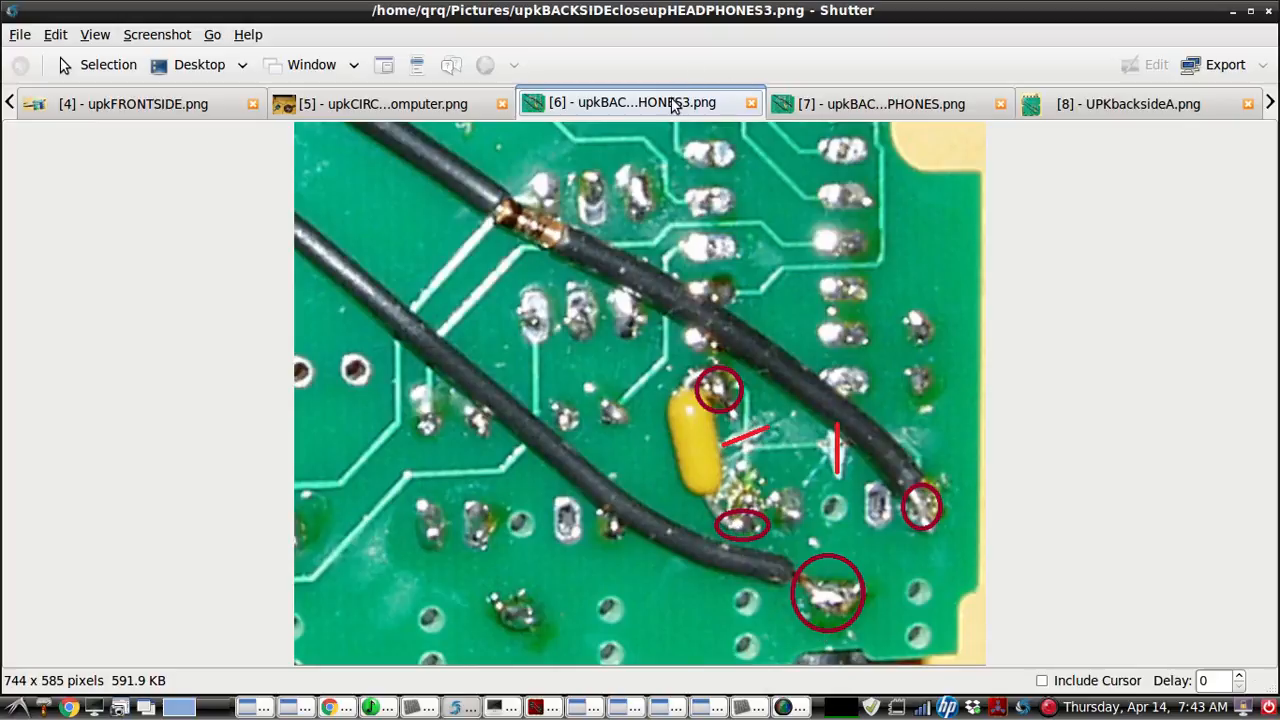
# Switch through the image tabs to the upkFRONTSIDE.png photo with its blue supercapacitor.
pyautogui.click(380, 104)
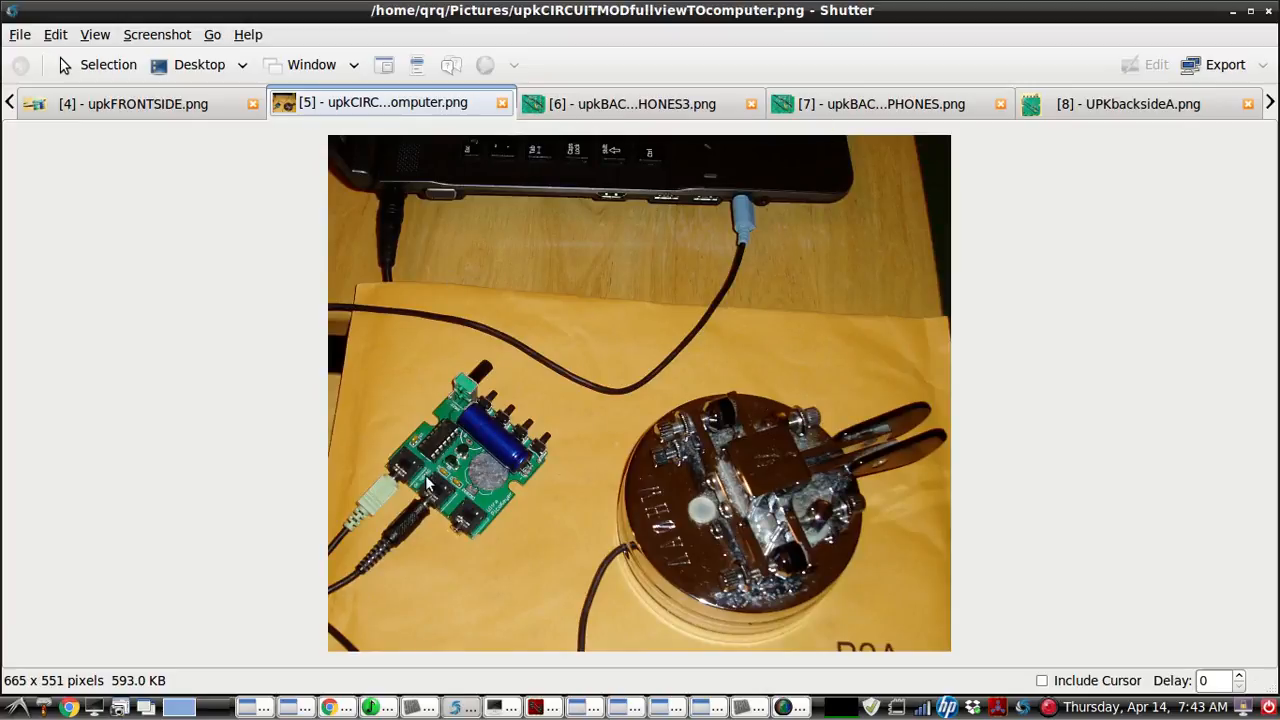
pyautogui.moveTo(510, 448)
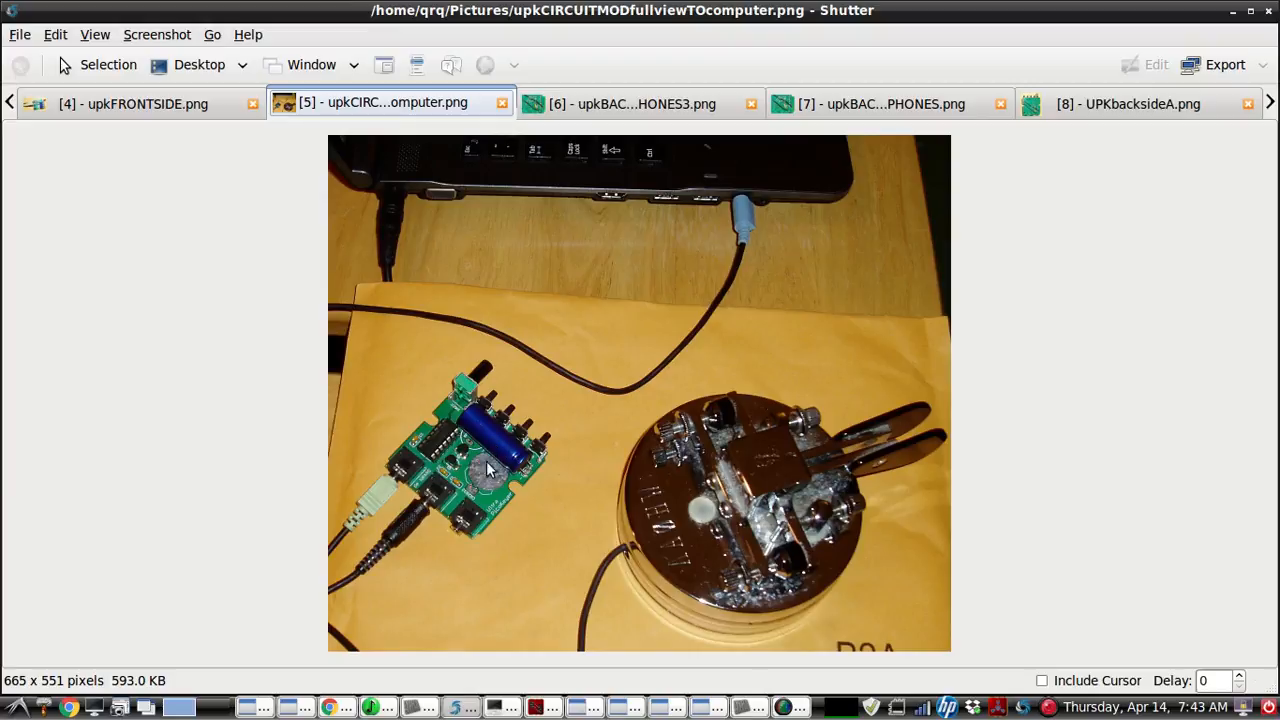
pyautogui.moveTo(376, 224)
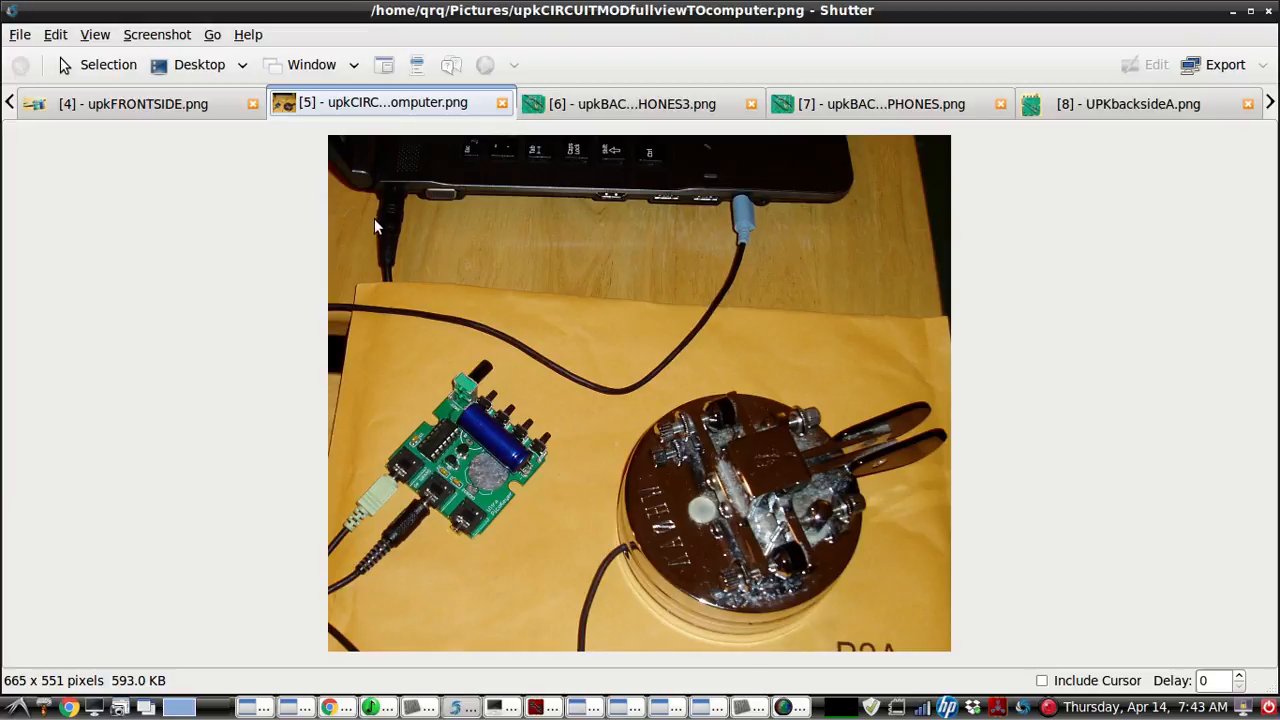
pyautogui.moveTo(742, 220)
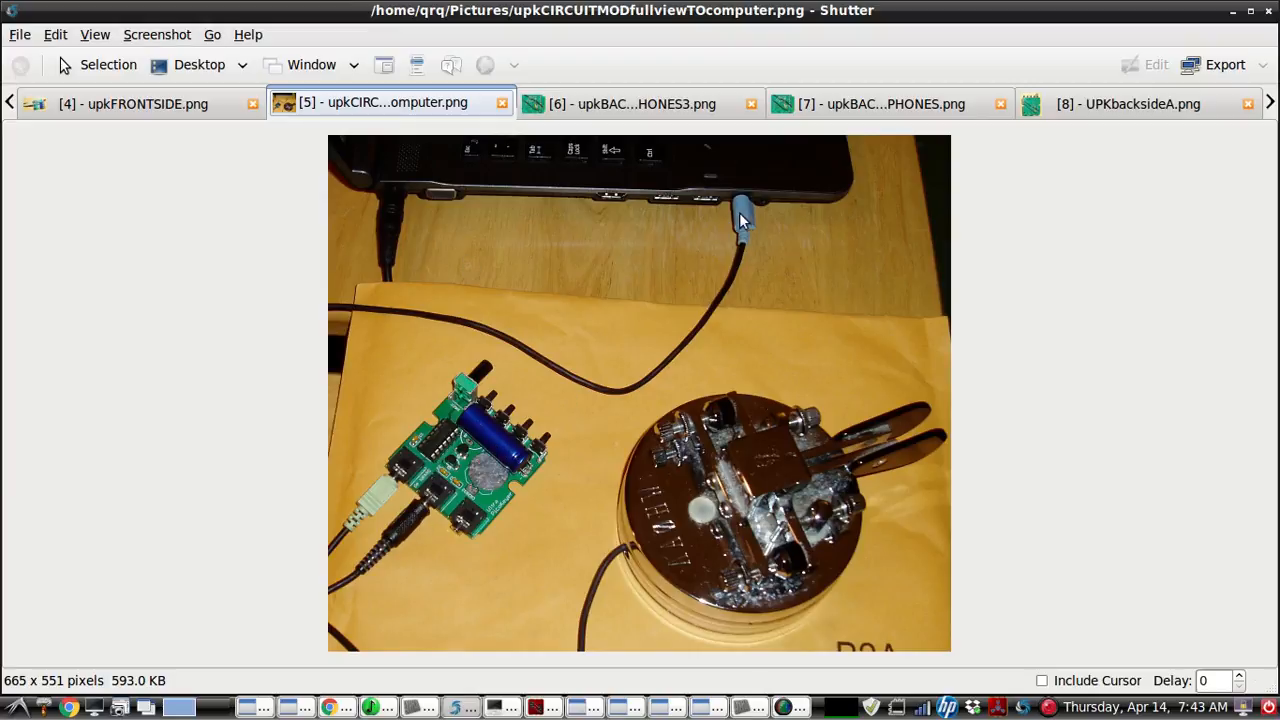
pyautogui.moveTo(456, 436)
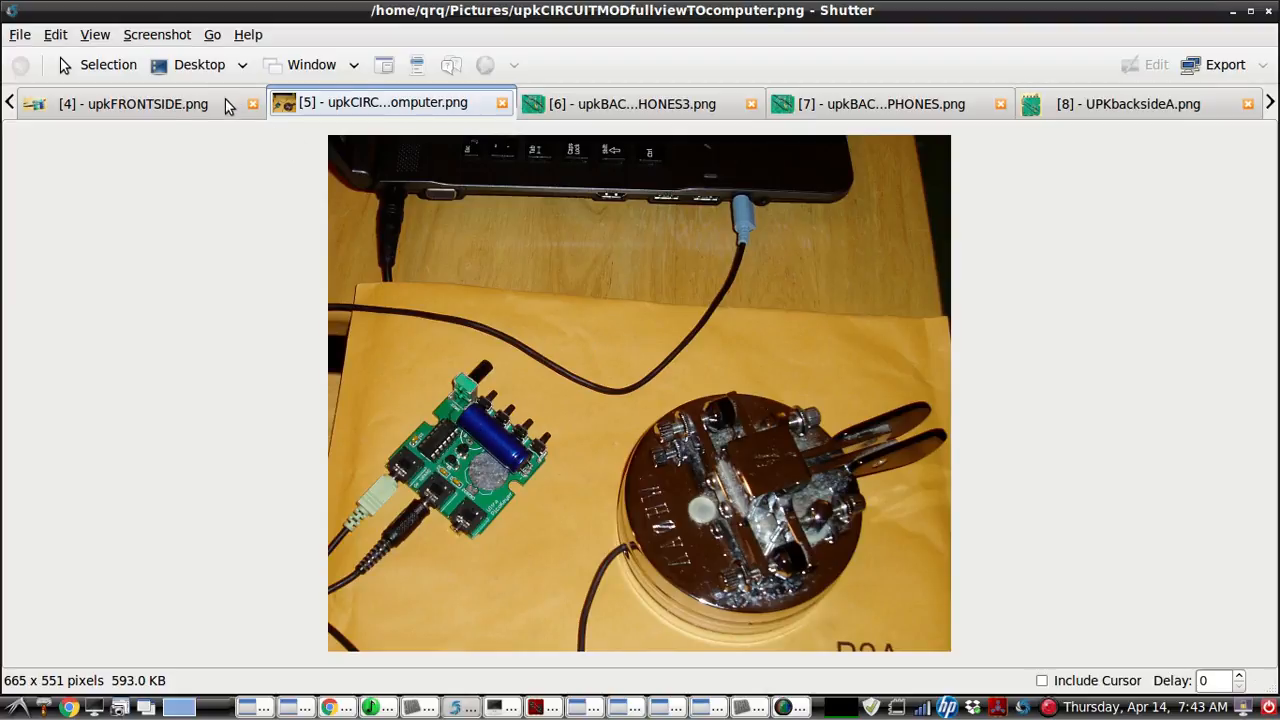
pyautogui.click(132, 104)
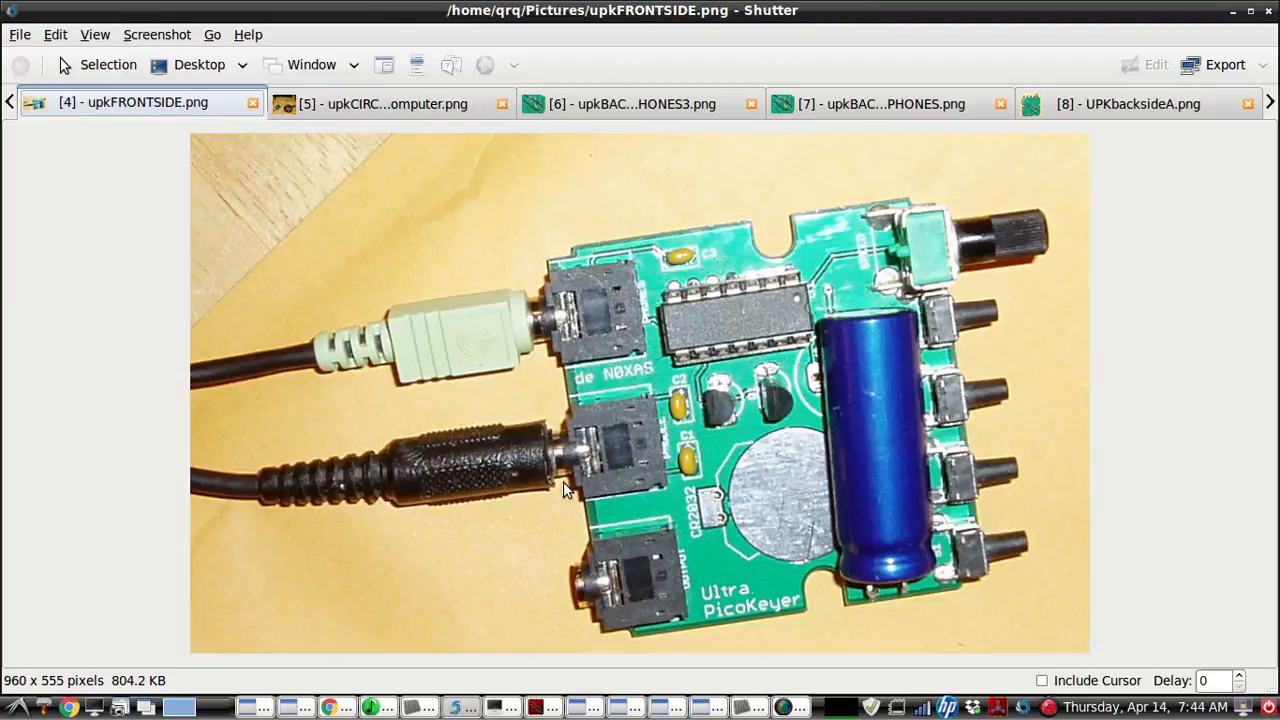
pyautogui.moveTo(556, 536)
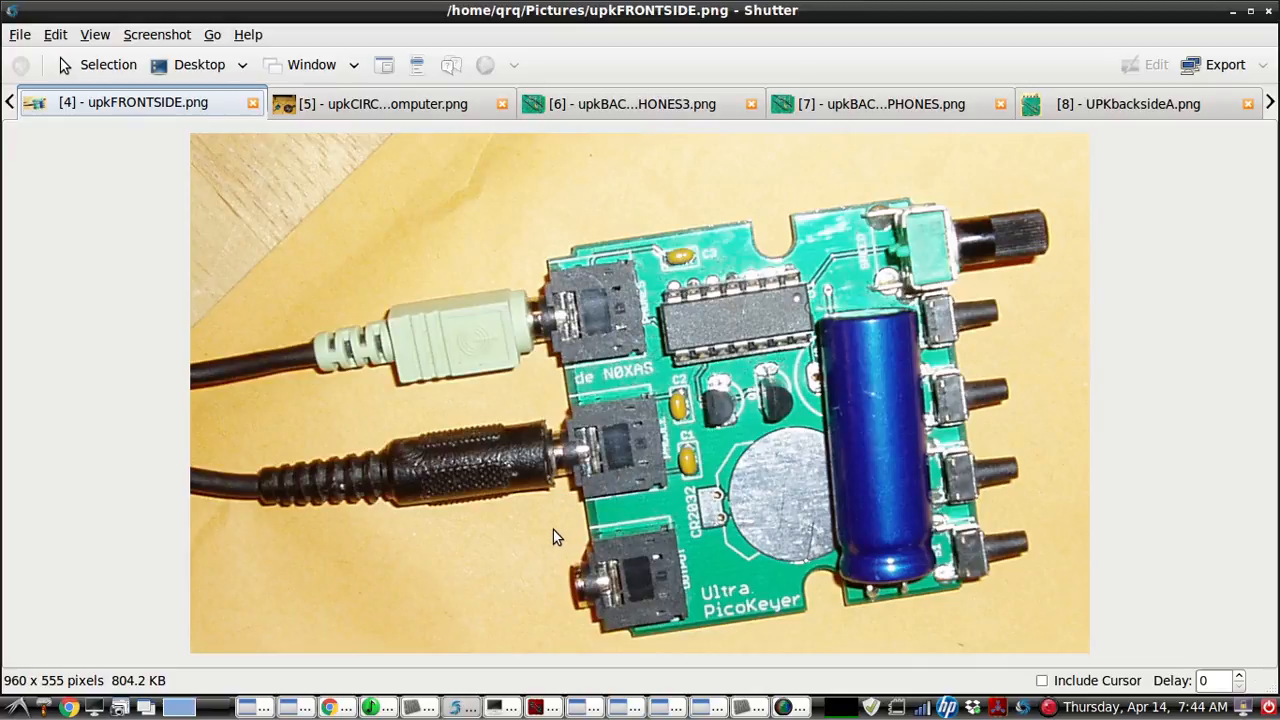
pyautogui.moveTo(1136, 184)
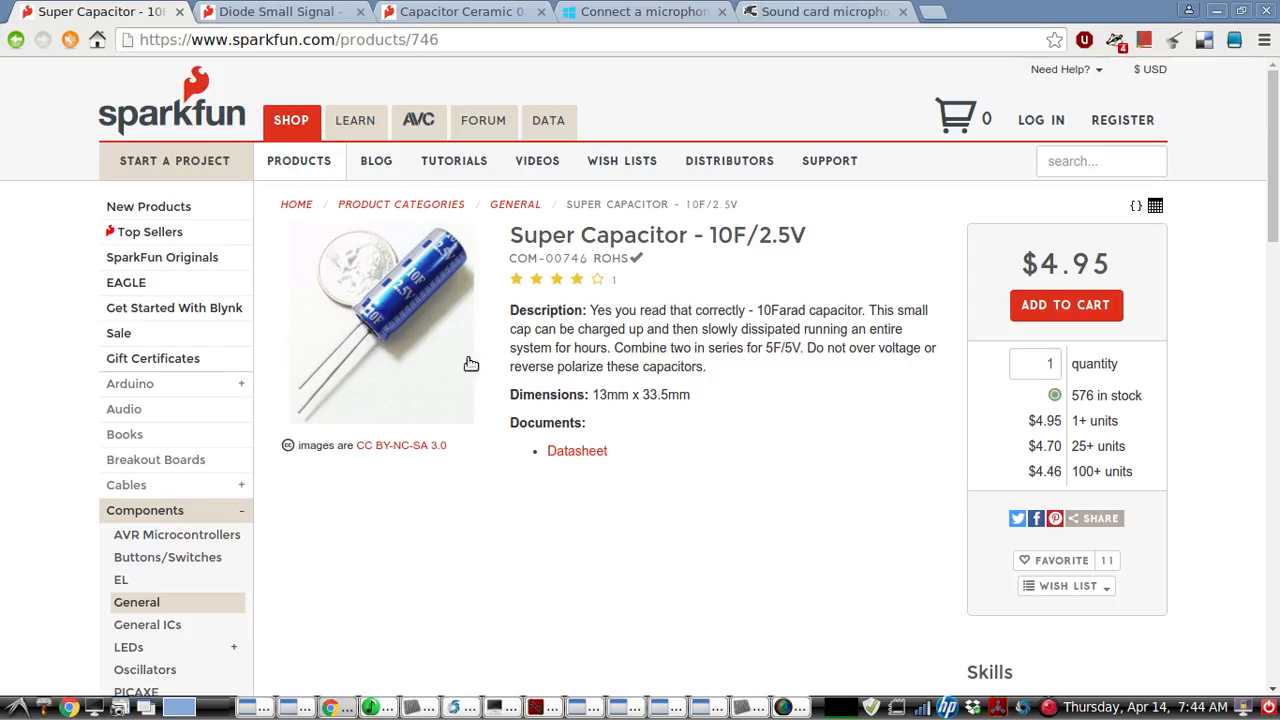
pyautogui.moveTo(400, 334)
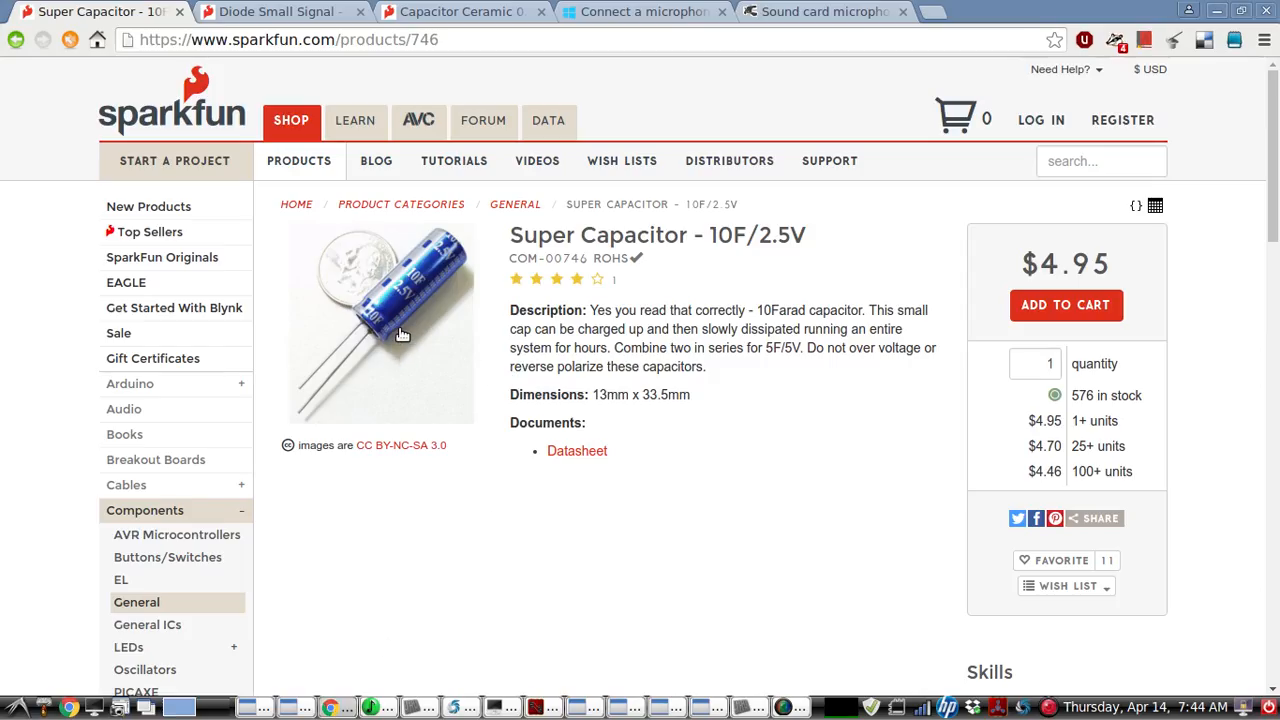
pyautogui.moveTo(736, 272)
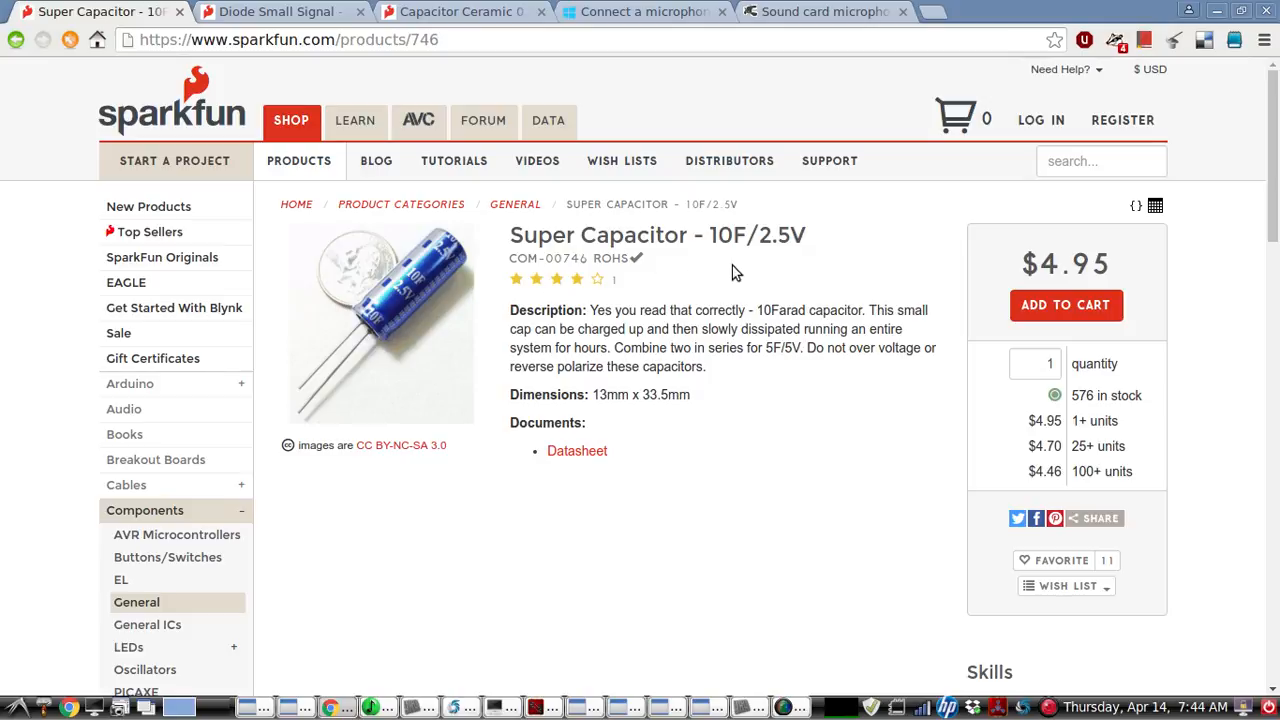
pyautogui.moveTo(762, 228)
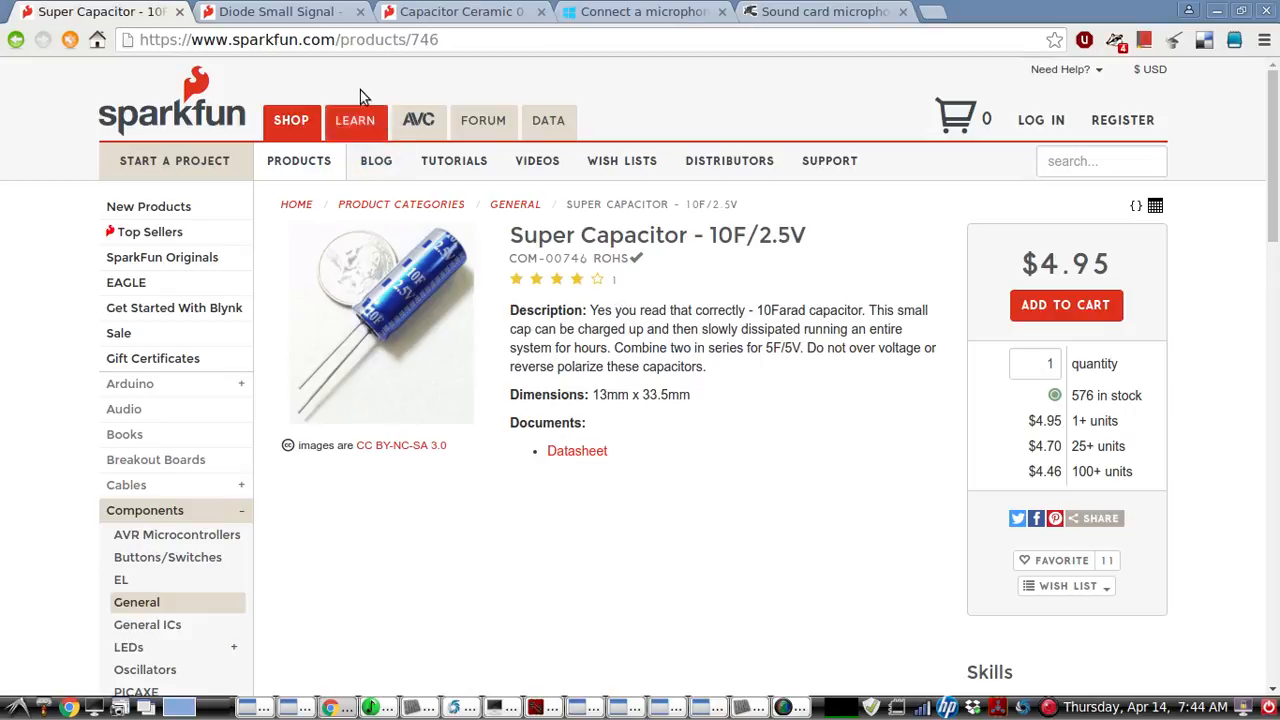
# View the 1N4148 diode page, glance back at the 10F/2.5V supercapacitor, then return to the diode.
pyautogui.click(280, 12)
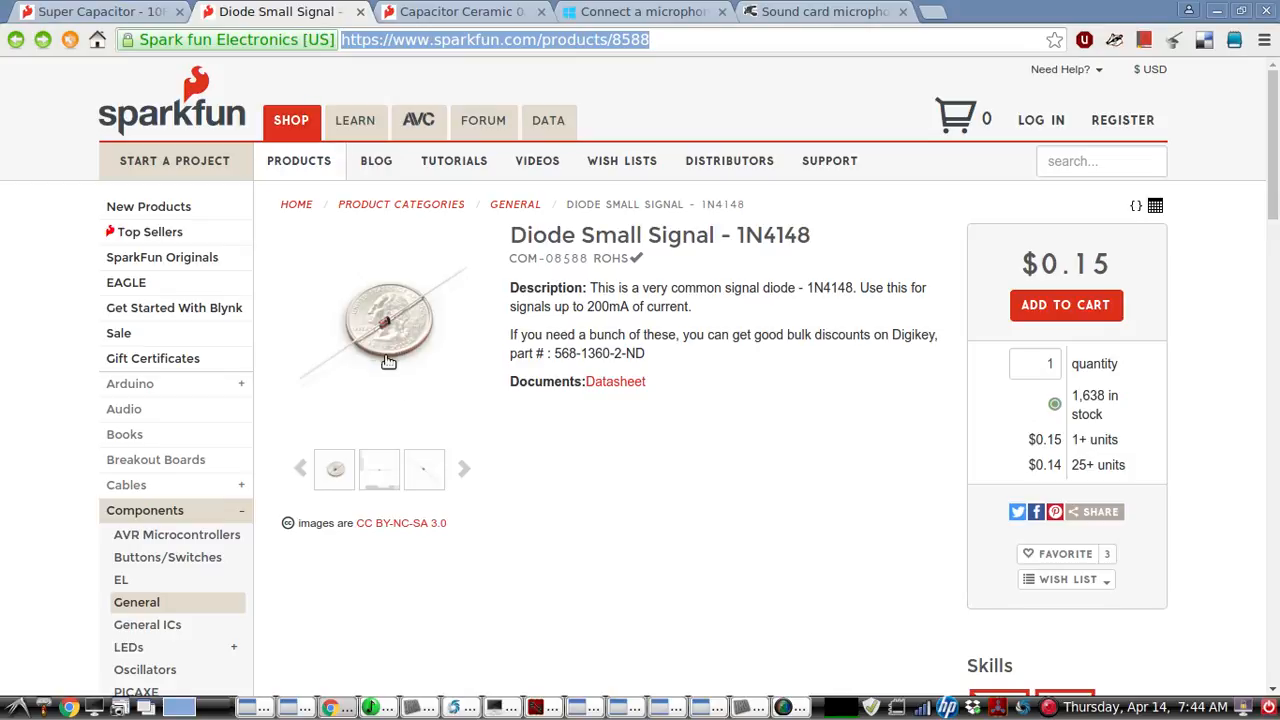
pyautogui.moveTo(400, 324)
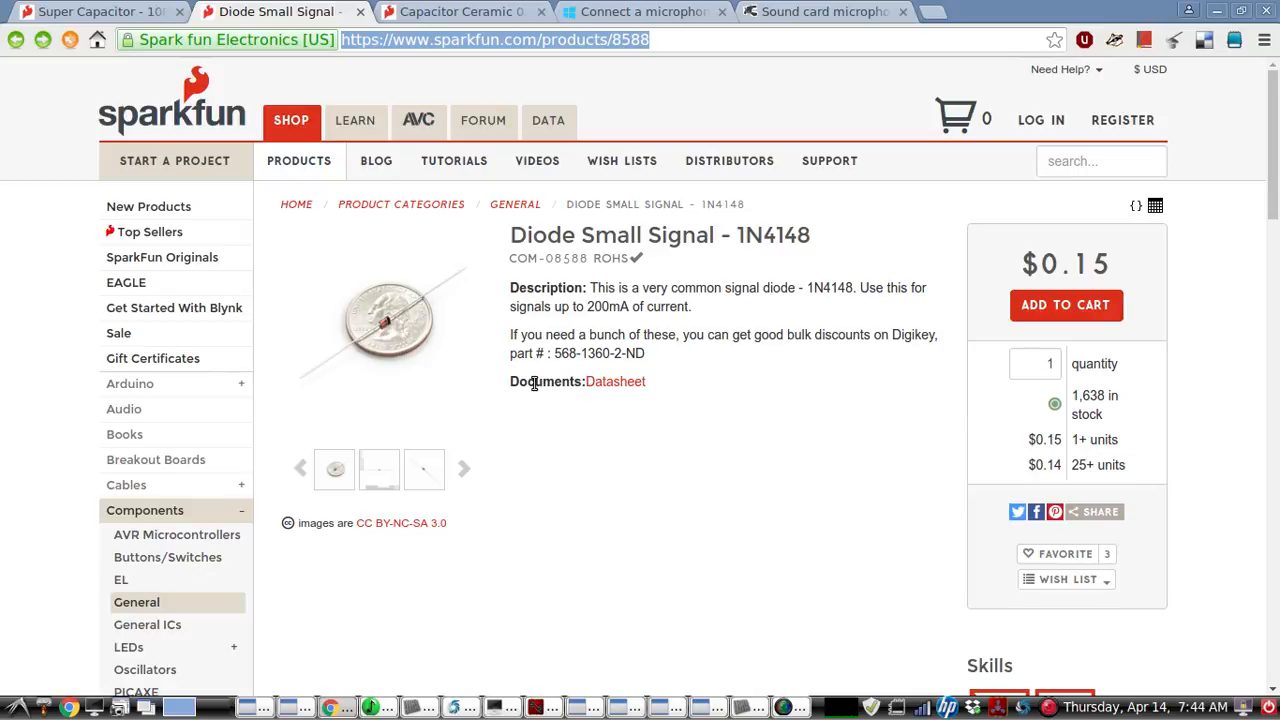
pyautogui.moveTo(490, 316)
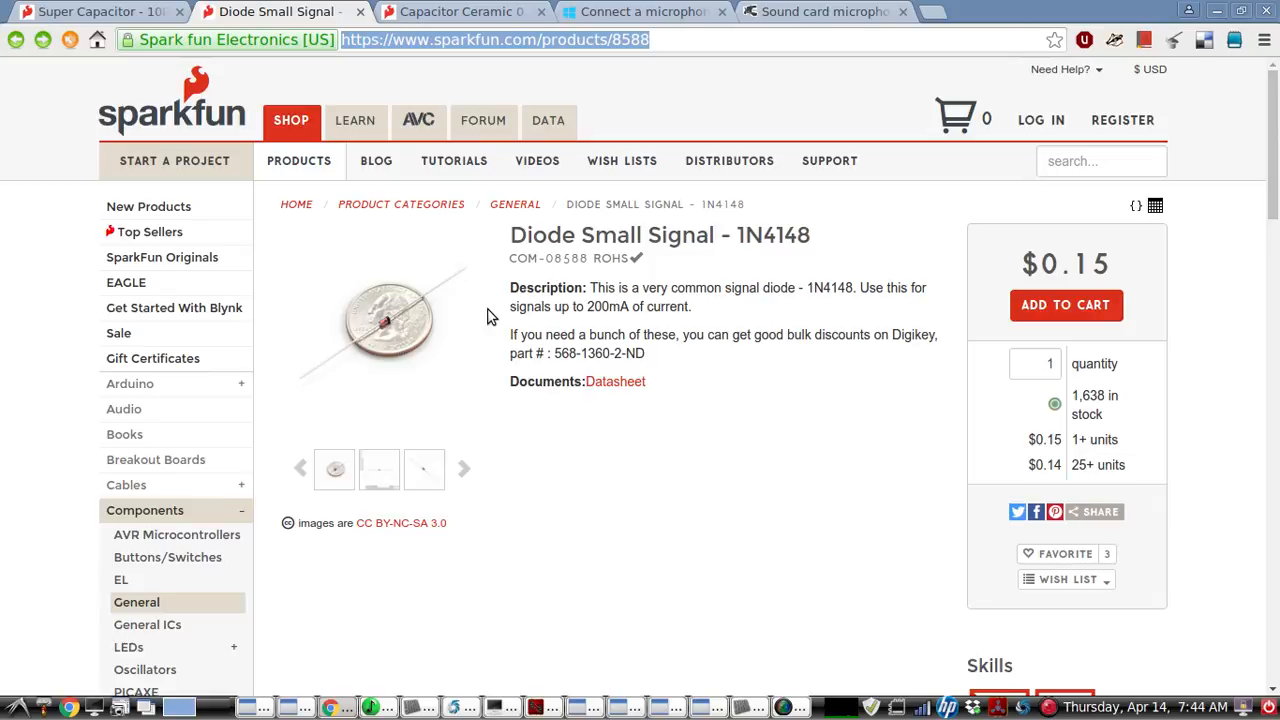
pyautogui.moveTo(470, 290)
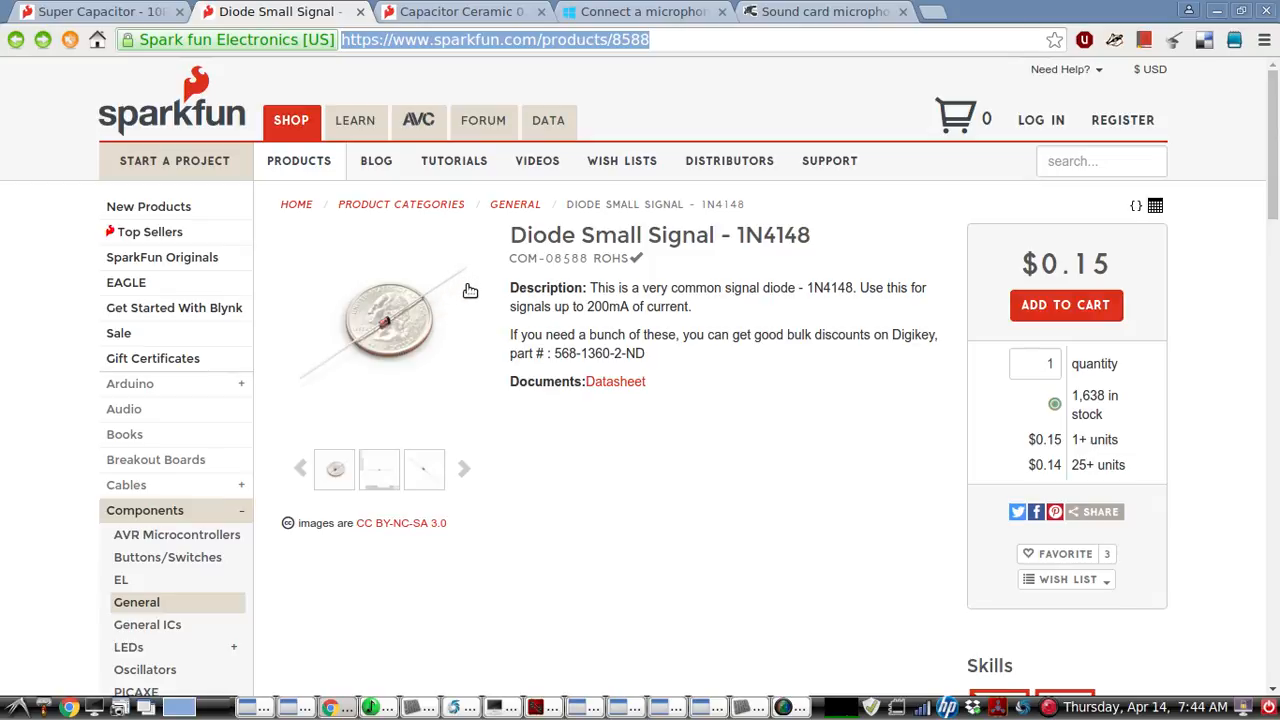
pyautogui.moveTo(464, 298)
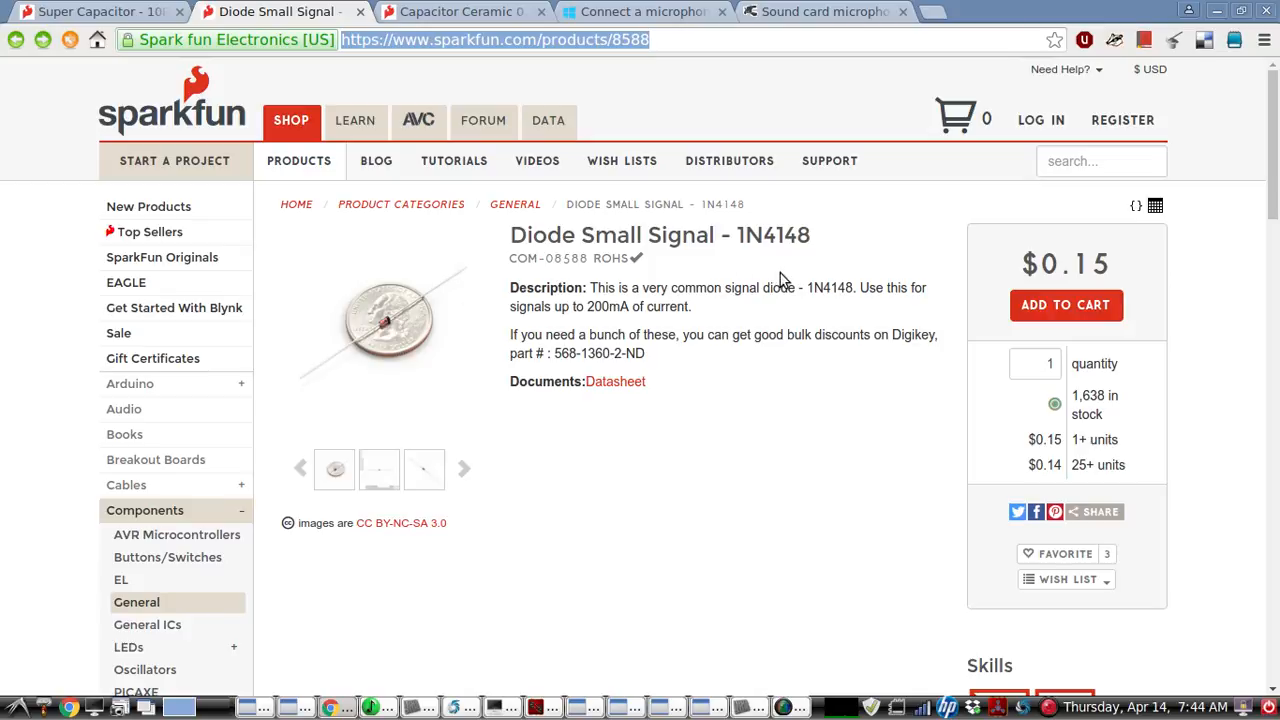
pyautogui.moveTo(442, 240)
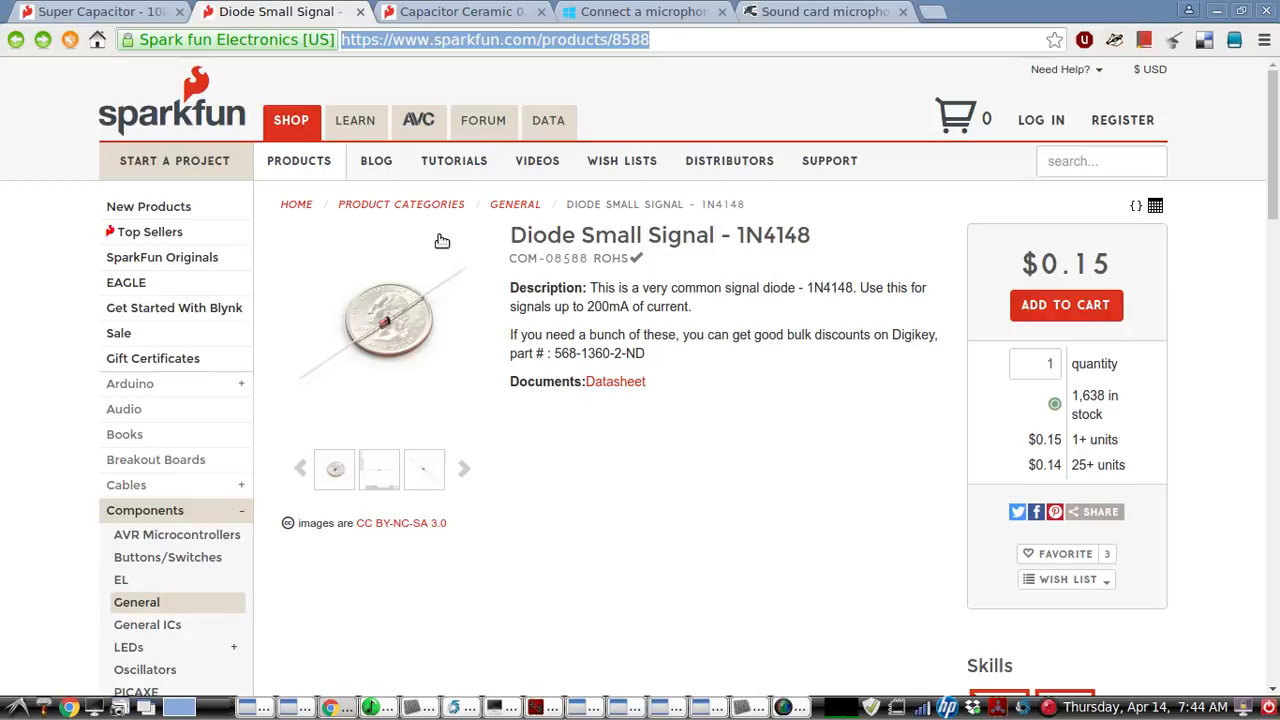
pyautogui.click(90, 12)
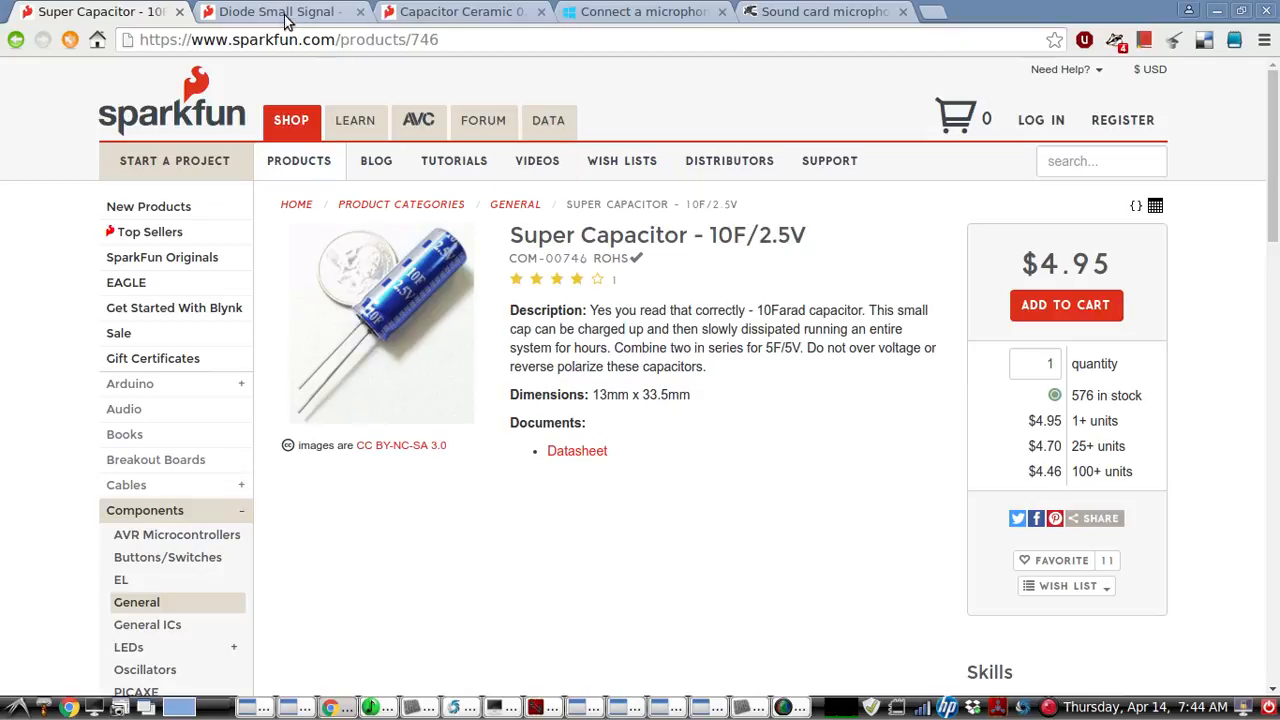
pyautogui.click(280, 12)
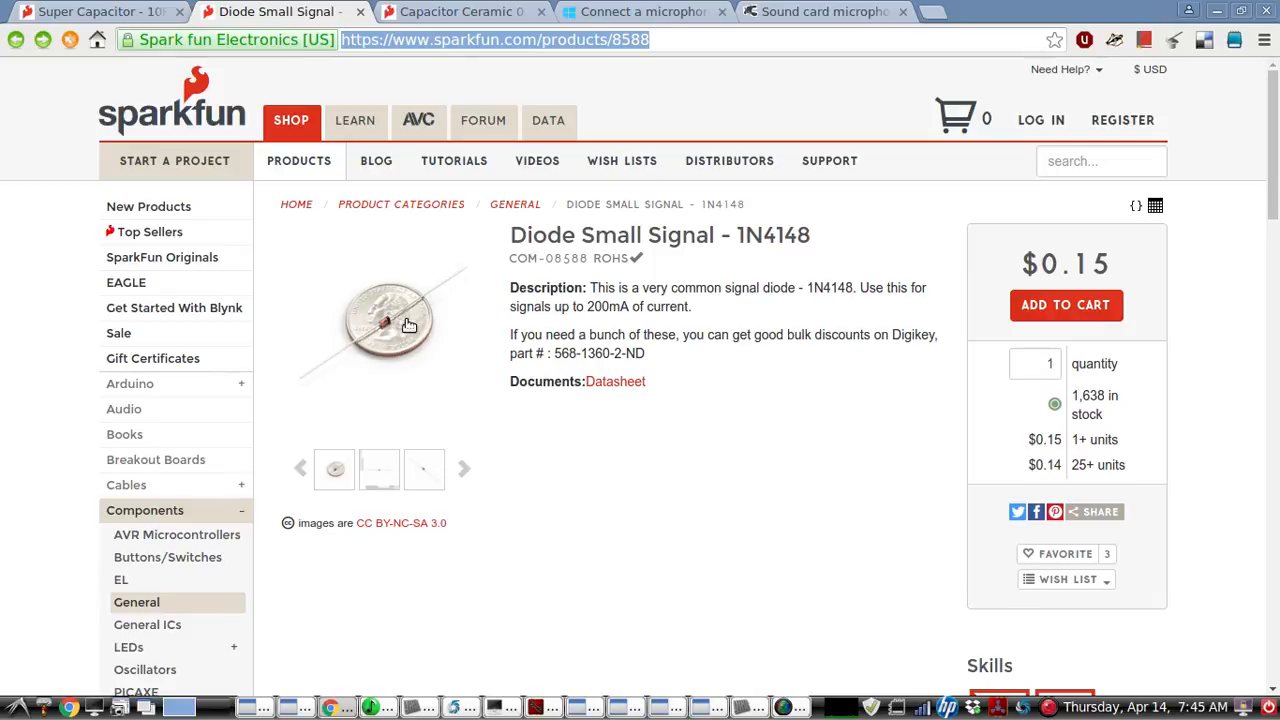
pyautogui.moveTo(444, 336)
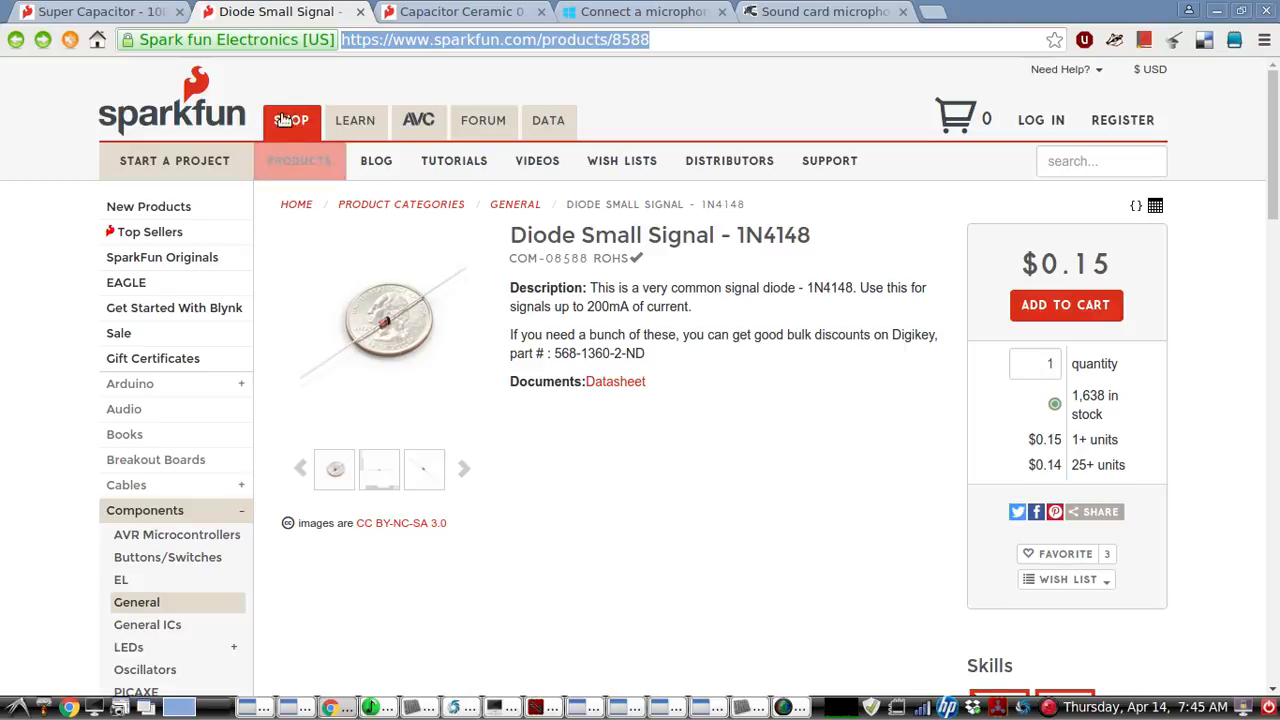
# View the 0.1uF ceramic capacitor page, then the Microsoft guide on connecting microphones.
pyautogui.click(460, 12)
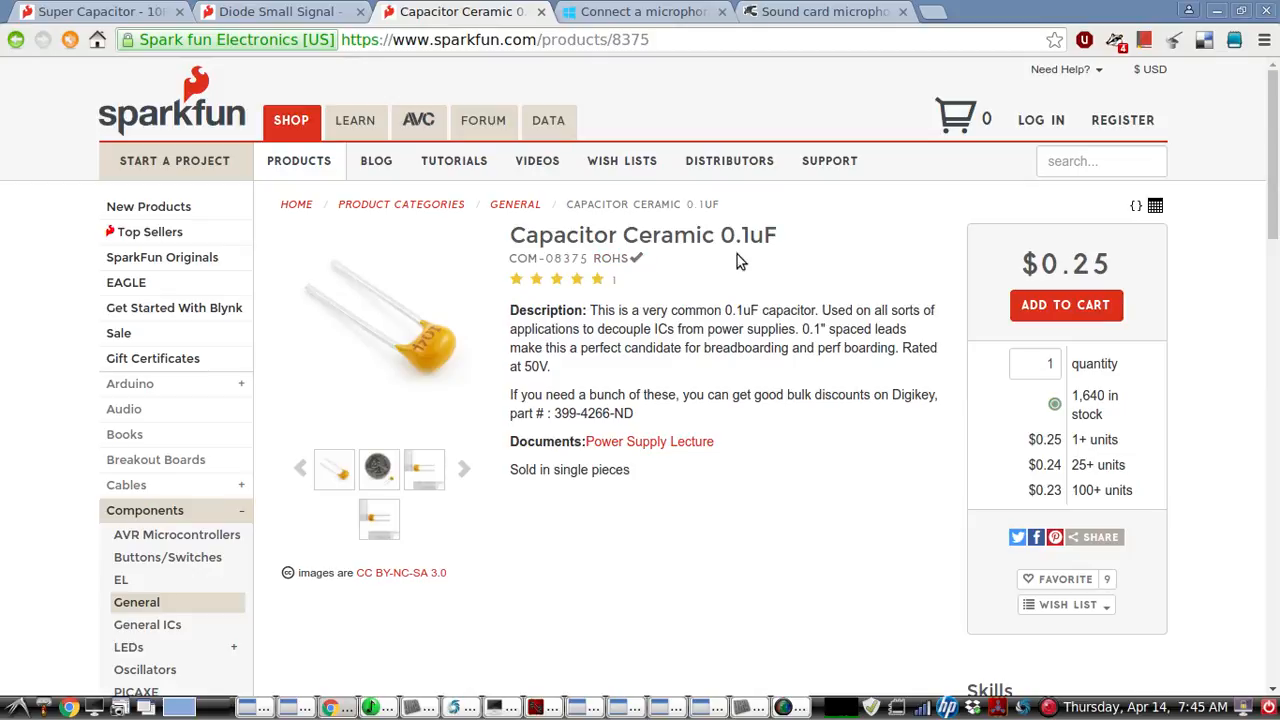
pyautogui.moveTo(756, 244)
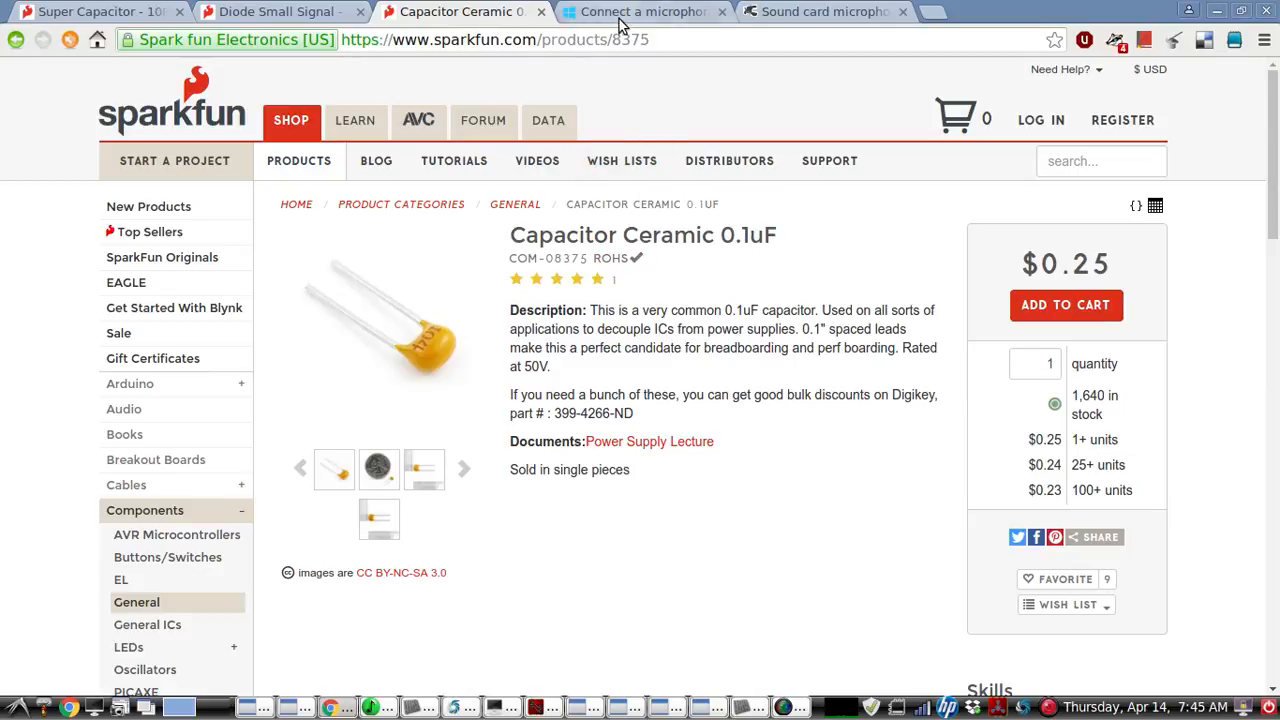
pyautogui.click(640, 12)
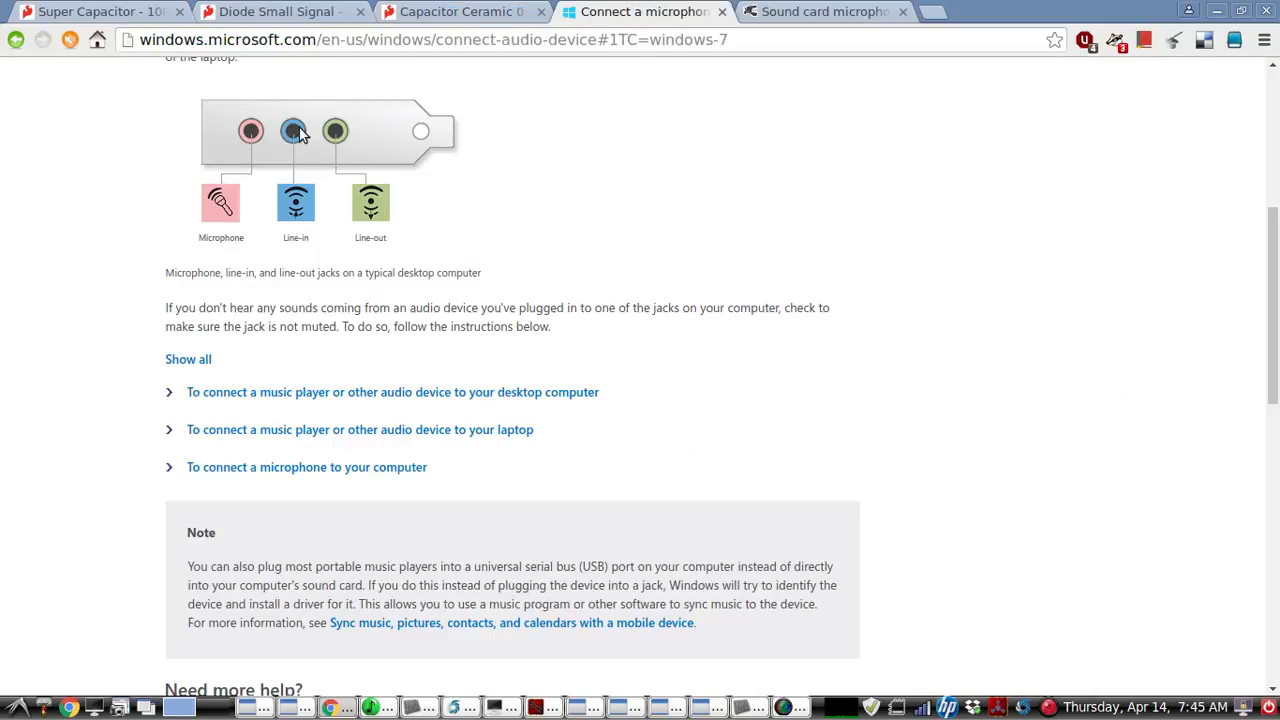
pyautogui.moveTo(244, 130)
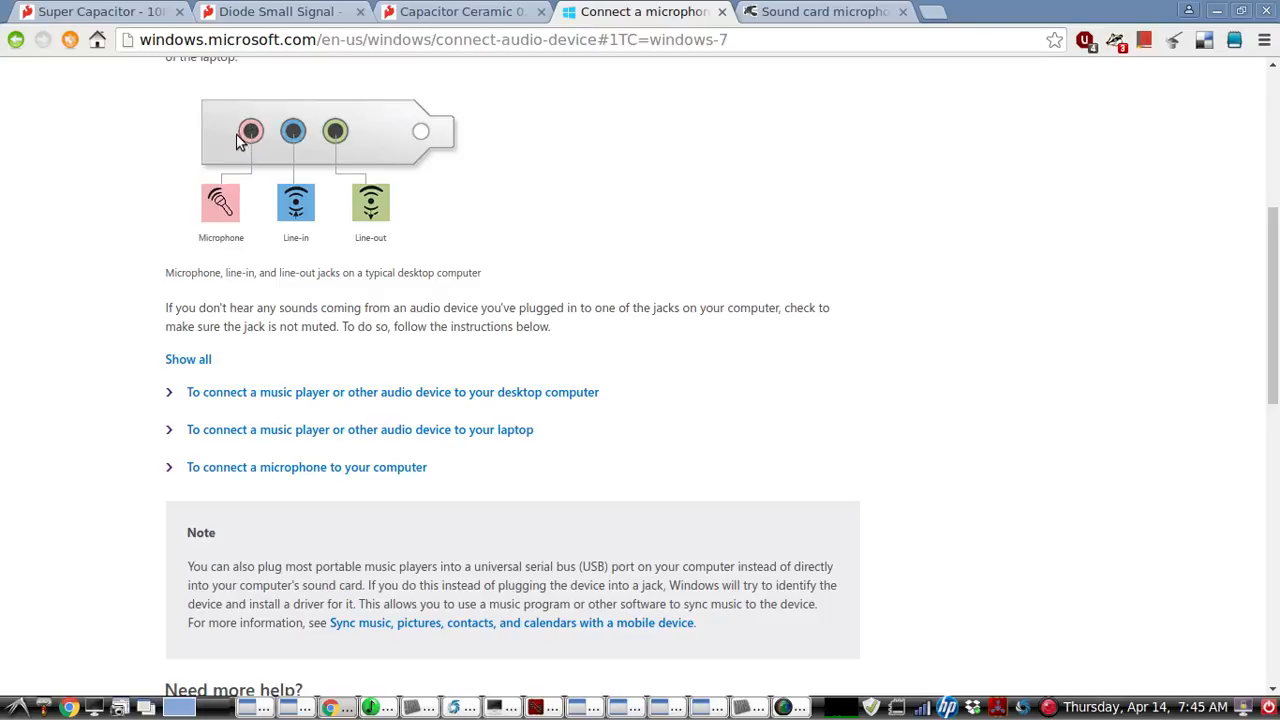
pyautogui.moveTo(786, 32)
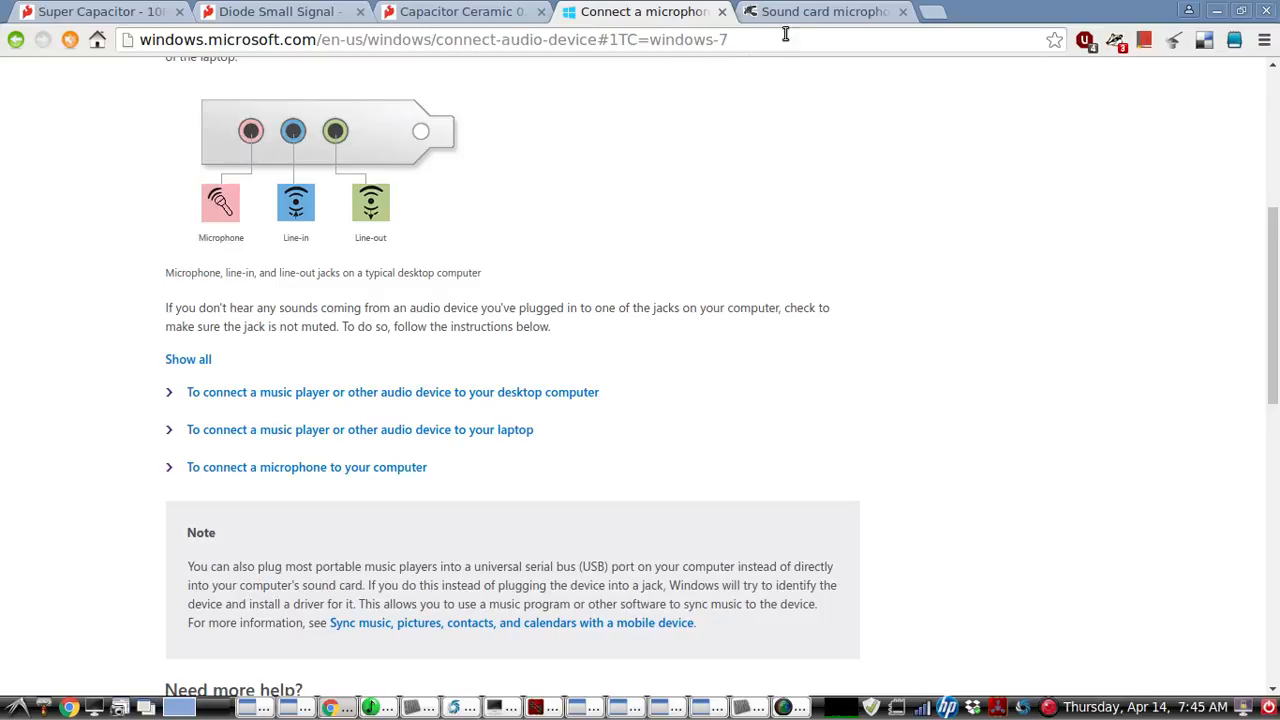
pyautogui.click(820, 12)
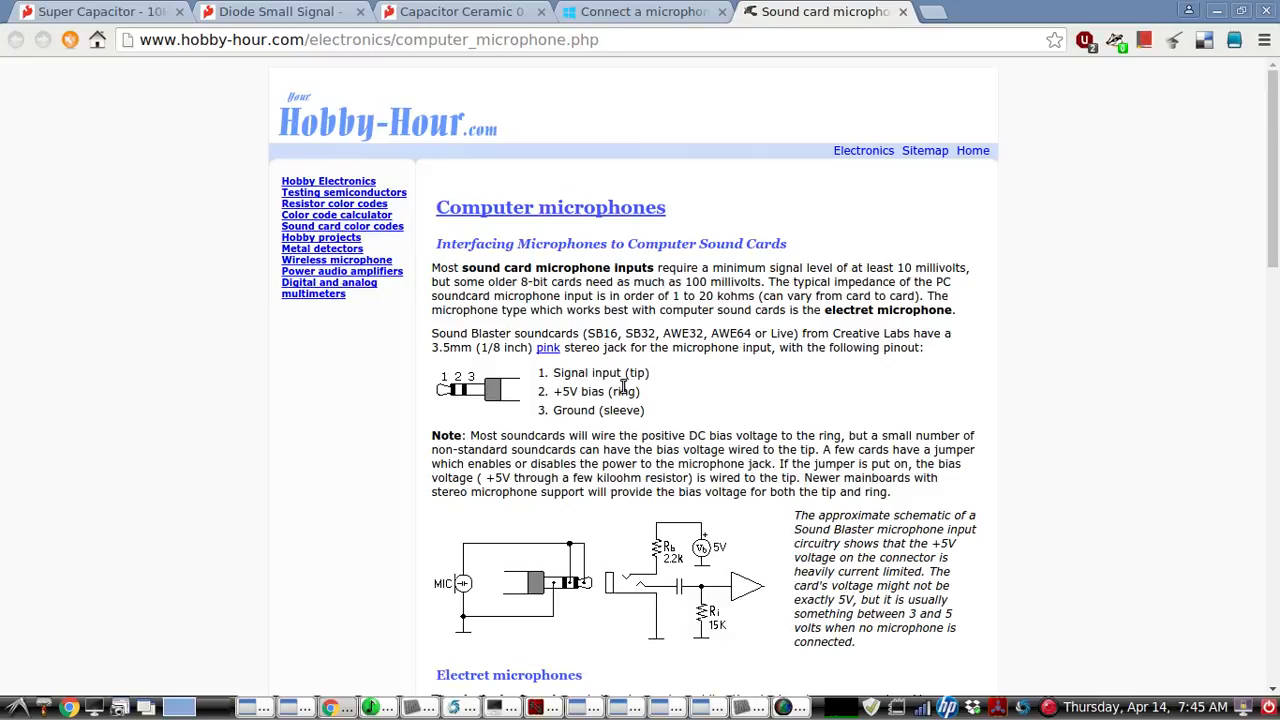
pyautogui.moveTo(578, 410)
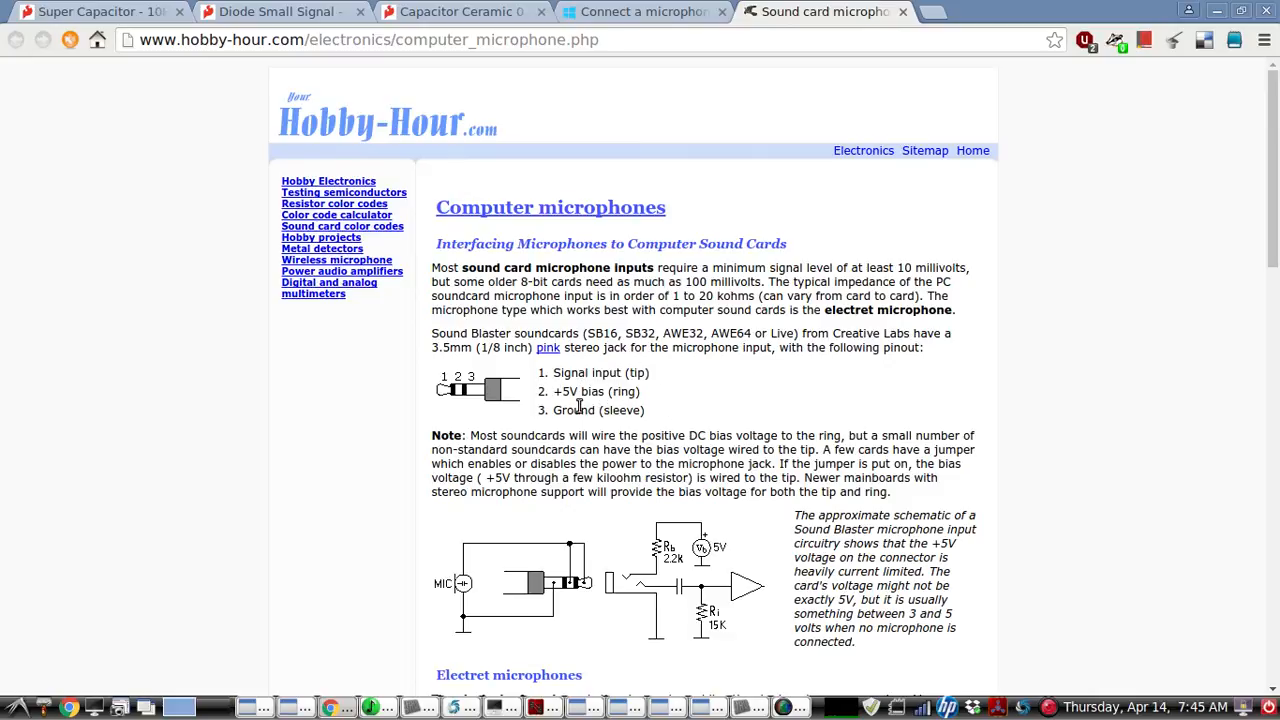
pyautogui.moveTo(508, 408)
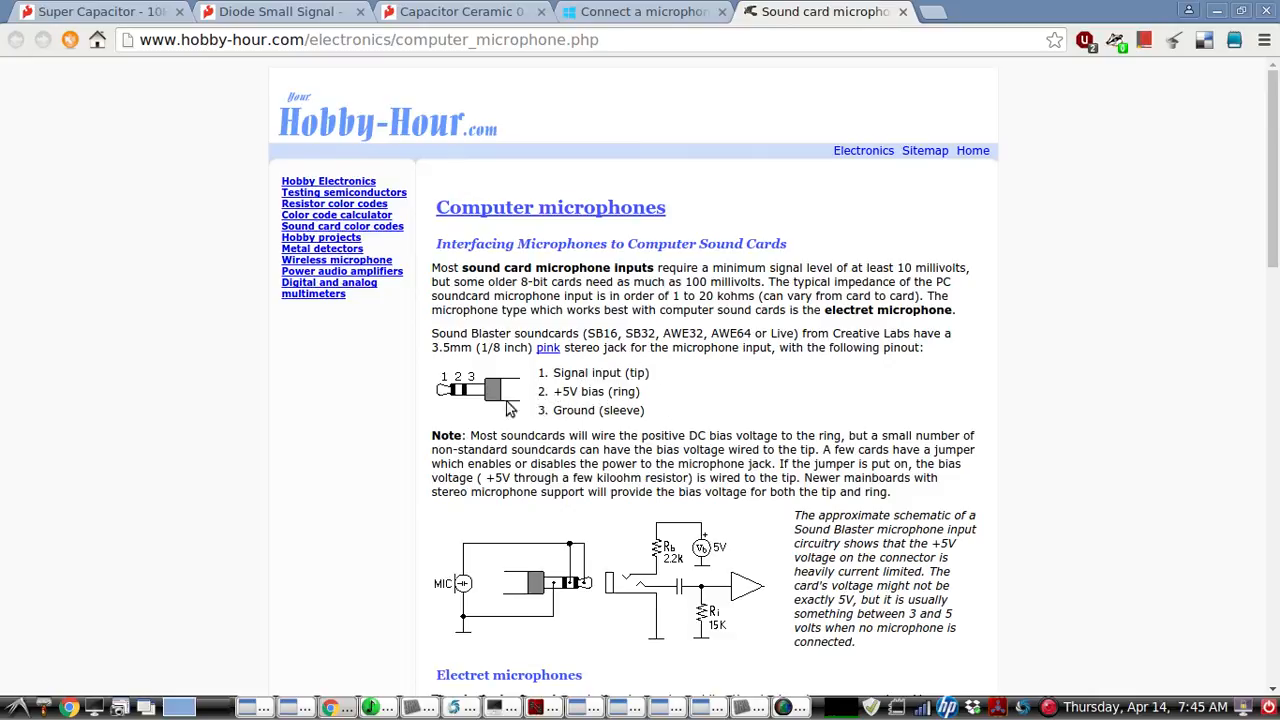
pyautogui.moveTo(458, 394)
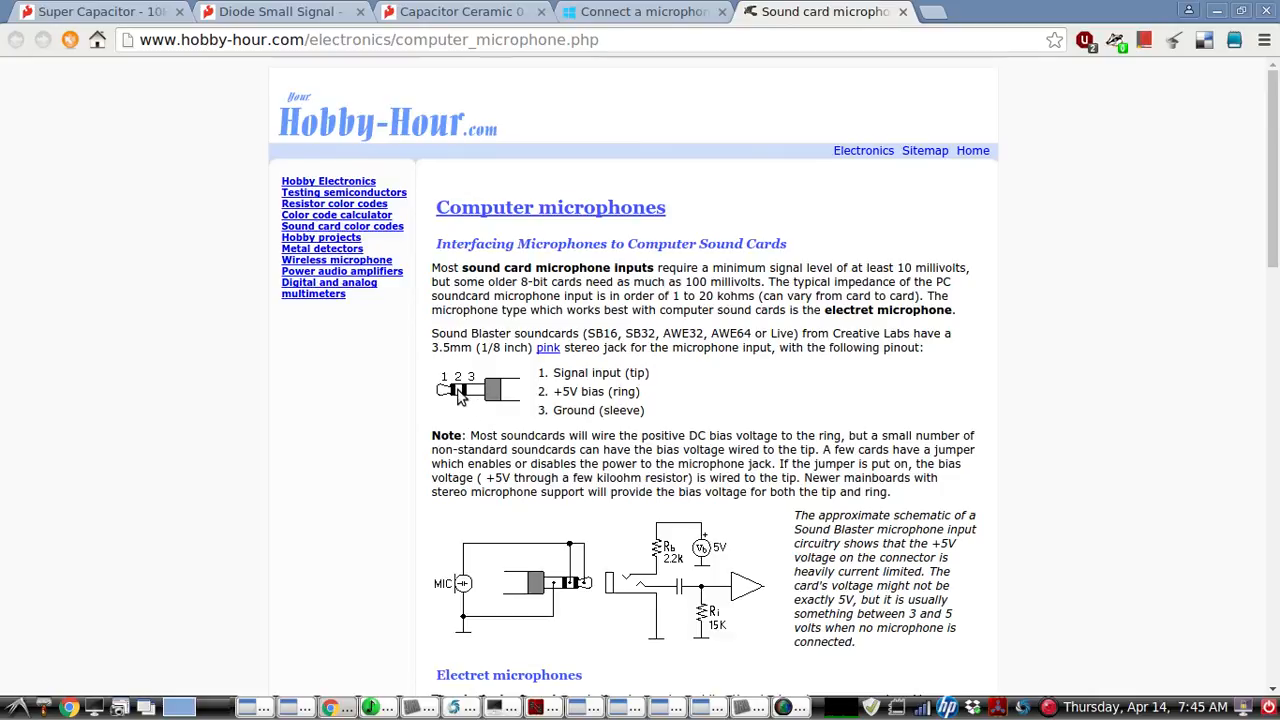
pyautogui.moveTo(460, 396)
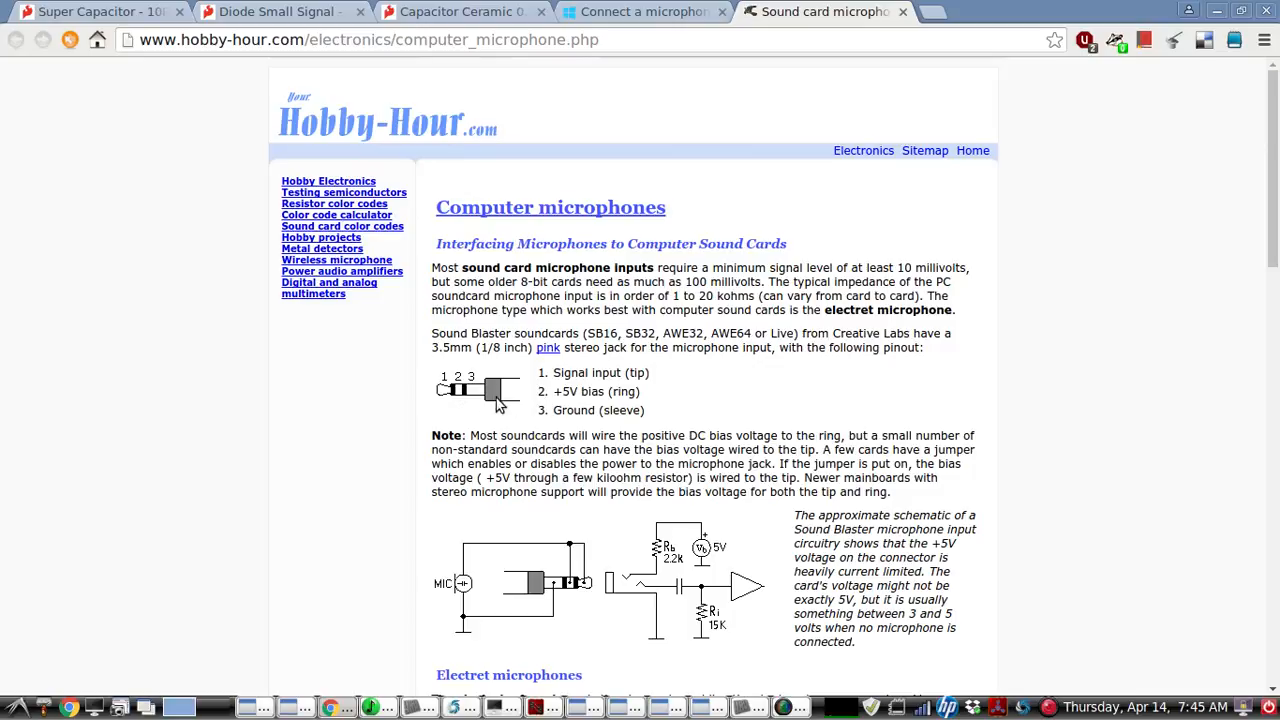
pyautogui.moveTo(456, 390)
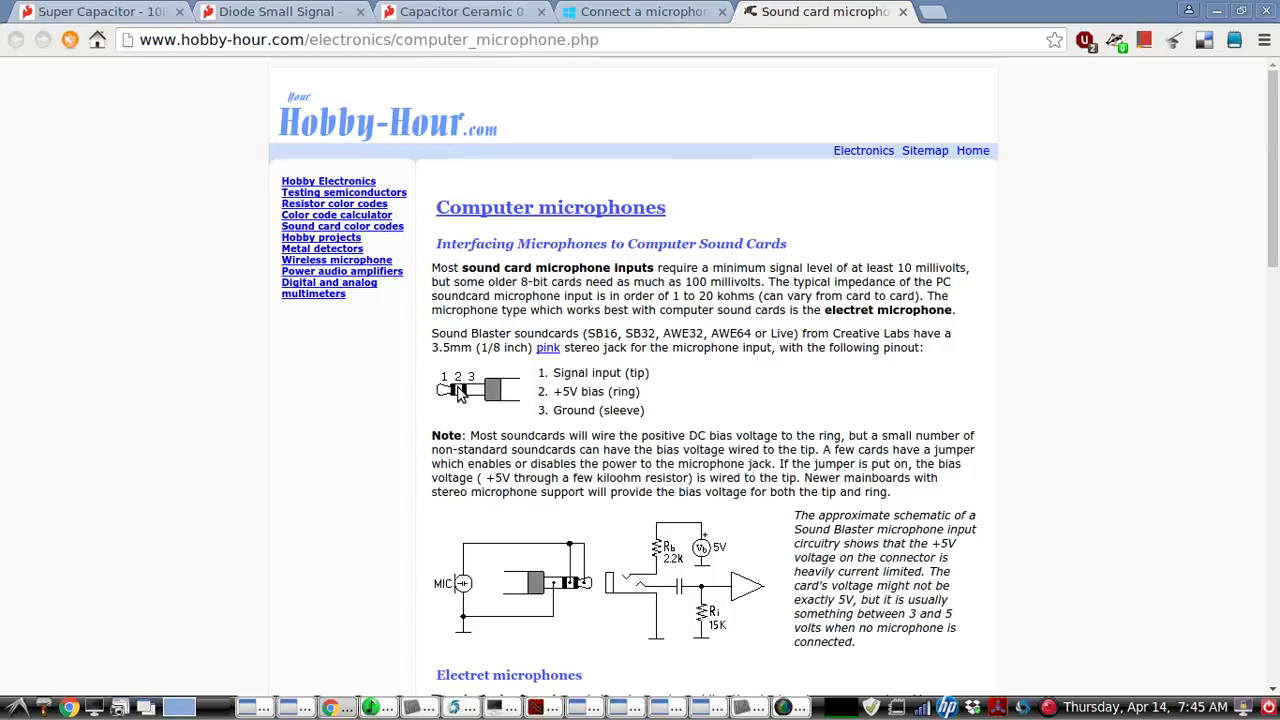
pyautogui.moveTo(460, 396)
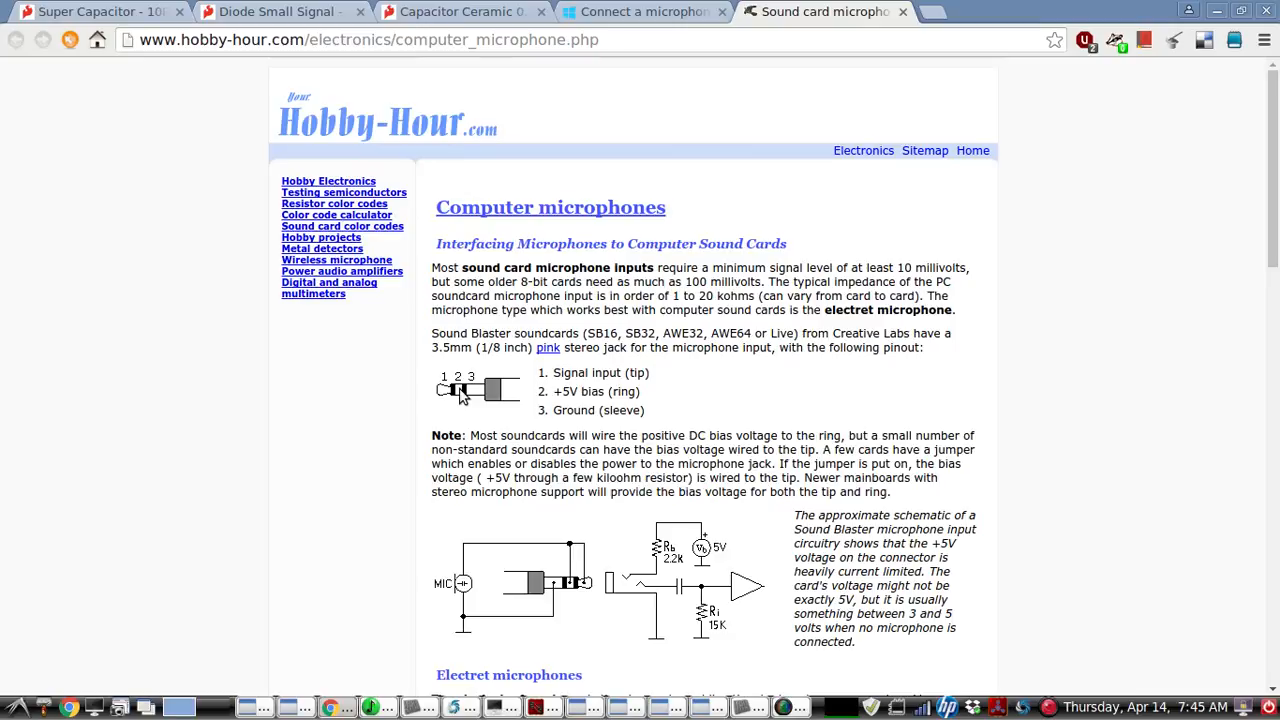
pyautogui.moveTo(544, 414)
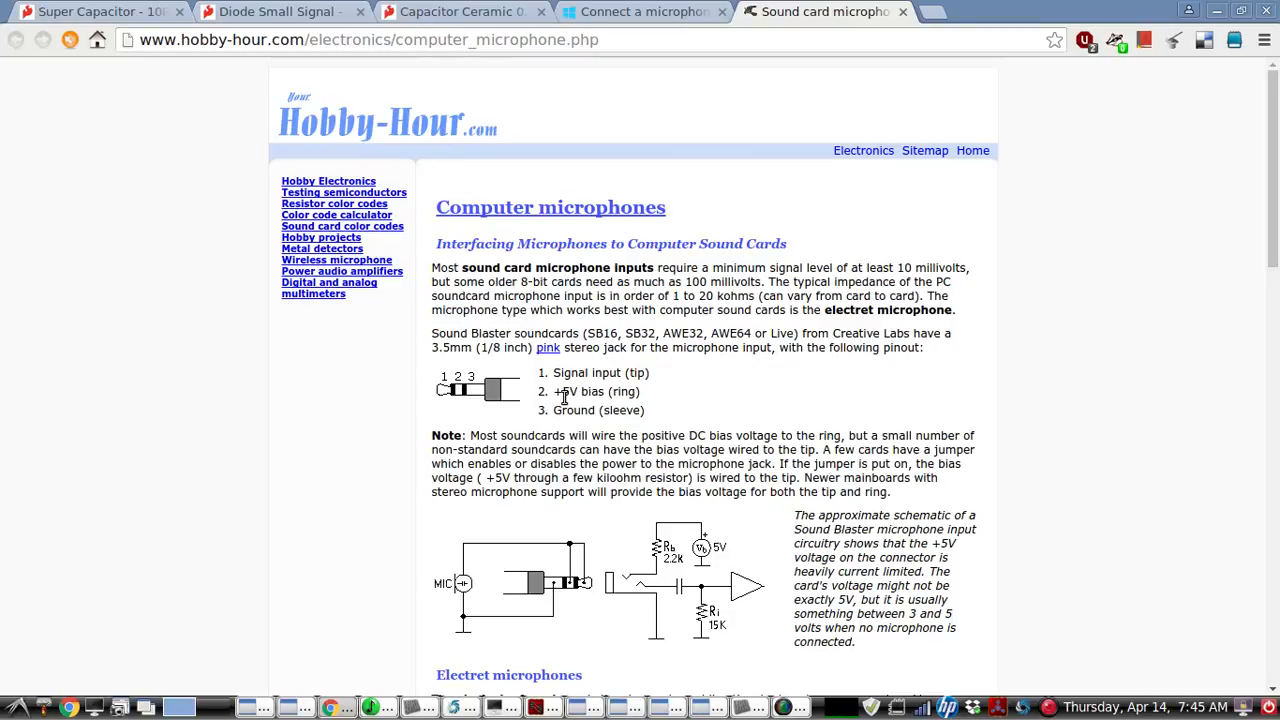
pyautogui.moveTo(548, 414)
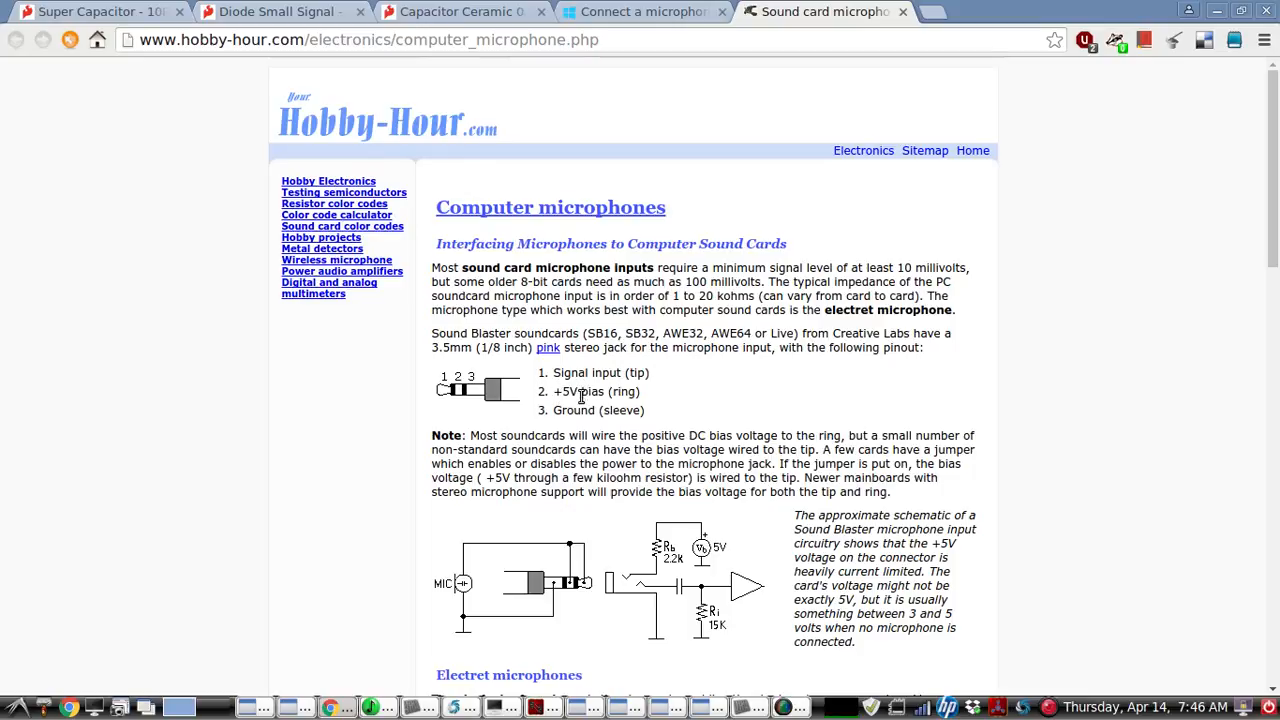
pyautogui.moveTo(472, 398)
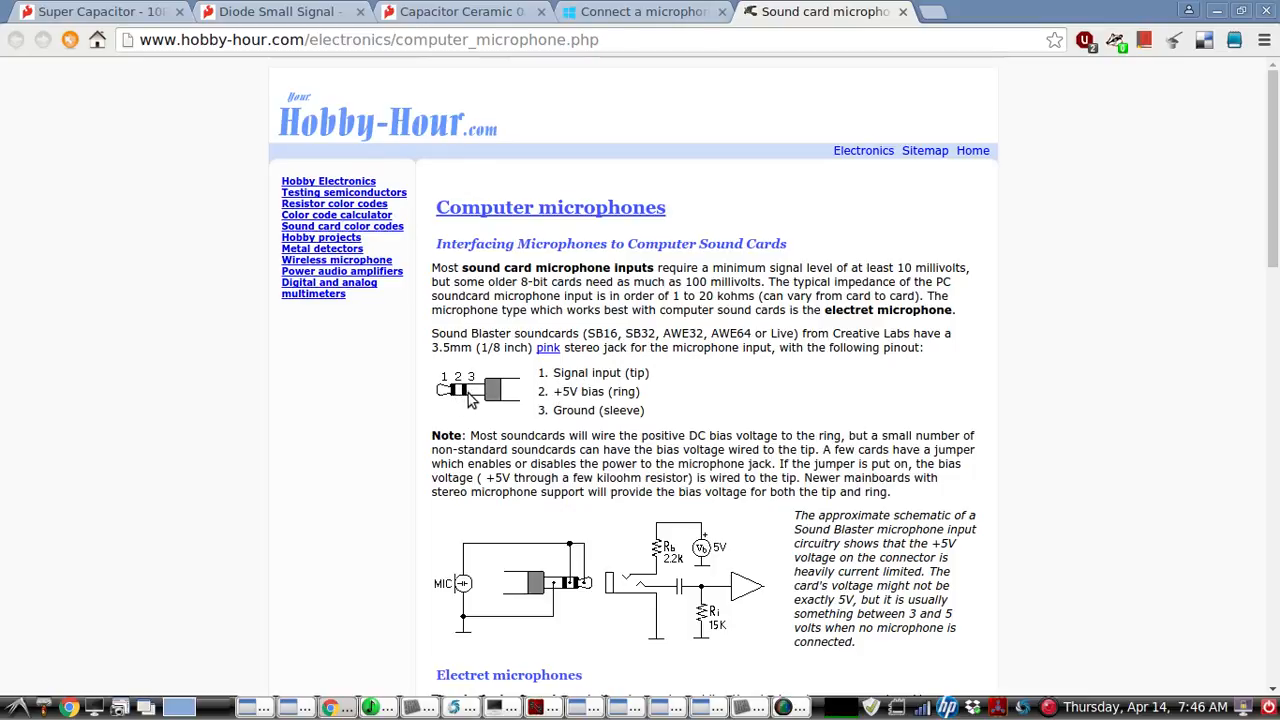
pyautogui.moveTo(452, 398)
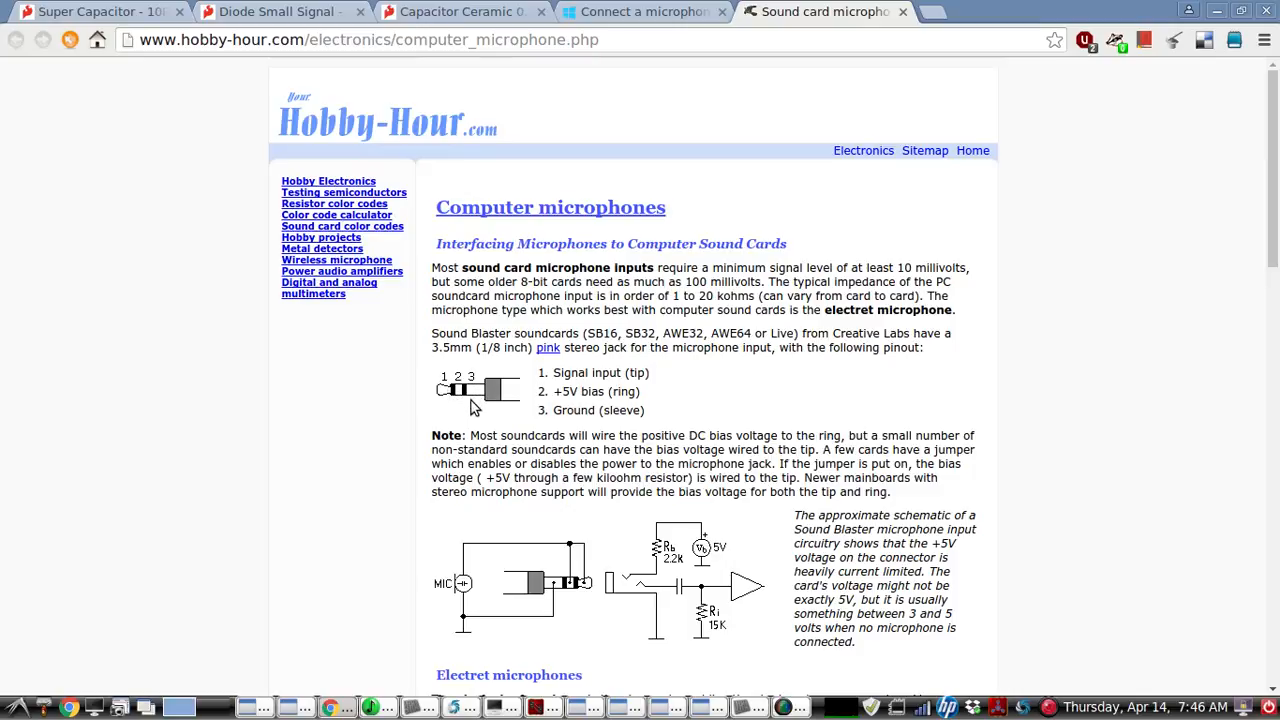
pyautogui.moveTo(460, 392)
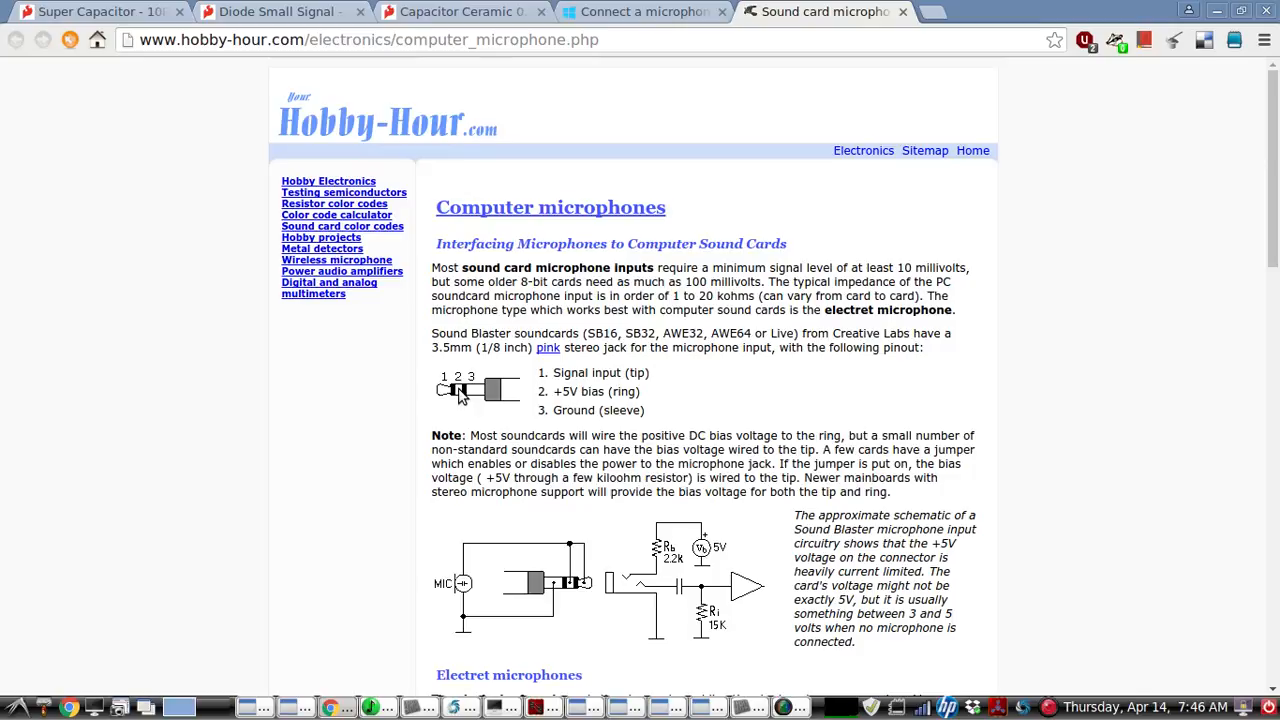
pyautogui.moveTo(444, 390)
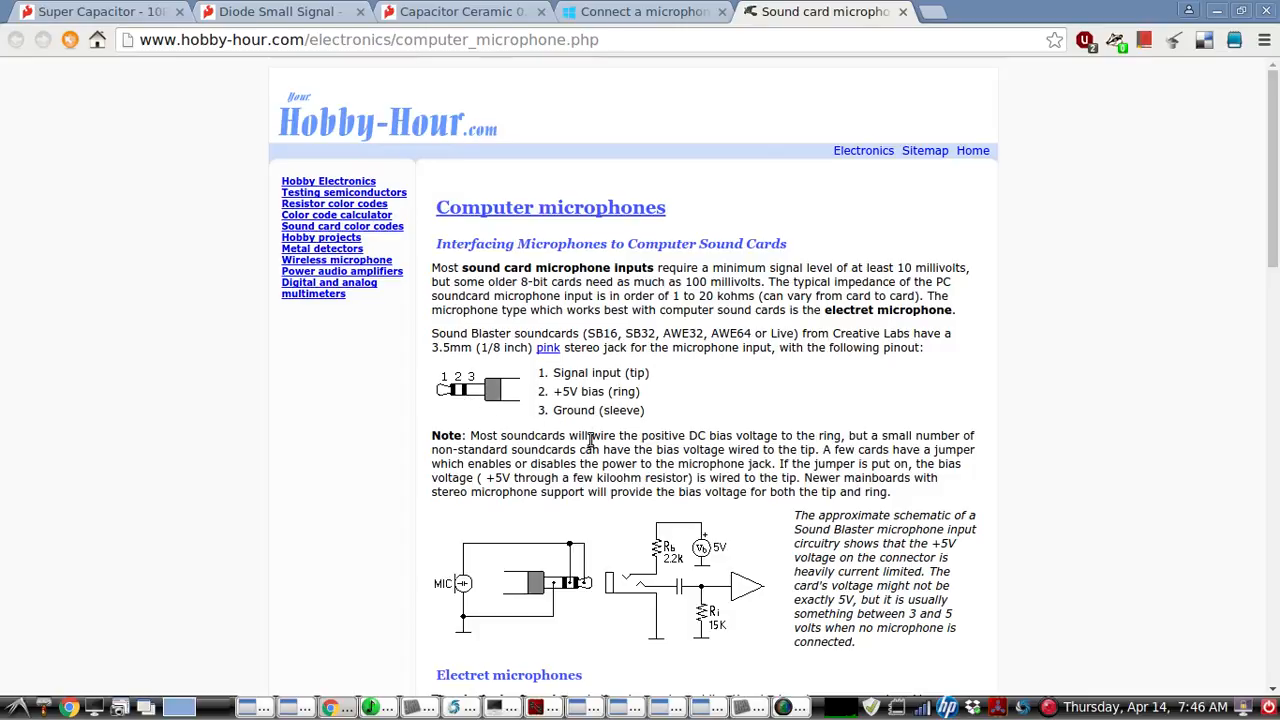
pyautogui.moveTo(632, 416)
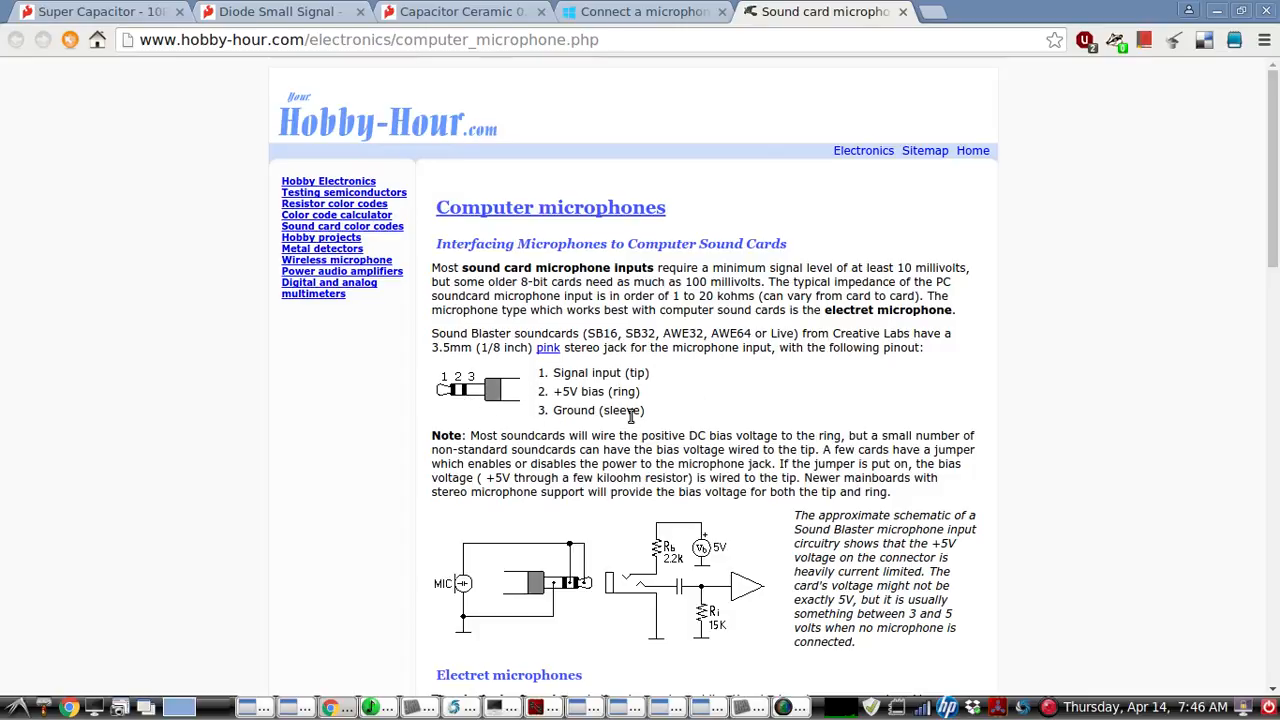
# Flip through the audio-guide and diode pages and the keyer photo, then put Shutter away to show the desktop.
pyautogui.click(640, 12)
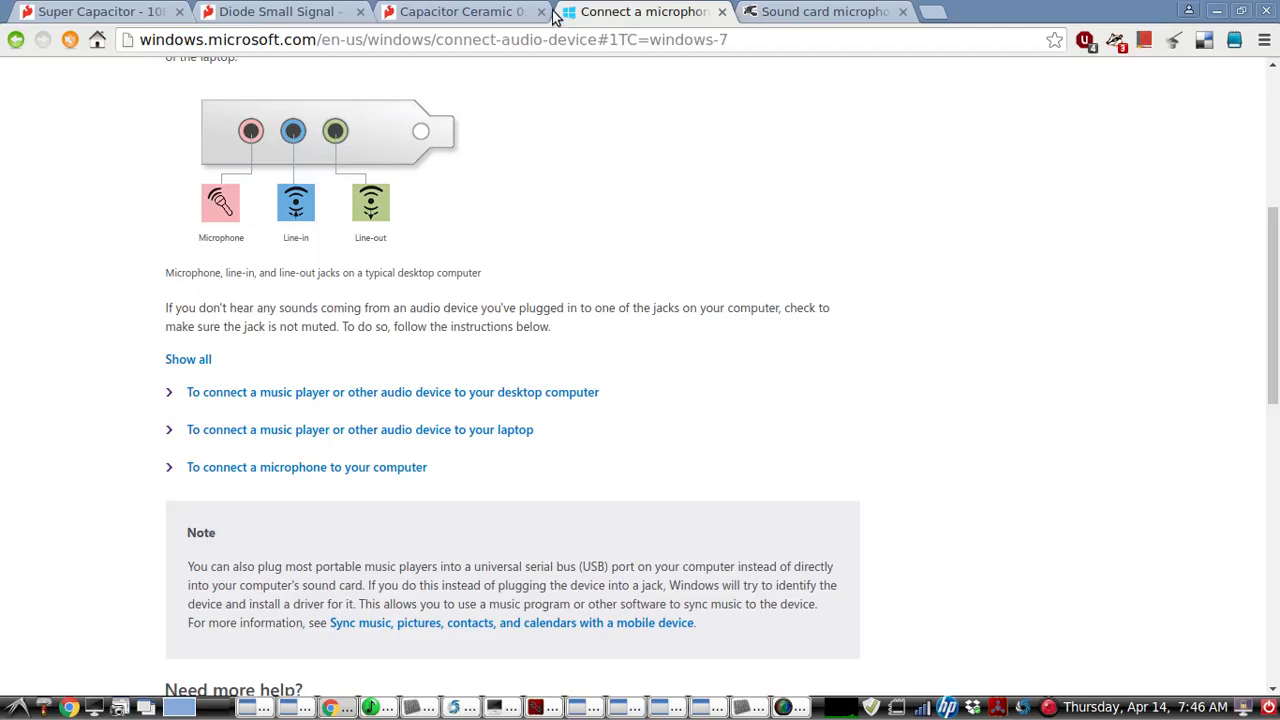
pyautogui.click(280, 12)
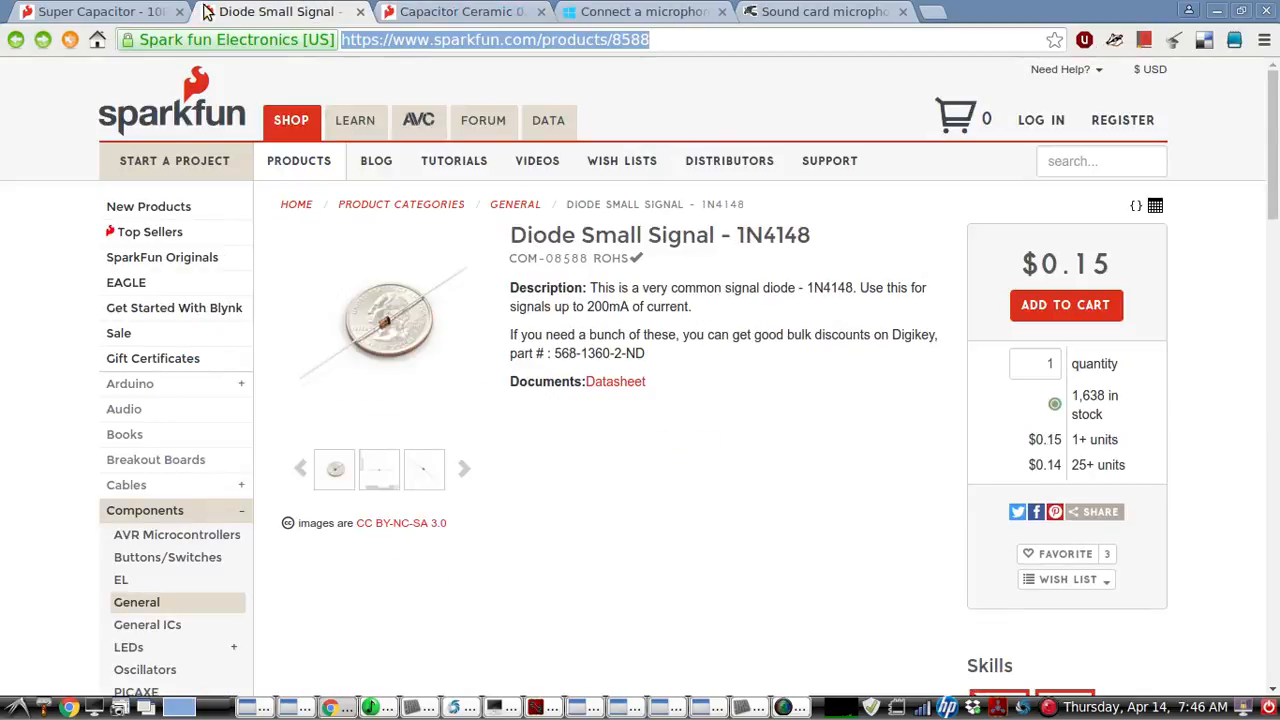
pyautogui.click(100, 12)
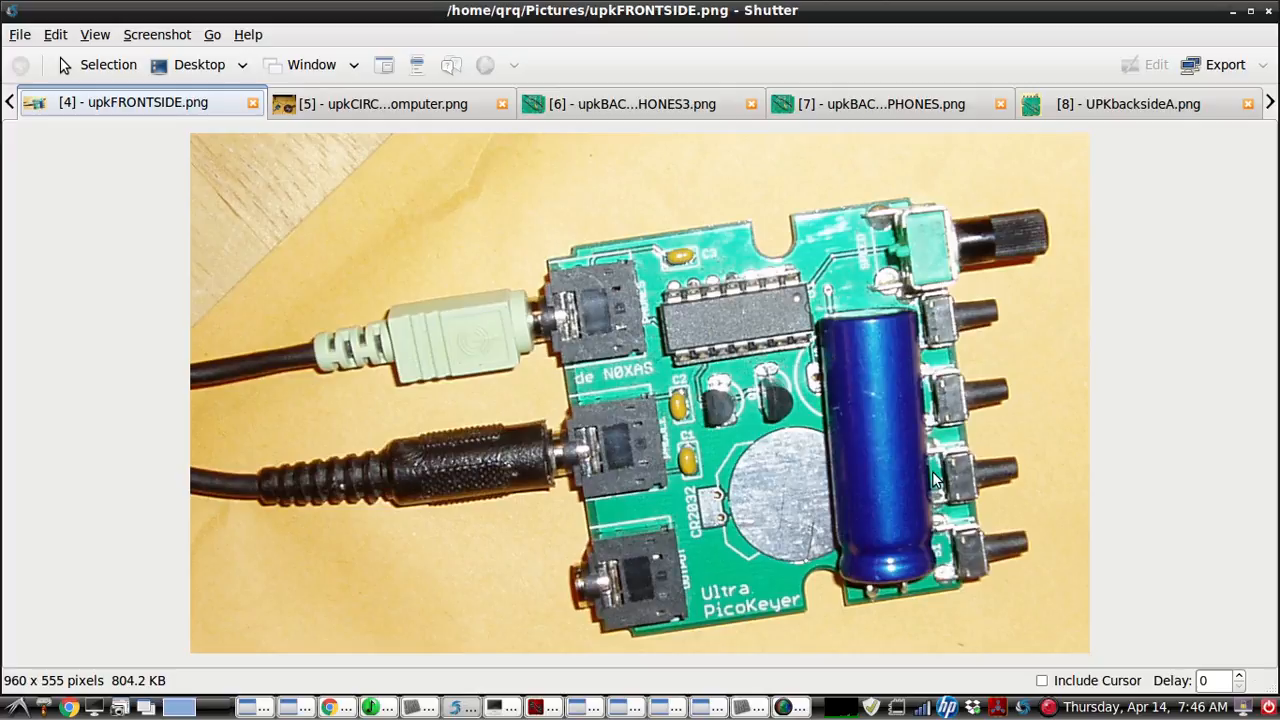
pyautogui.moveTo(860, 420)
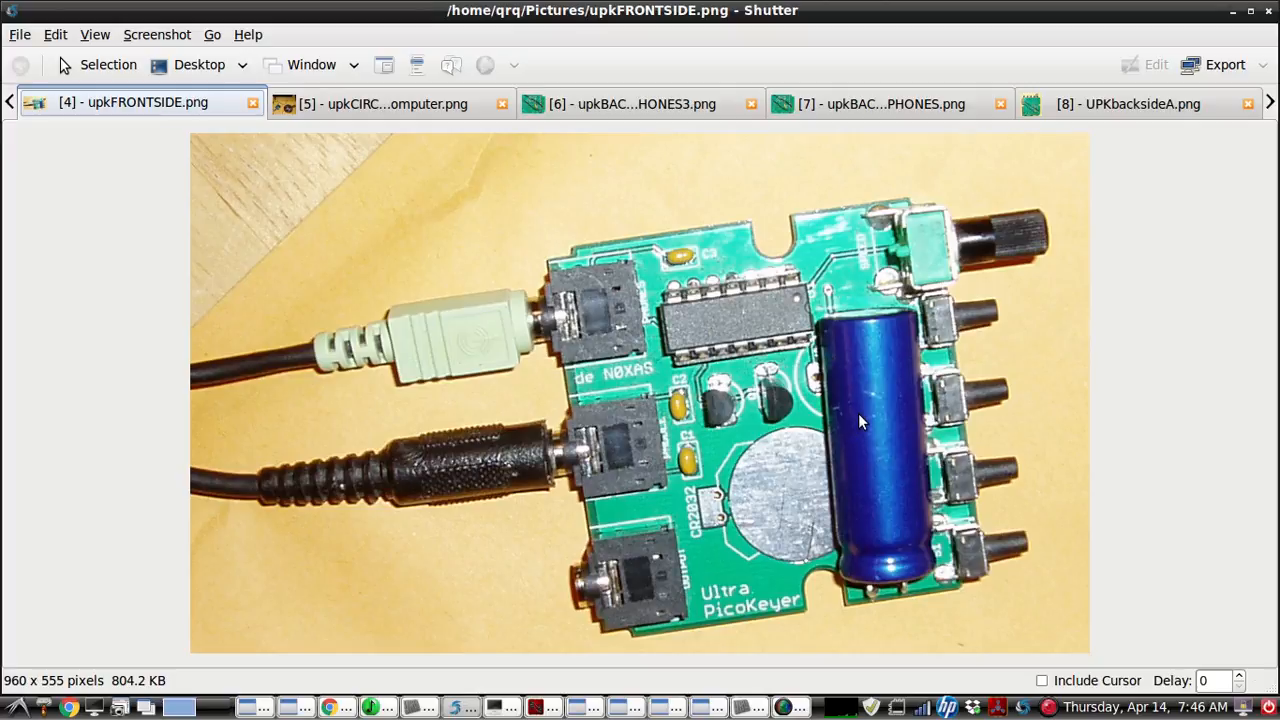
pyautogui.moveTo(816, 462)
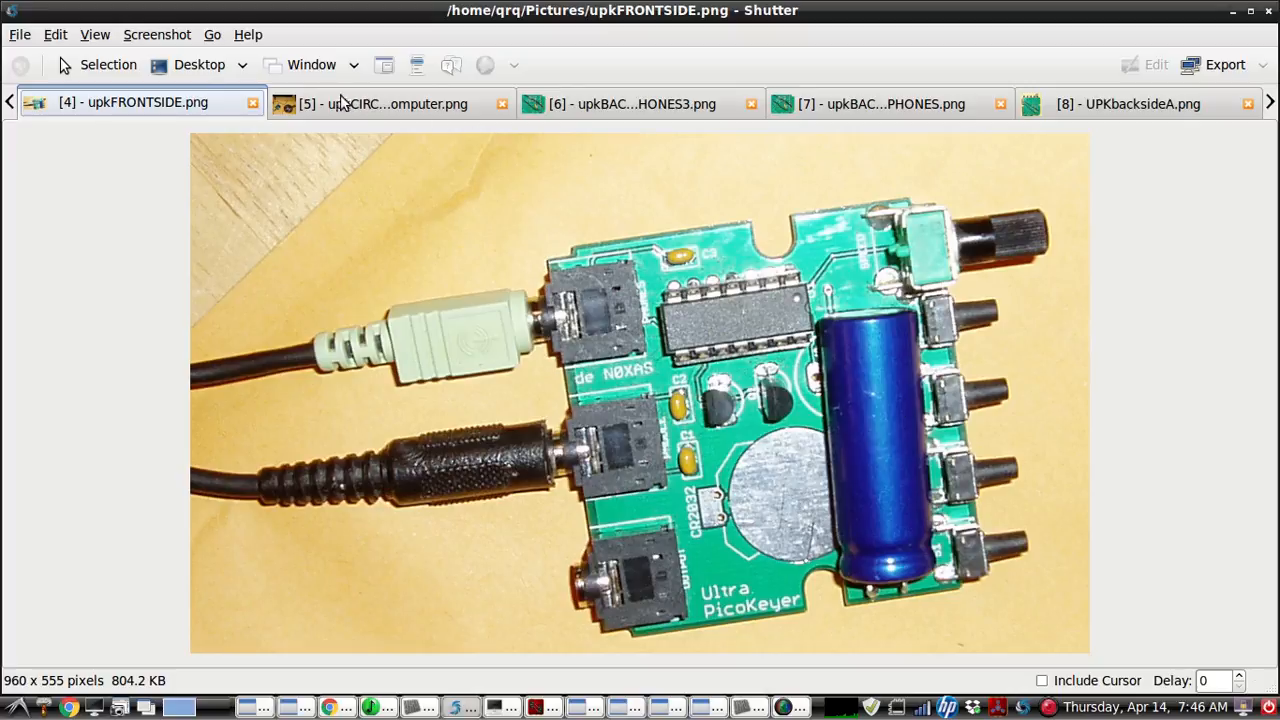
pyautogui.click(380, 104)
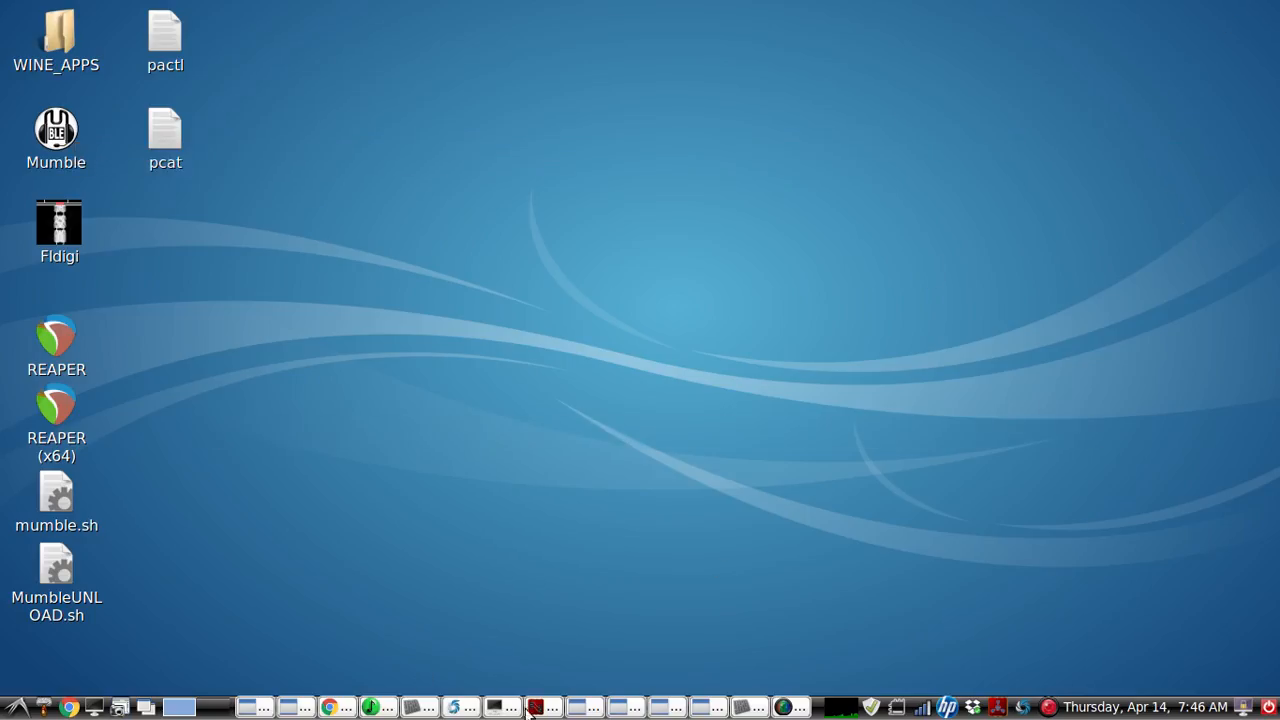
# Restore Catia from the taskbar to show the JACK routing graph with the Calf plugin chain.
pyautogui.click(532, 708)
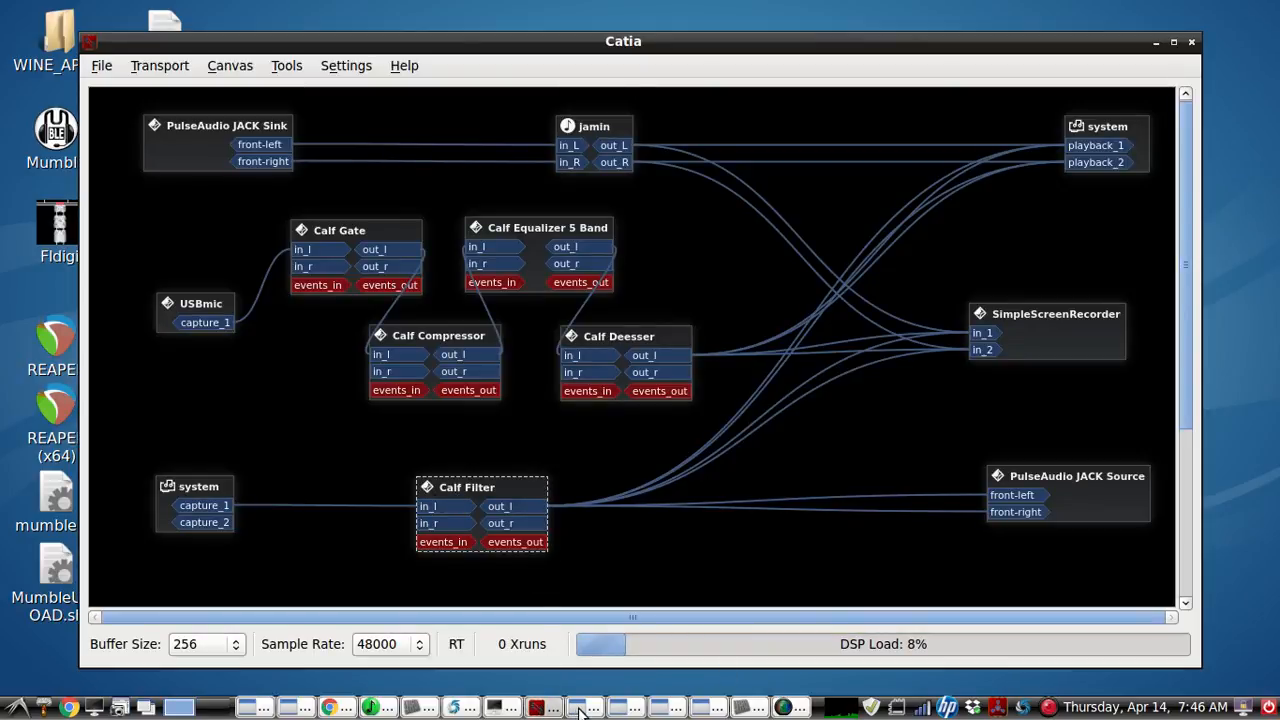
pyautogui.moveTo(454, 708)
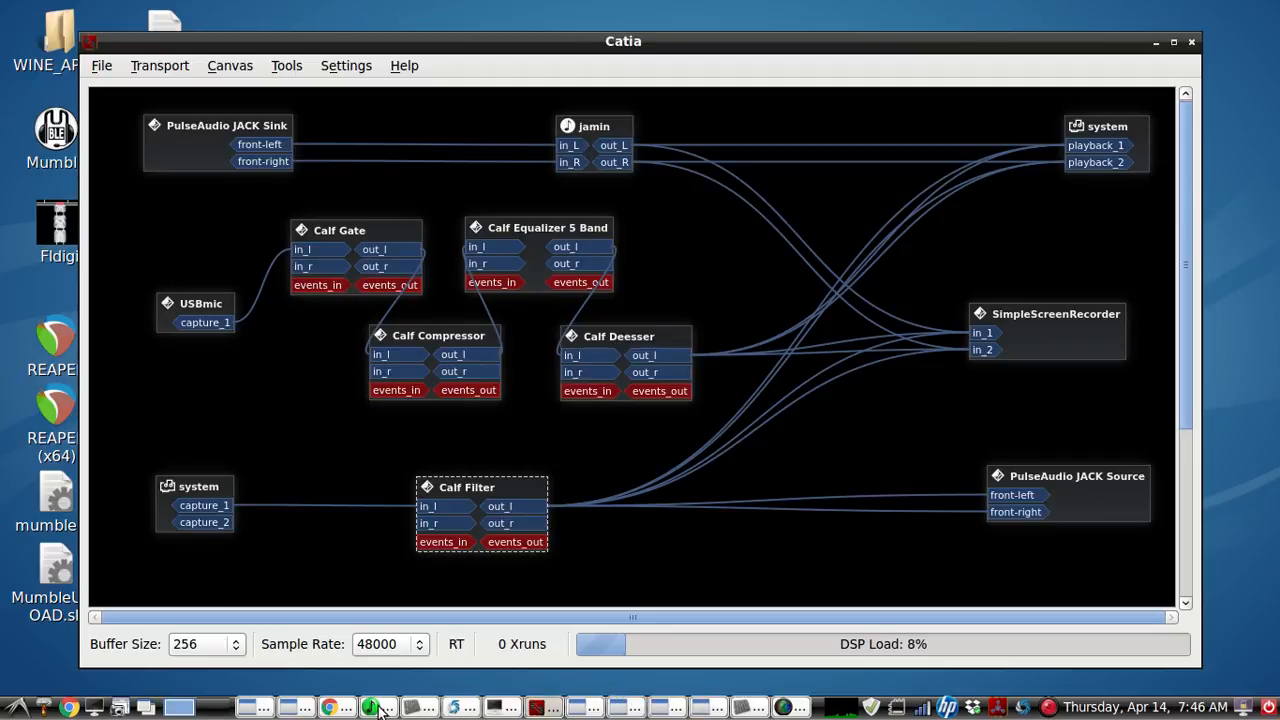
pyautogui.doubleClick(466, 488)
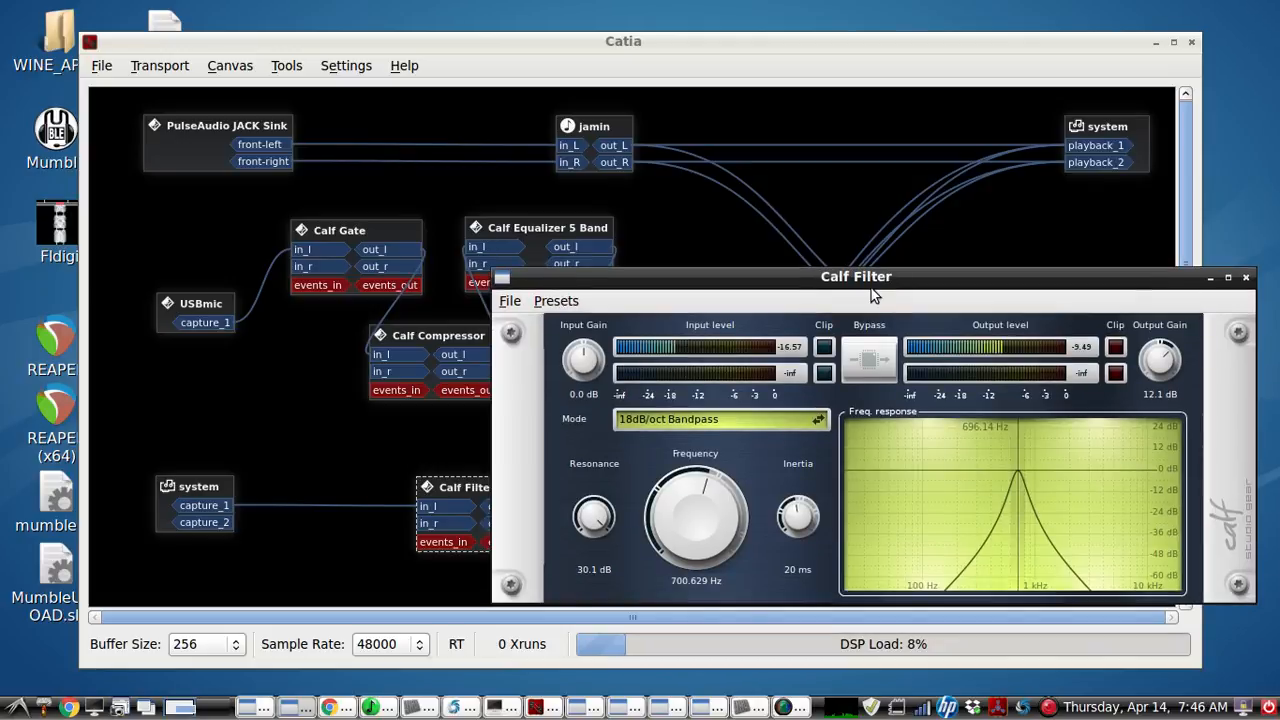
pyautogui.click(868, 360)
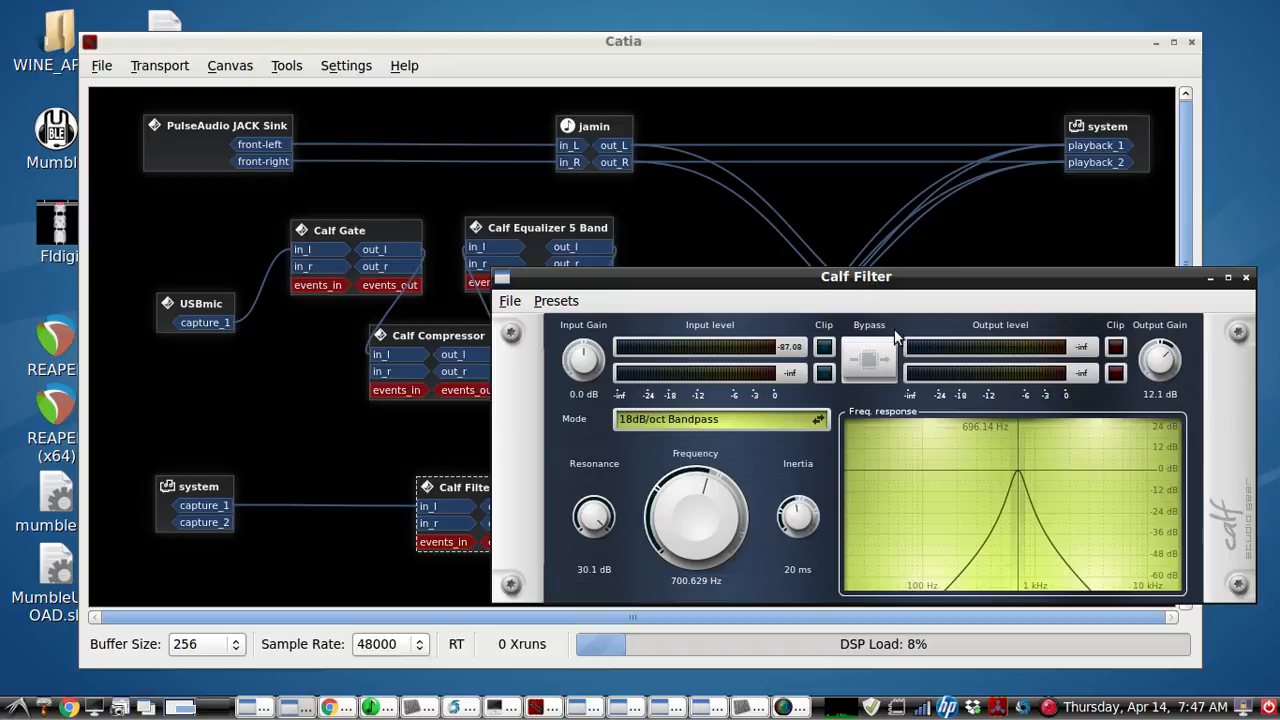
pyautogui.click(1244, 276)
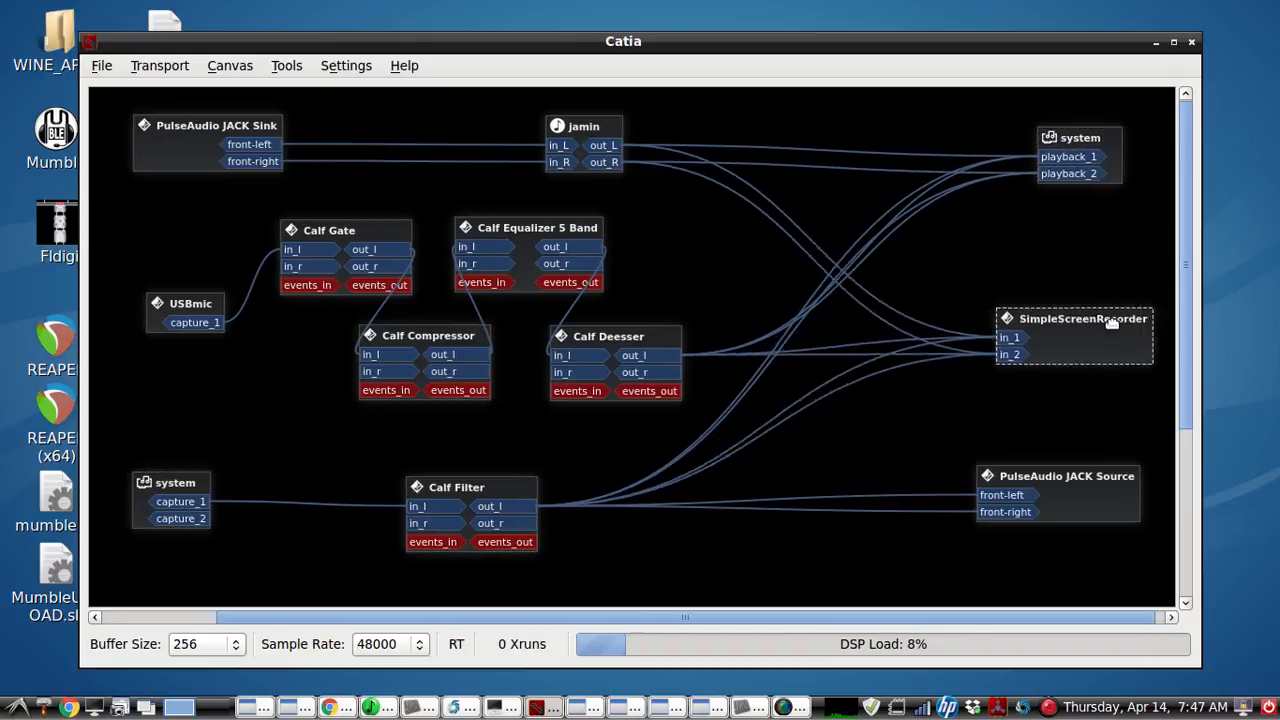
# Nudge the SimpleScreenRecorder, PulseAudio JACK Source and Calf Filter boxes into neater positions.
pyautogui.moveTo(1076, 318); pyautogui.dragTo(1050, 300)
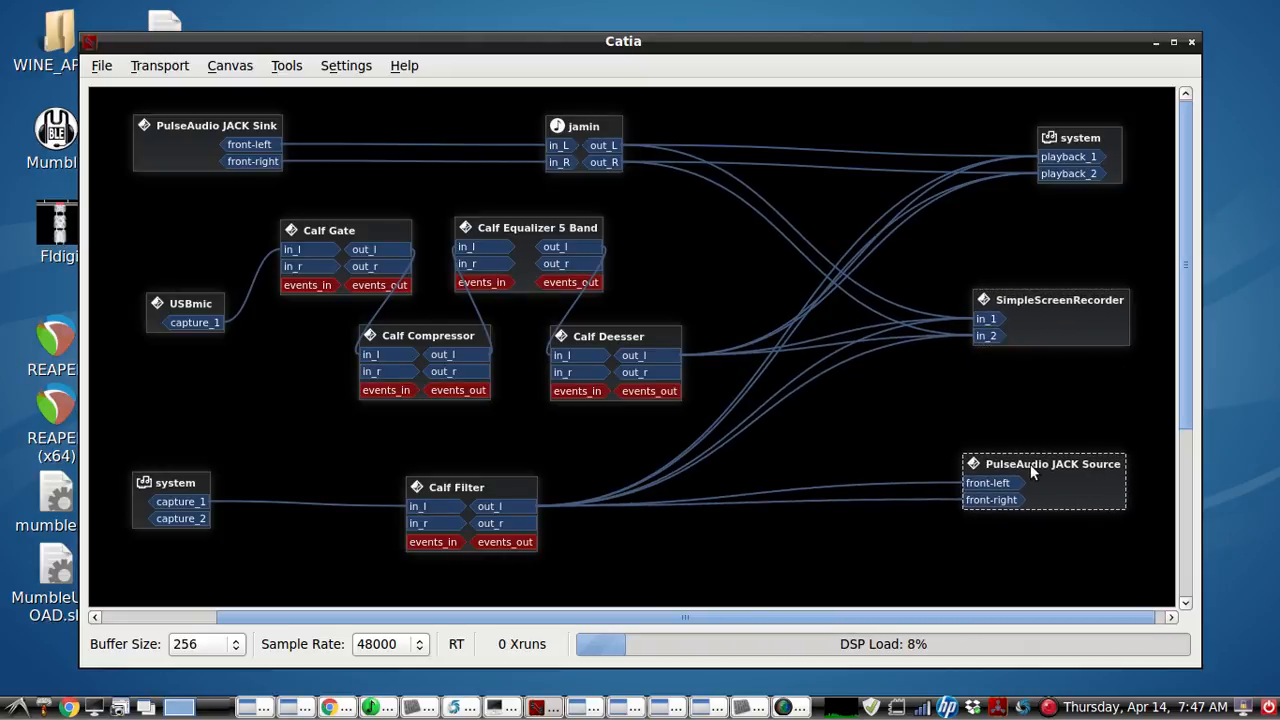
pyautogui.moveTo(1044, 464); pyautogui.dragTo(1036, 480)
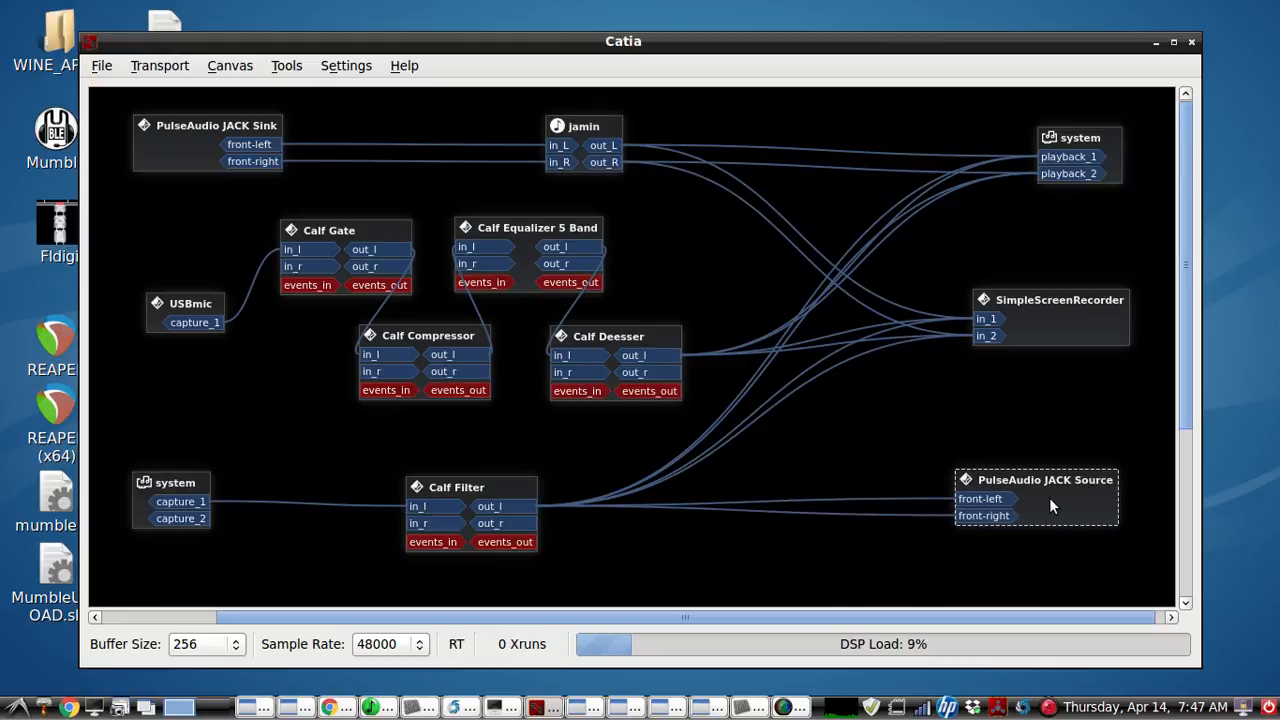
pyautogui.moveTo(1024, 490)
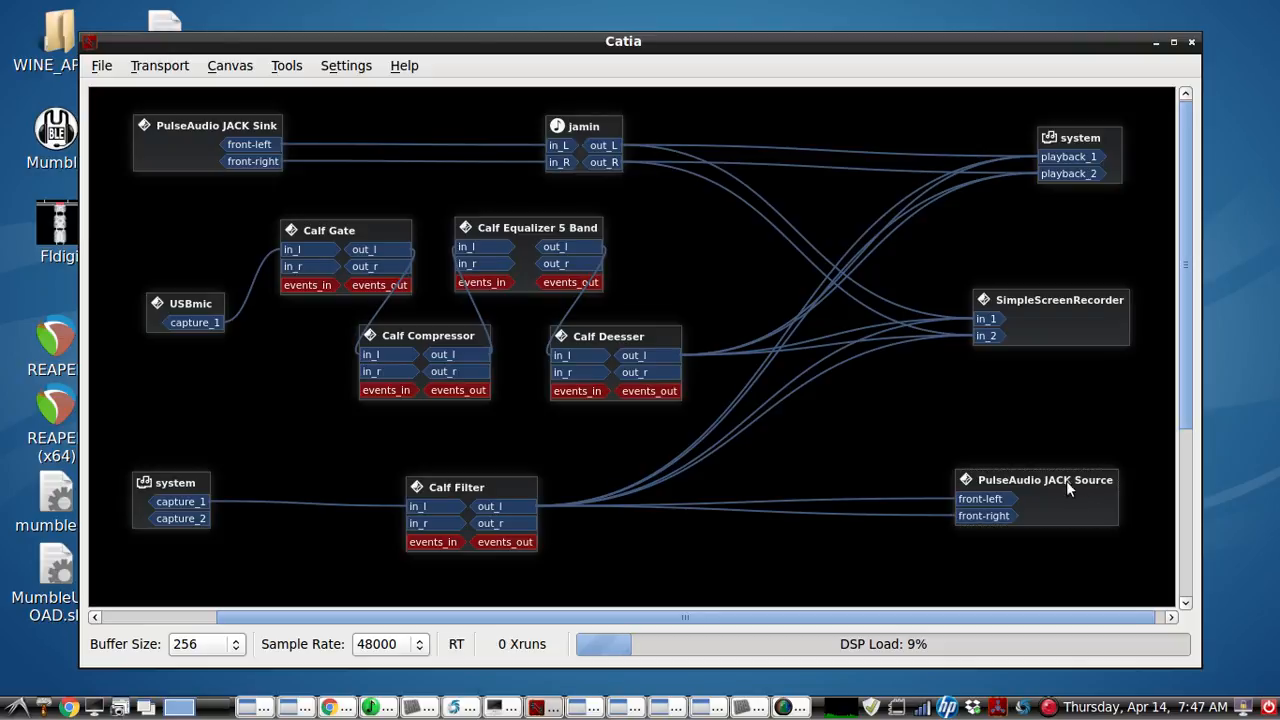
pyautogui.moveTo(1046, 494)
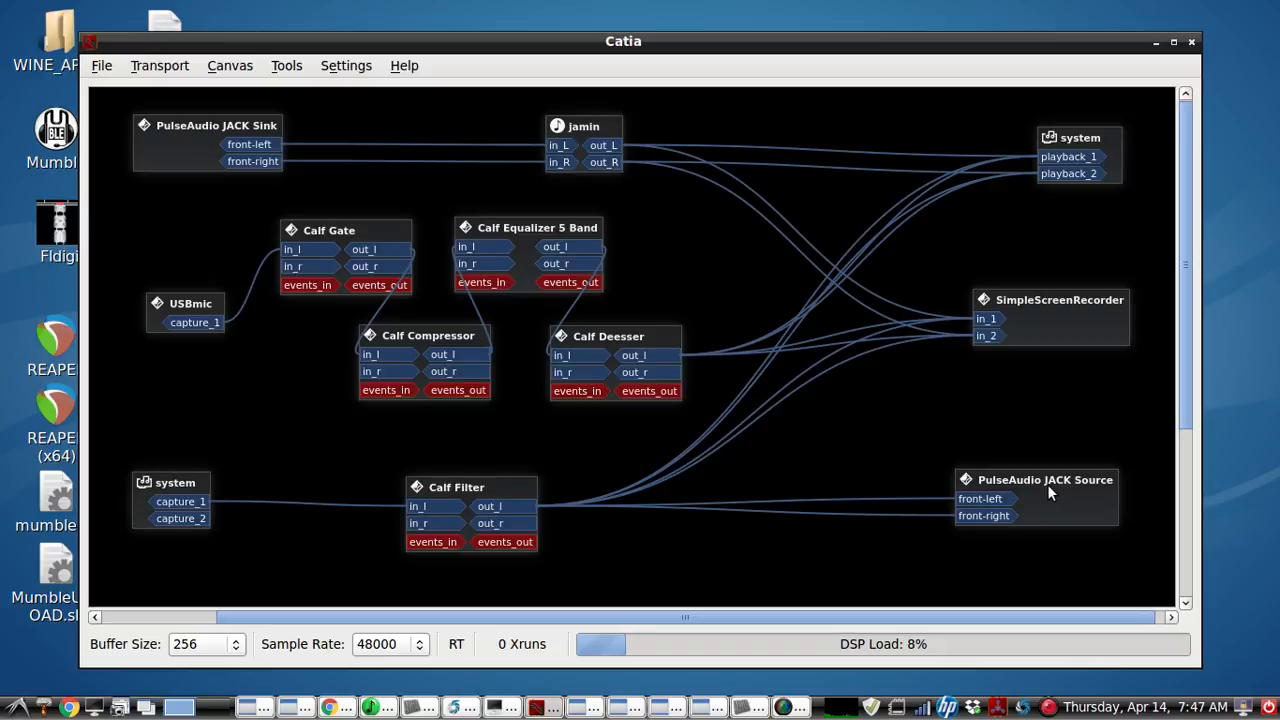
pyautogui.moveTo(1036, 504)
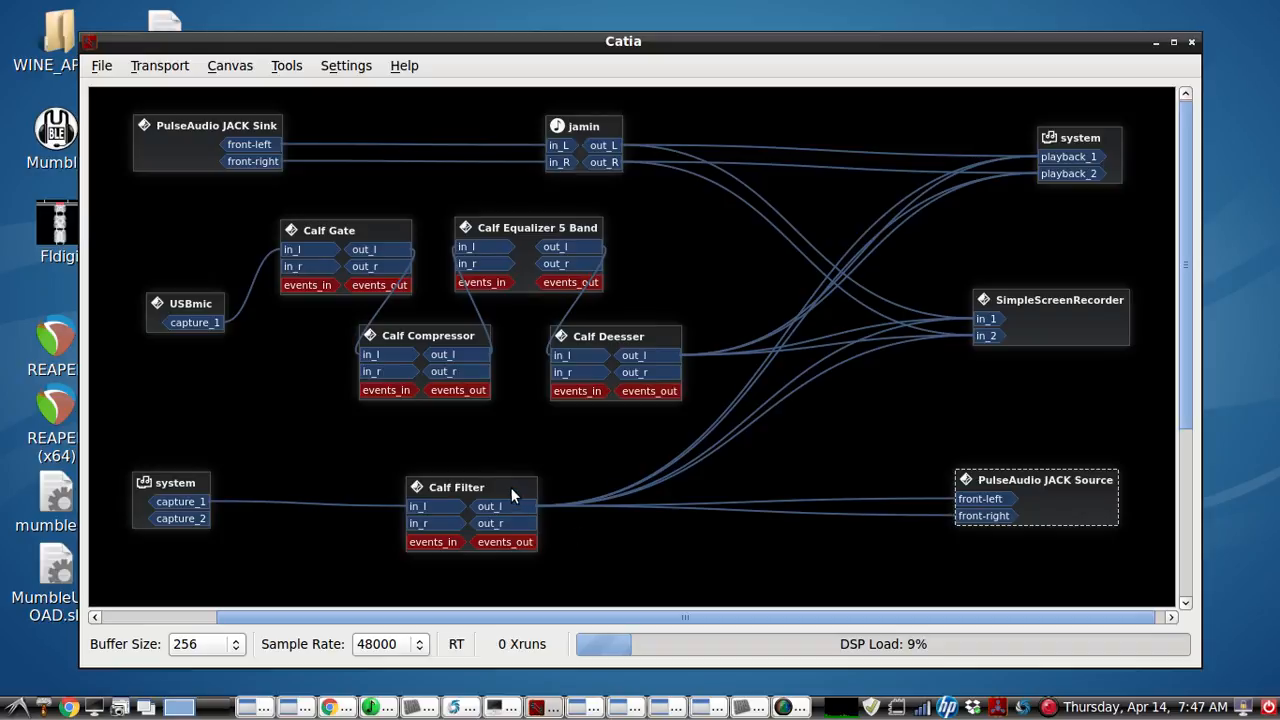
pyautogui.moveTo(470, 488); pyautogui.dragTo(460, 480)
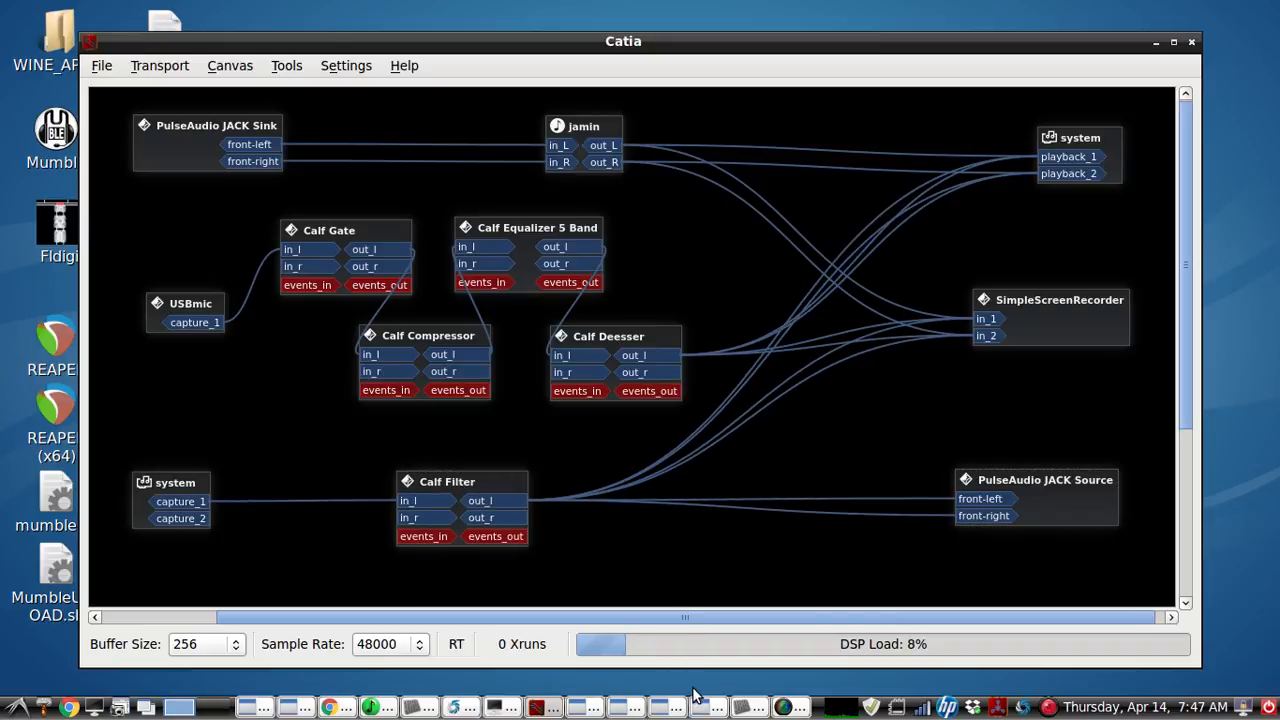